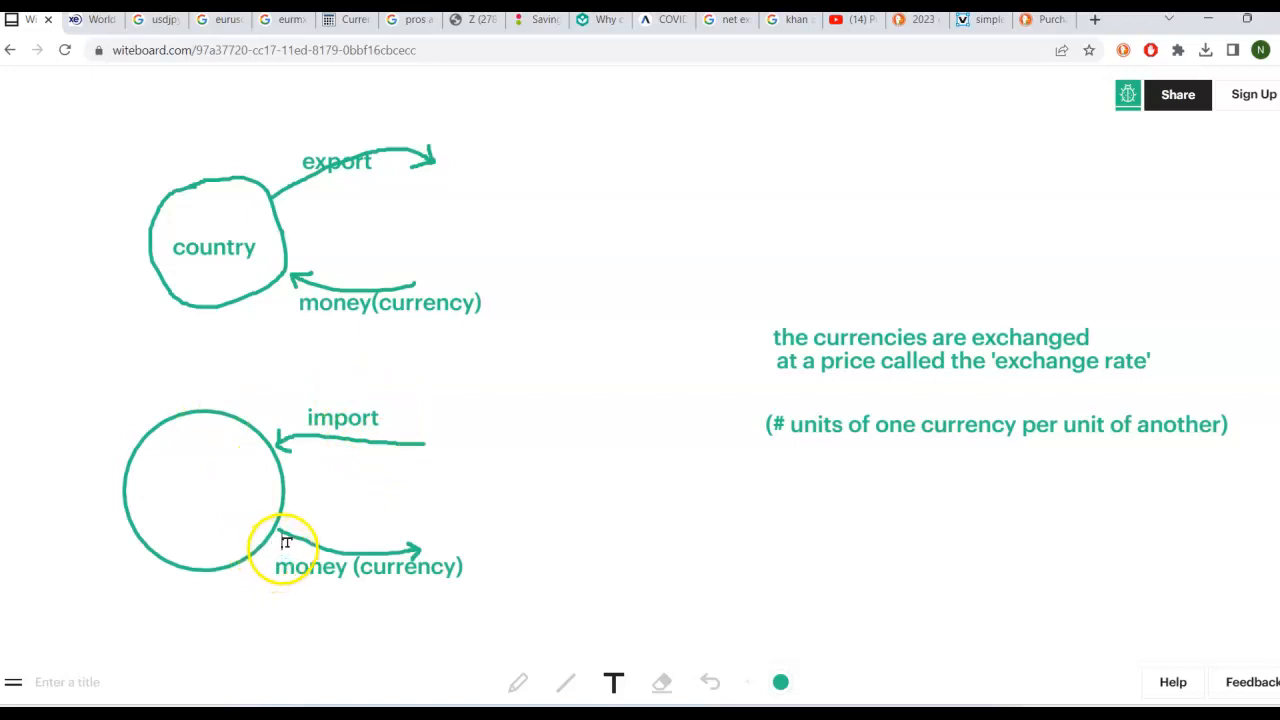
{"action": "mouse_move", "coordinate": [435, 550]}
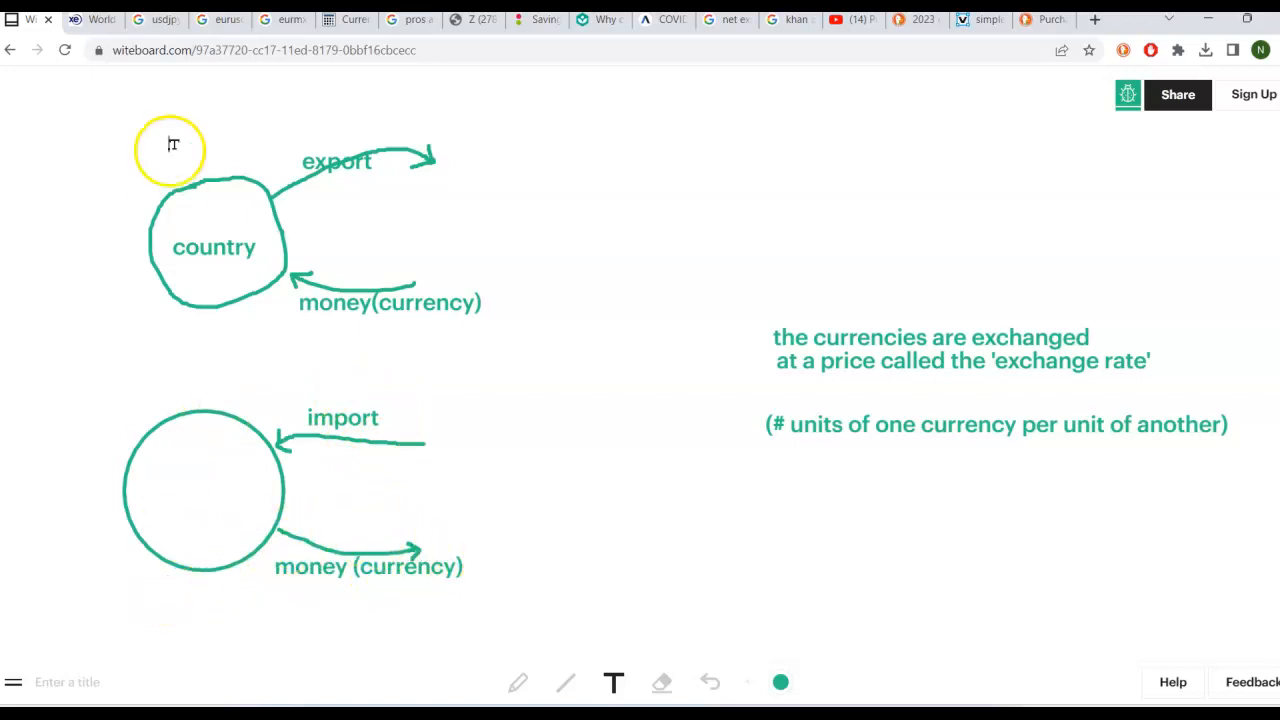
{"action": "mouse_move", "coordinate": [277, 377]}
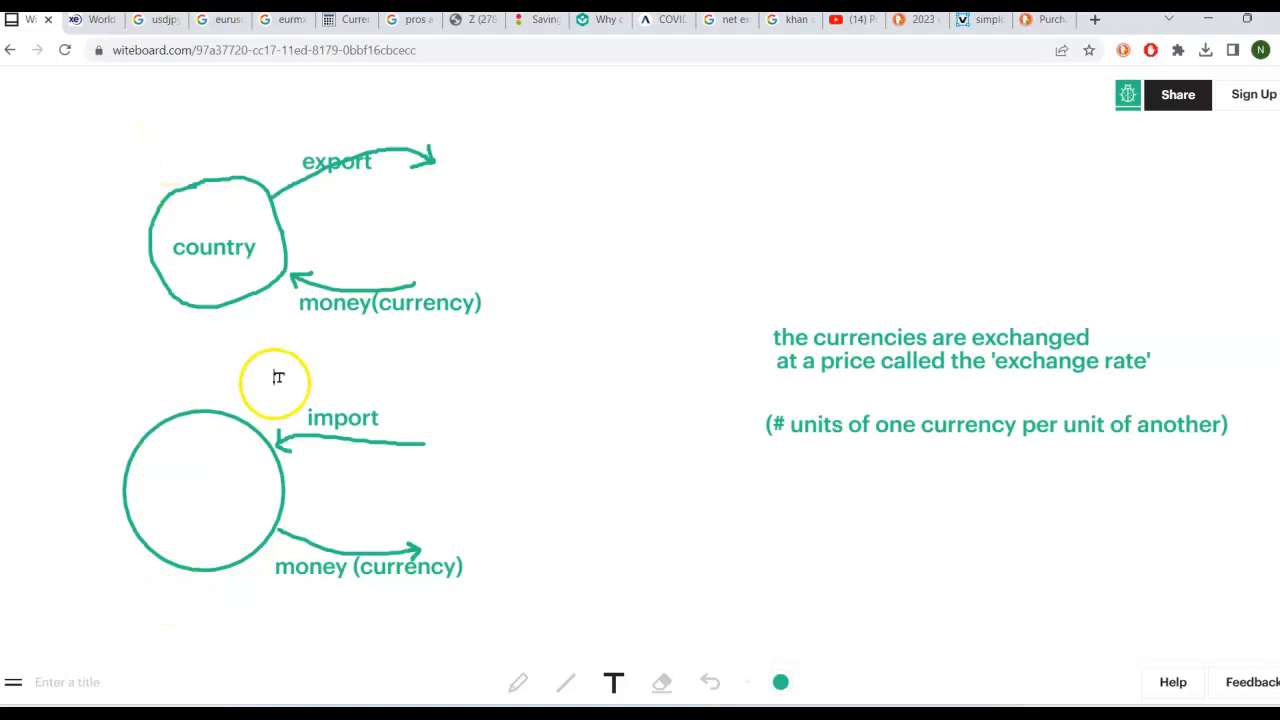
{"action": "mouse_move", "coordinate": [750, 360]}
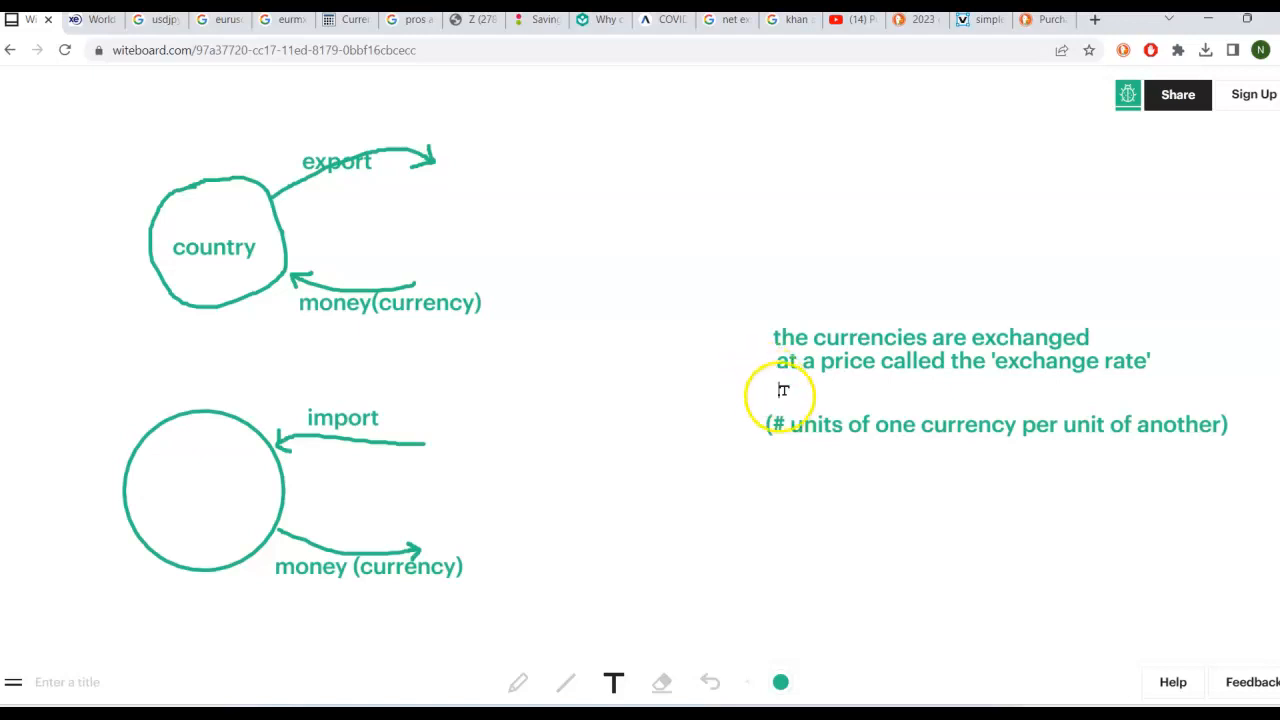
{"action": "mouse_move", "coordinate": [783, 425]}
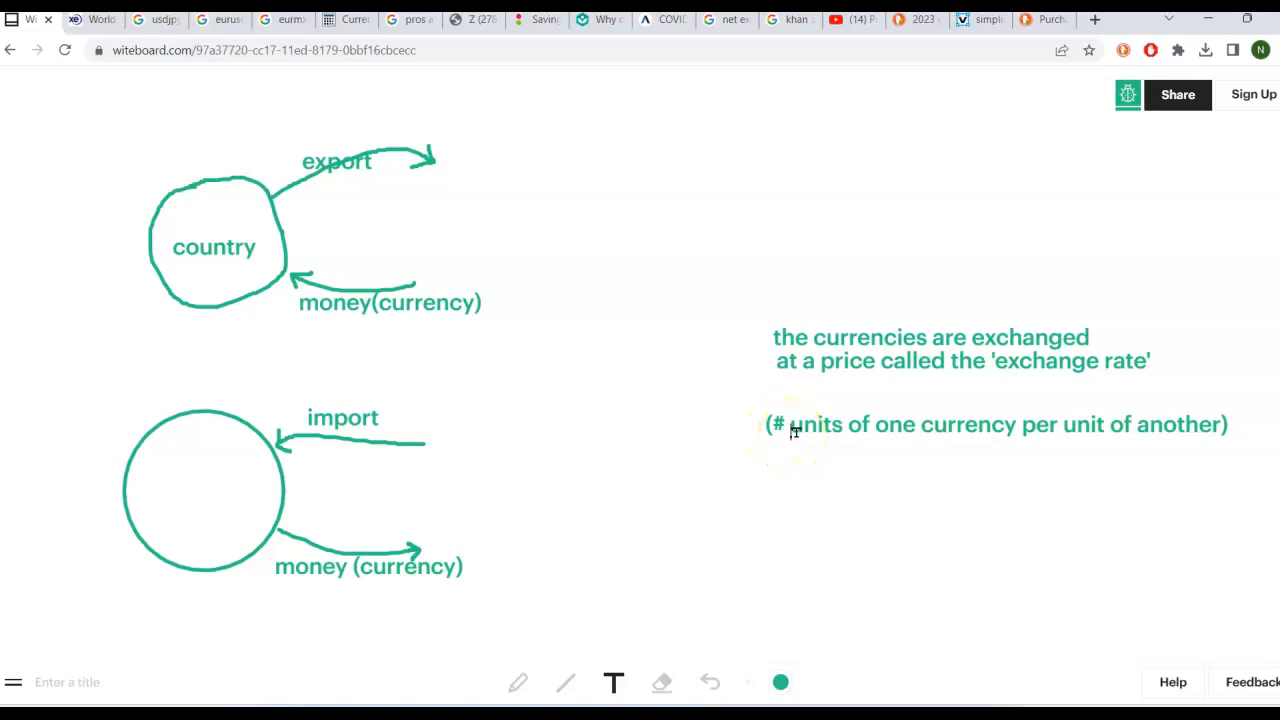
{"action": "mouse_move", "coordinate": [1028, 432]}
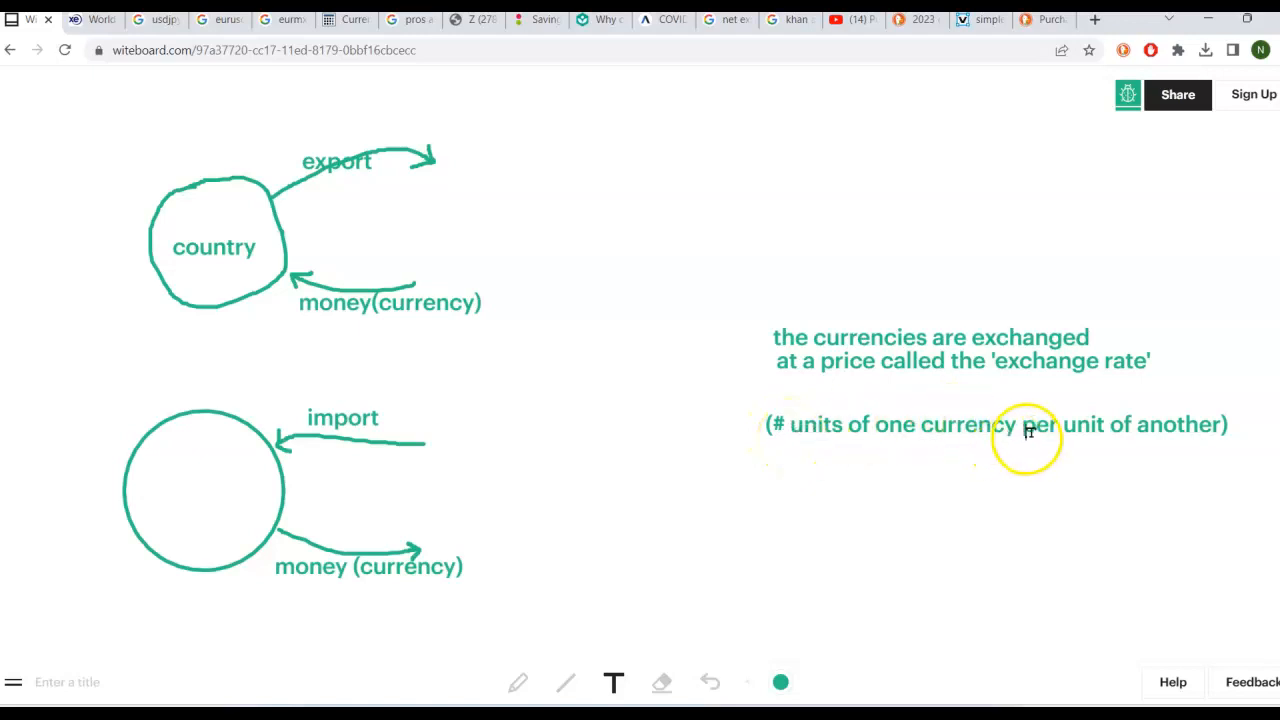
{"action": "mouse_move", "coordinate": [1211, 434]}
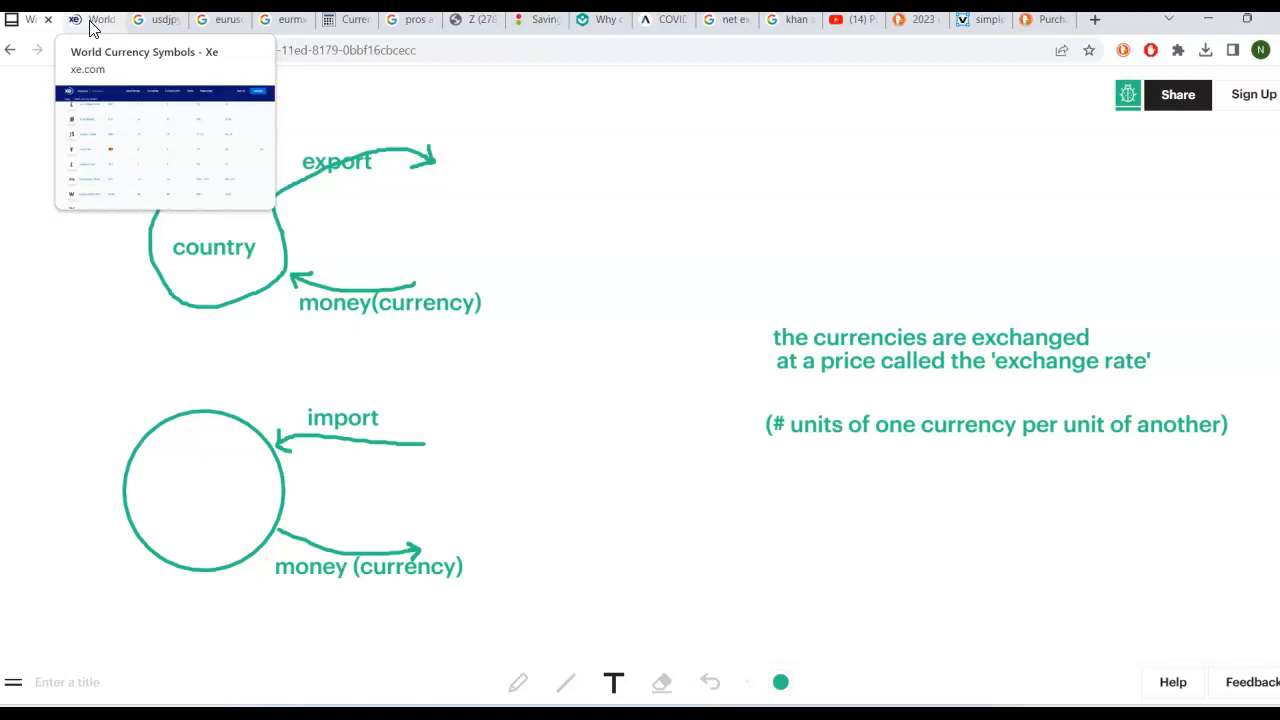
Step: On xe.com's symbols list, search USD and JPY, then locate MXN, the Mexico Peso
{"action": "left_click", "coordinate": [95, 19]}
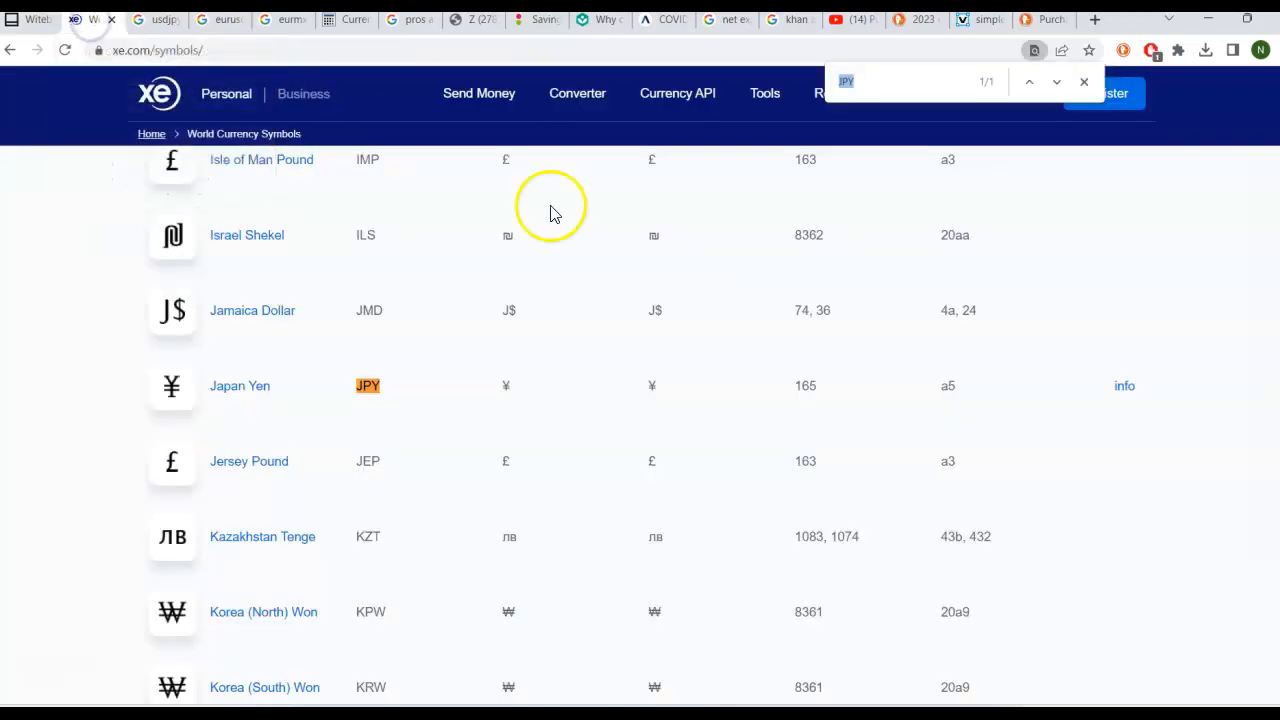
{"action": "mouse_move", "coordinate": [290, 210]}
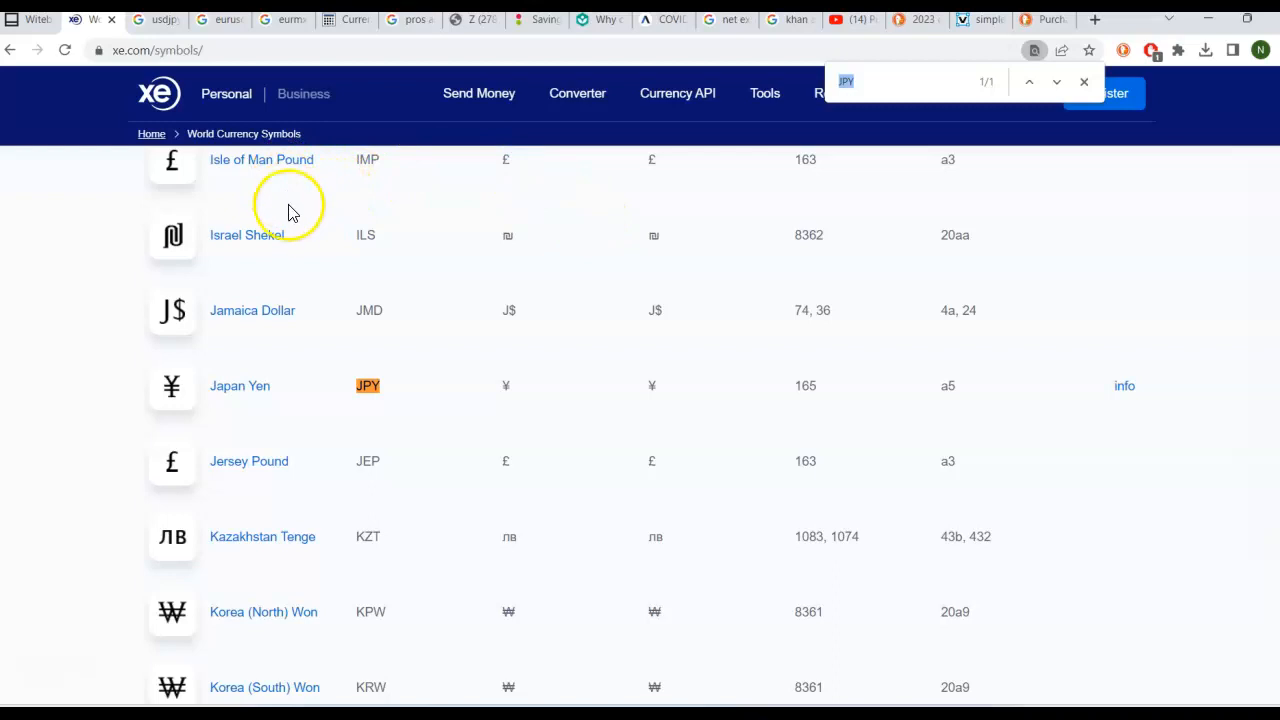
{"action": "mouse_move", "coordinate": [285, 305]}
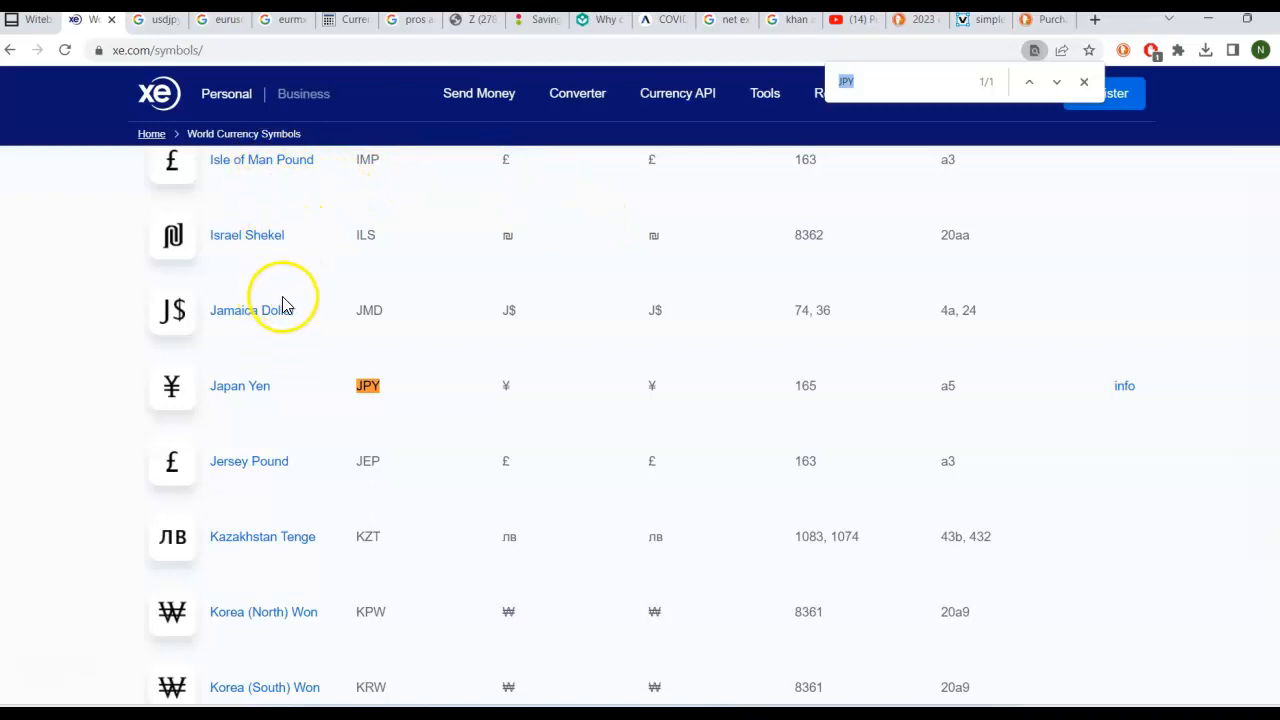
{"action": "mouse_move", "coordinate": [408, 180]}
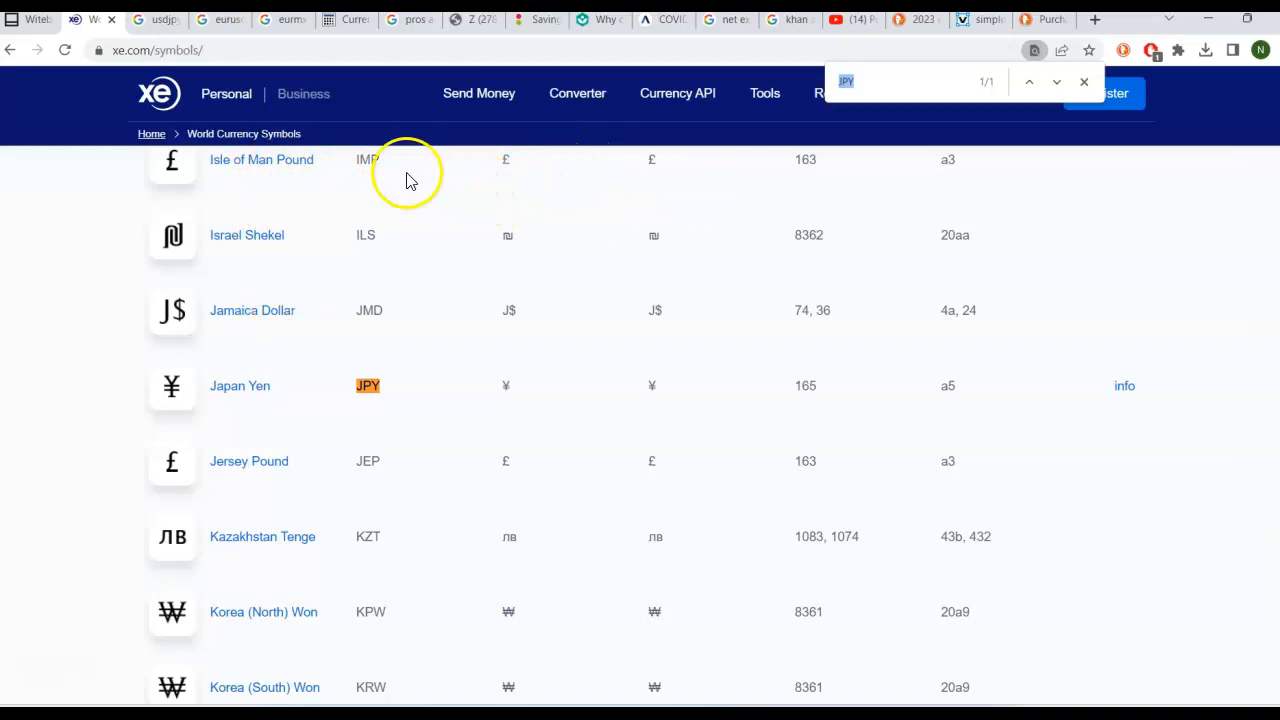
{"action": "mouse_move", "coordinate": [374, 160]}
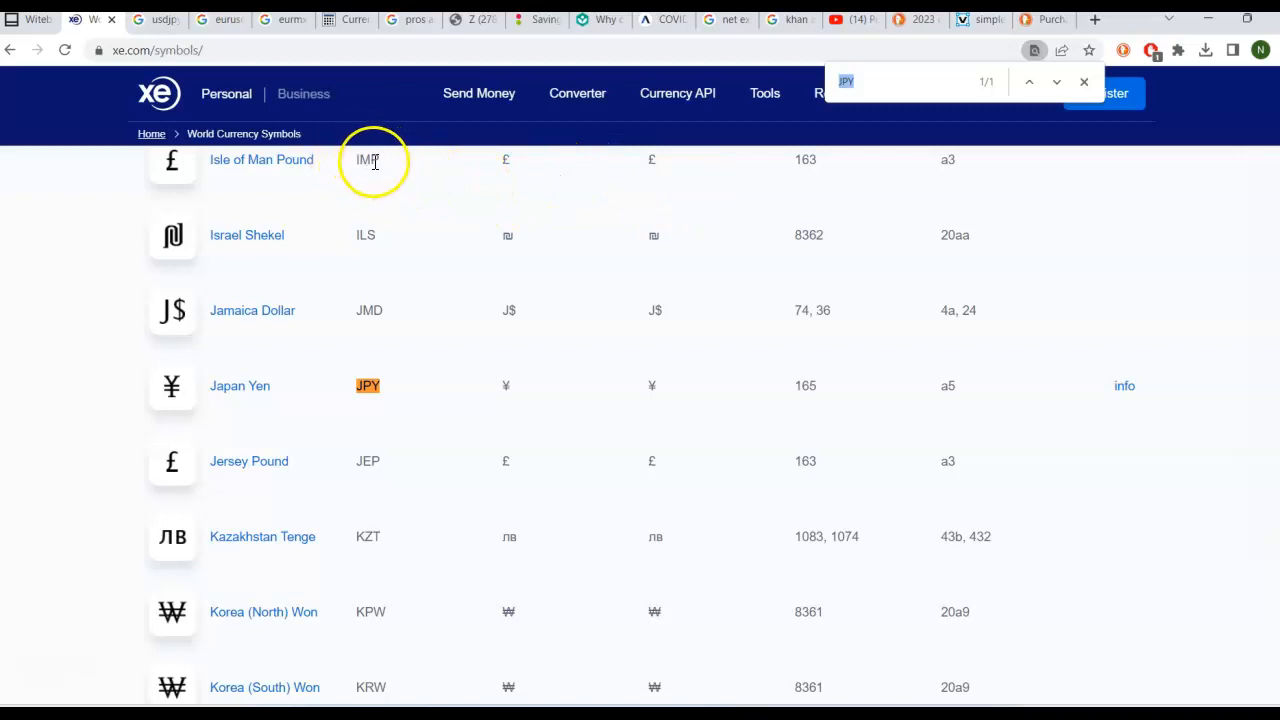
{"action": "mouse_move", "coordinate": [345, 180]}
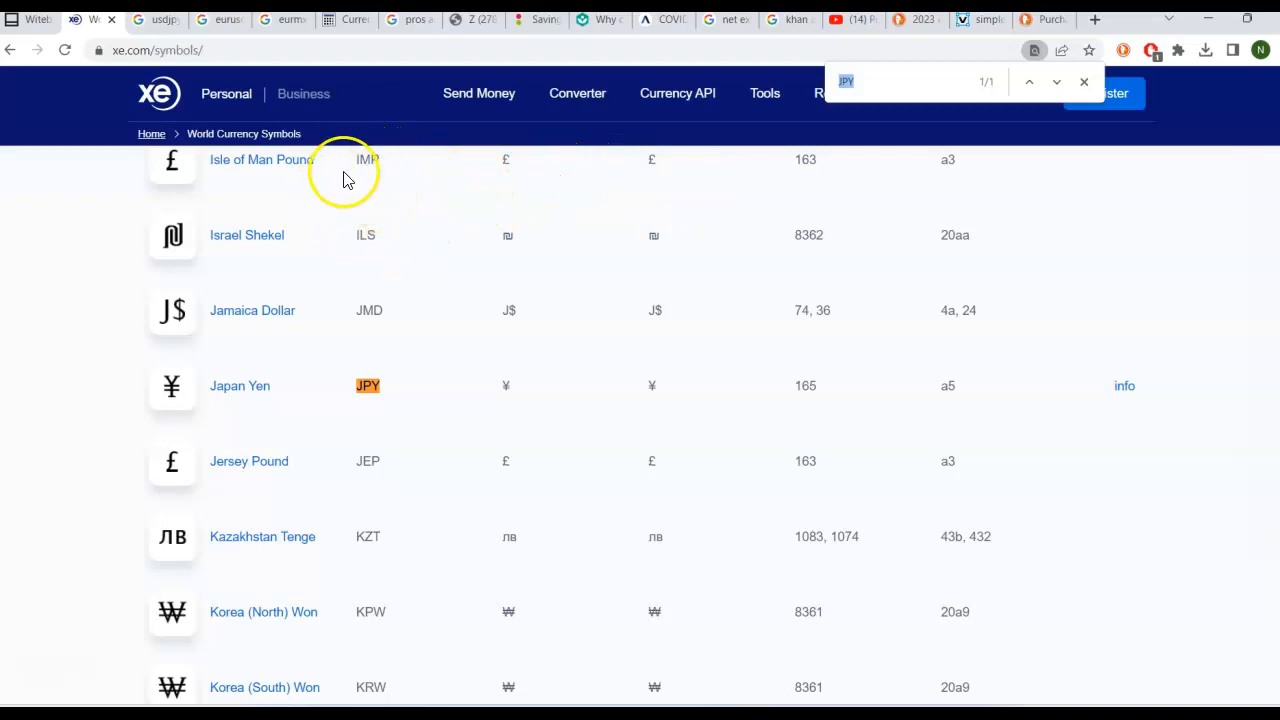
{"action": "mouse_move", "coordinate": [800, 130]}
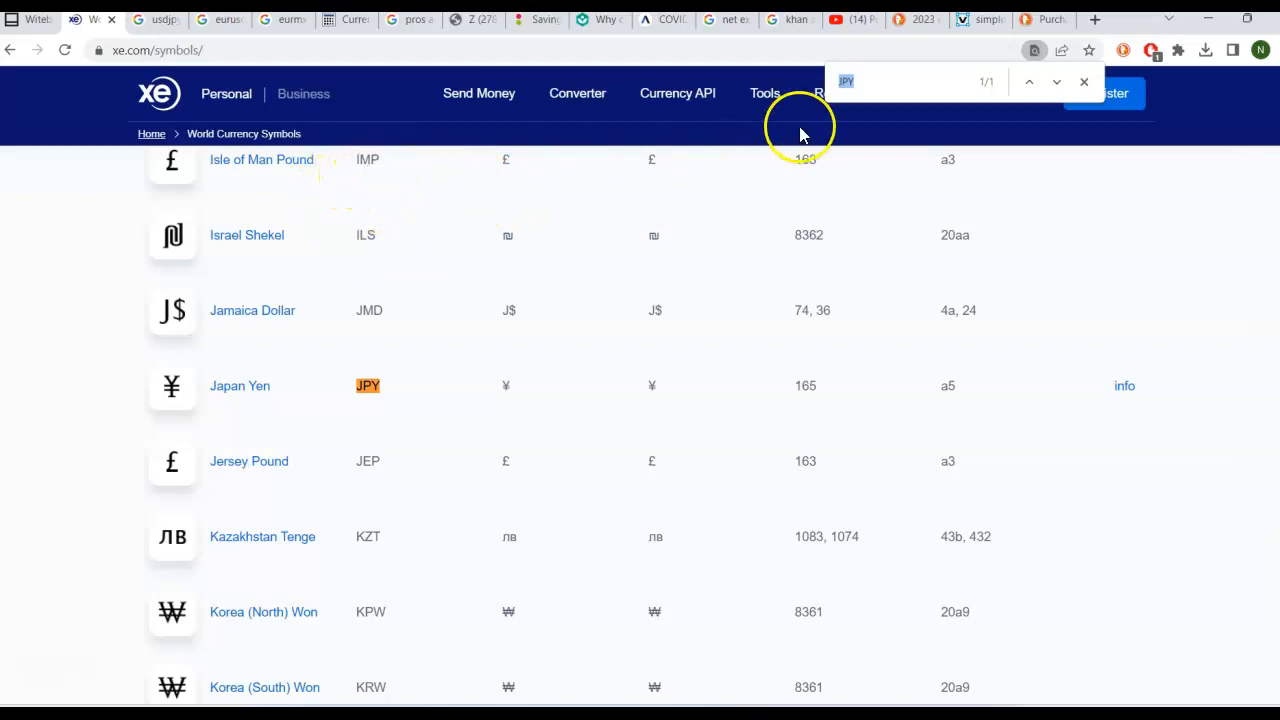
{"action": "mouse_move", "coordinate": [883, 78]}
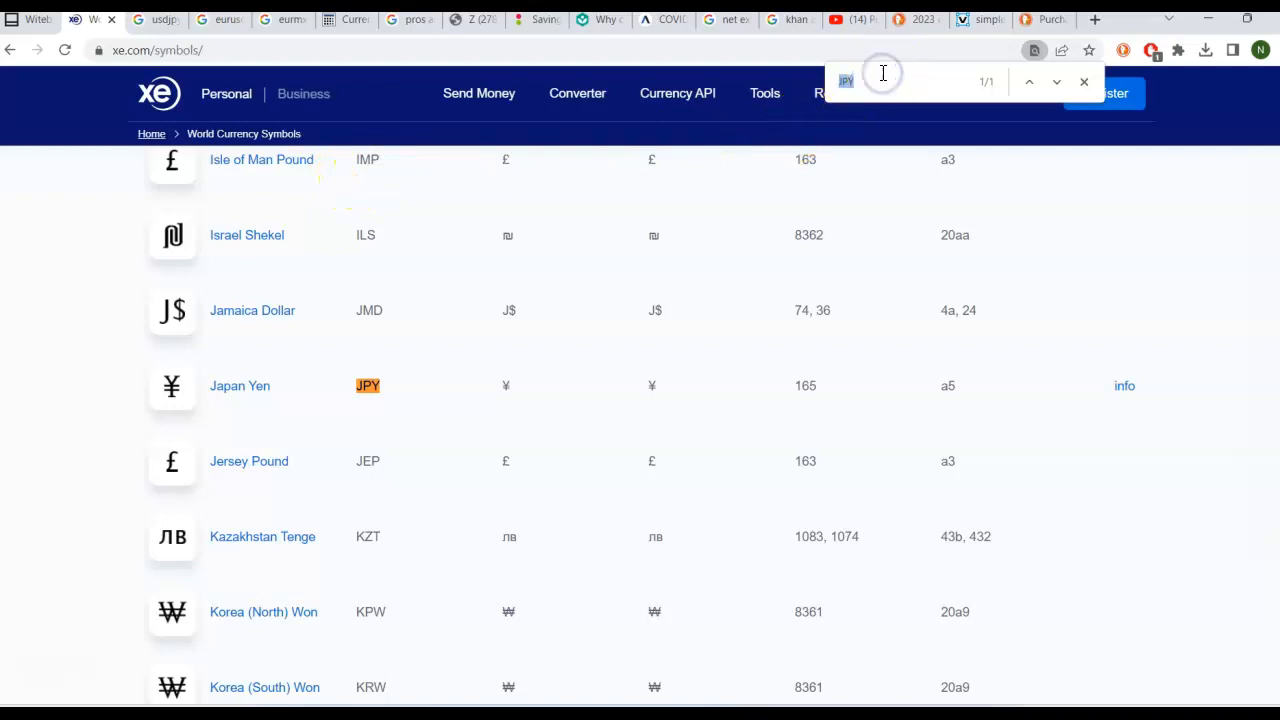
{"action": "type", "text": "USD"}
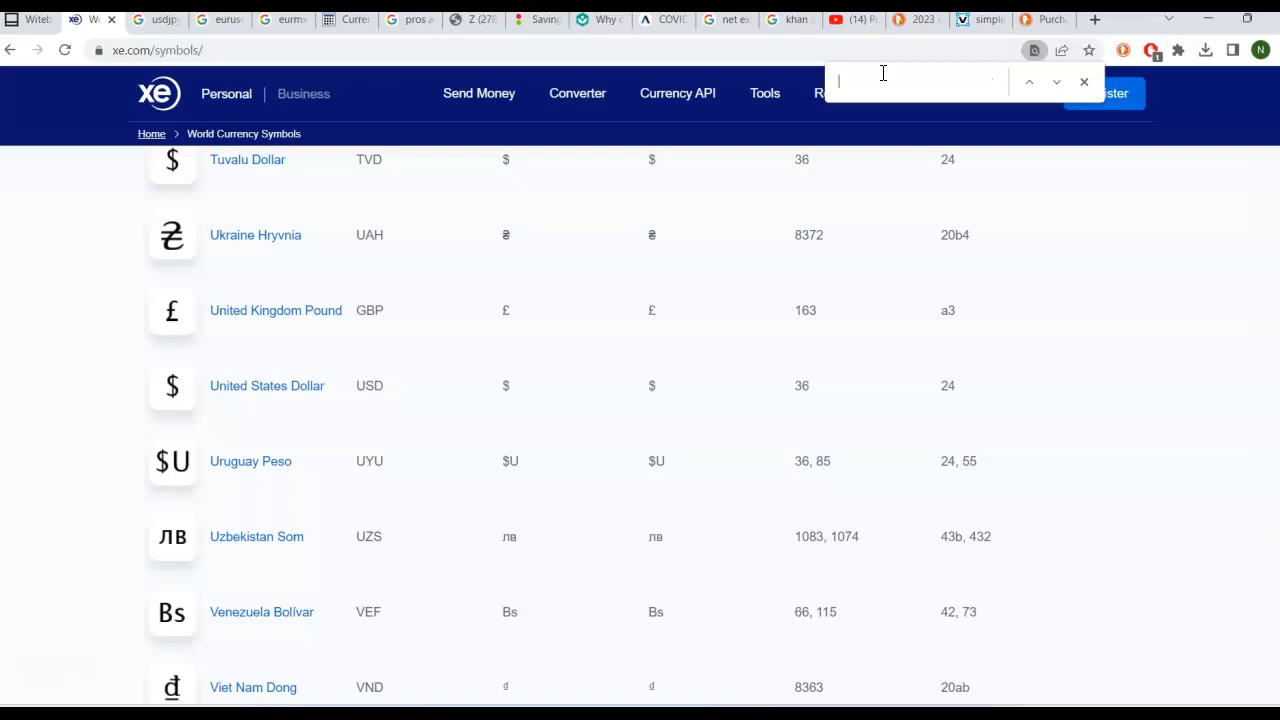
{"action": "type", "text": "JP"}
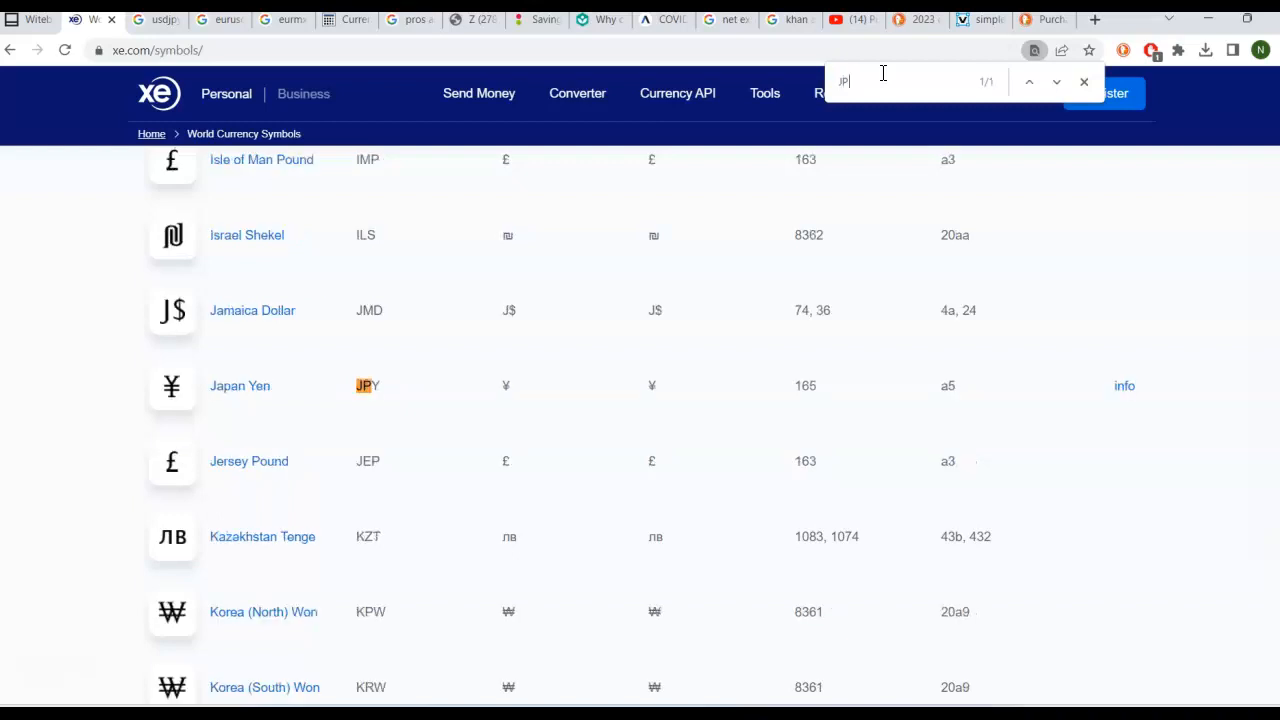
{"action": "type", "text": "Y"}
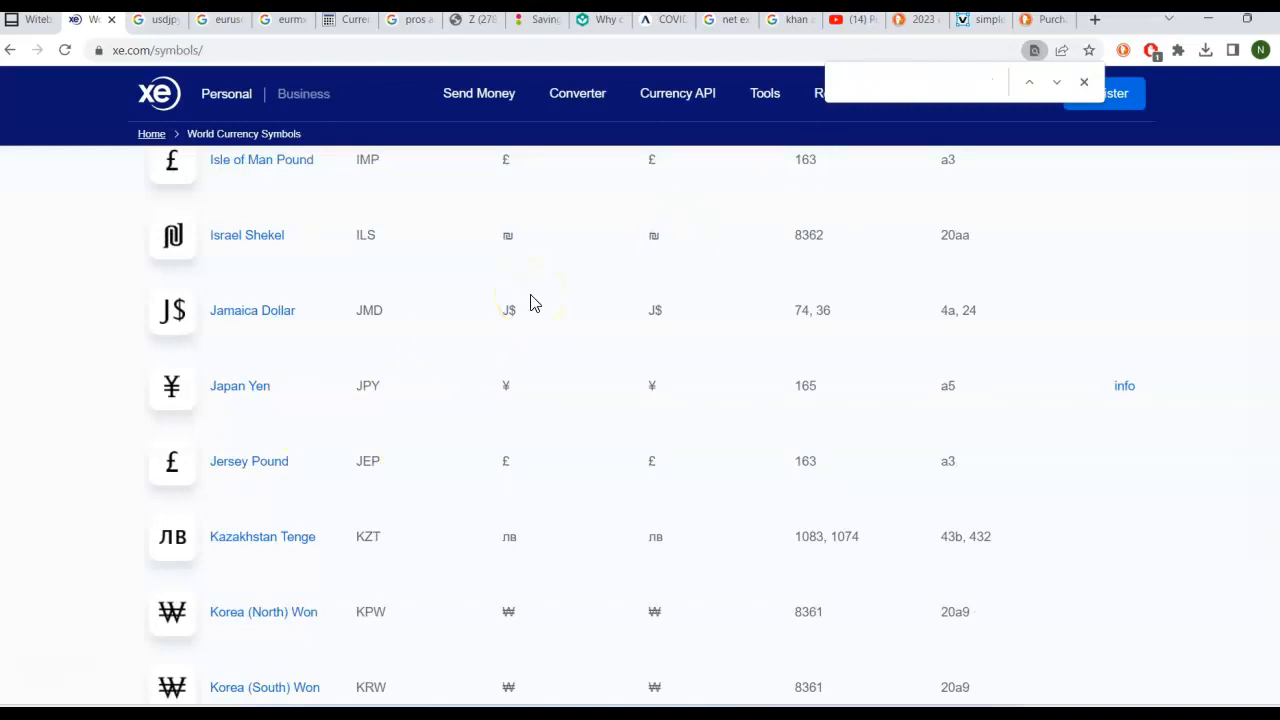
{"action": "type", "text": "MXN"}
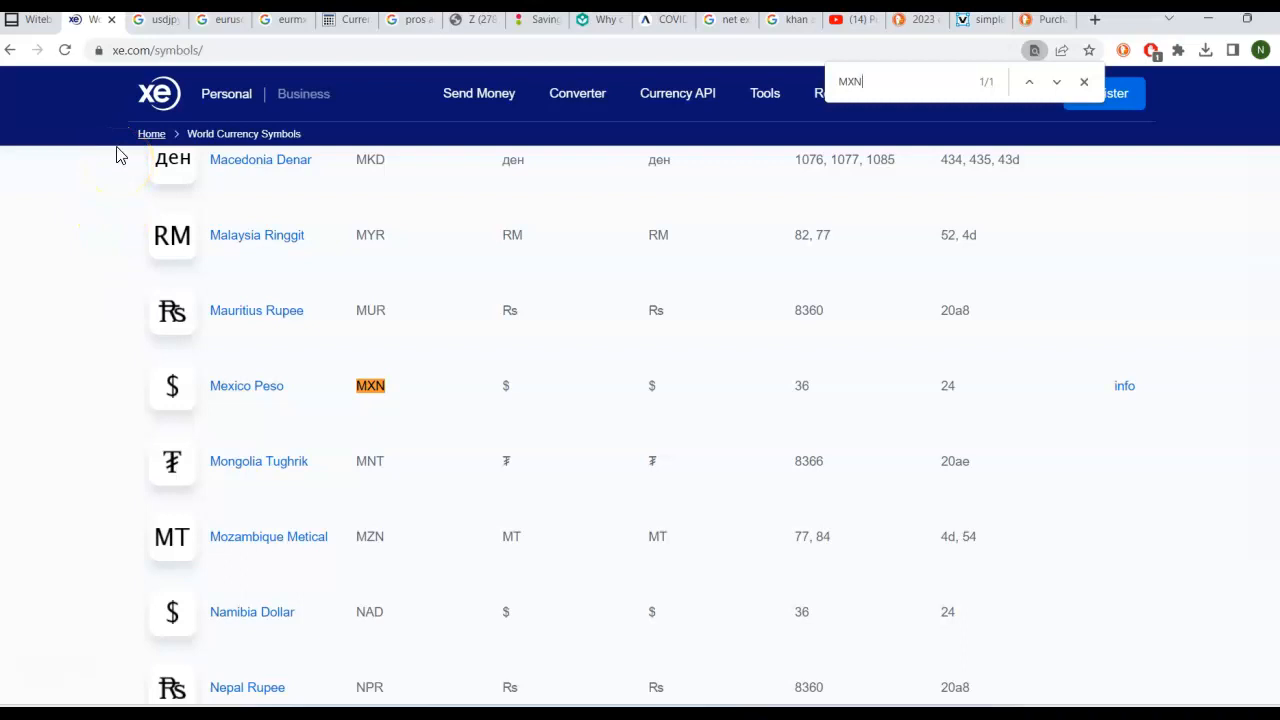
{"action": "mouse_move", "coordinate": [127, 50]}
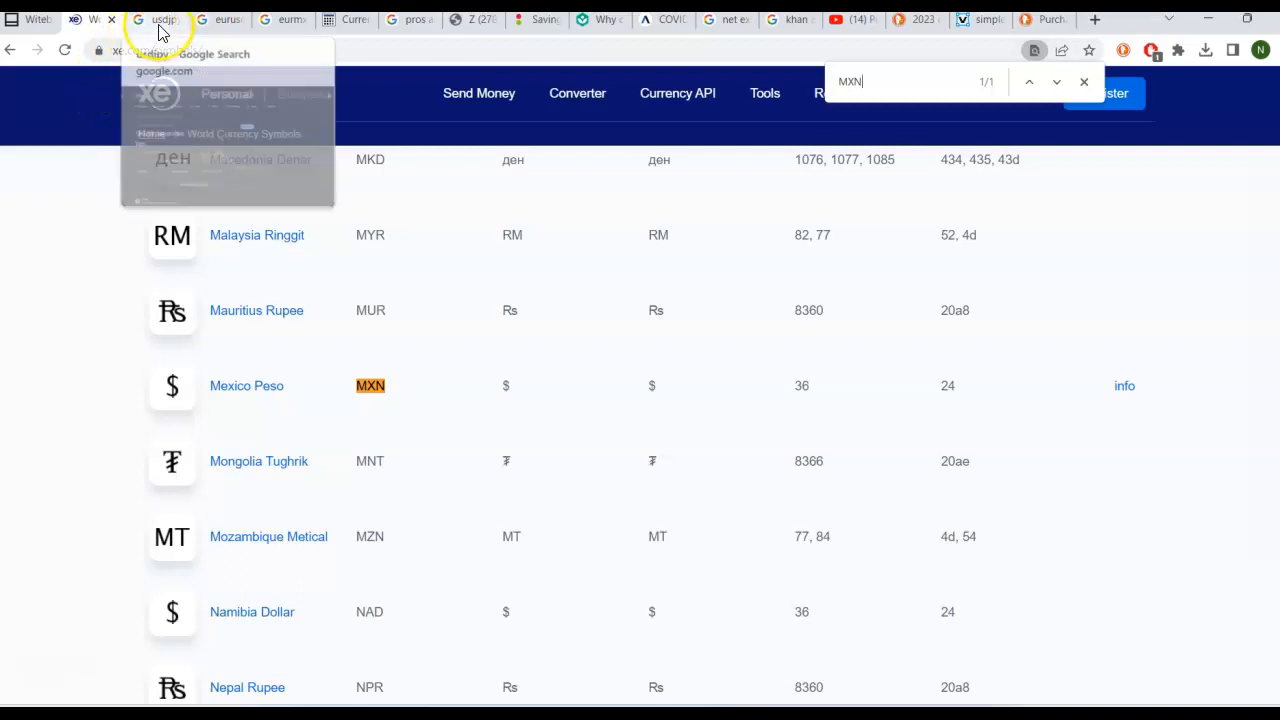
Step: Show the usdjpy Google results quoting 1 US dollar at 130.55 yen
{"action": "left_click", "coordinate": [155, 19]}
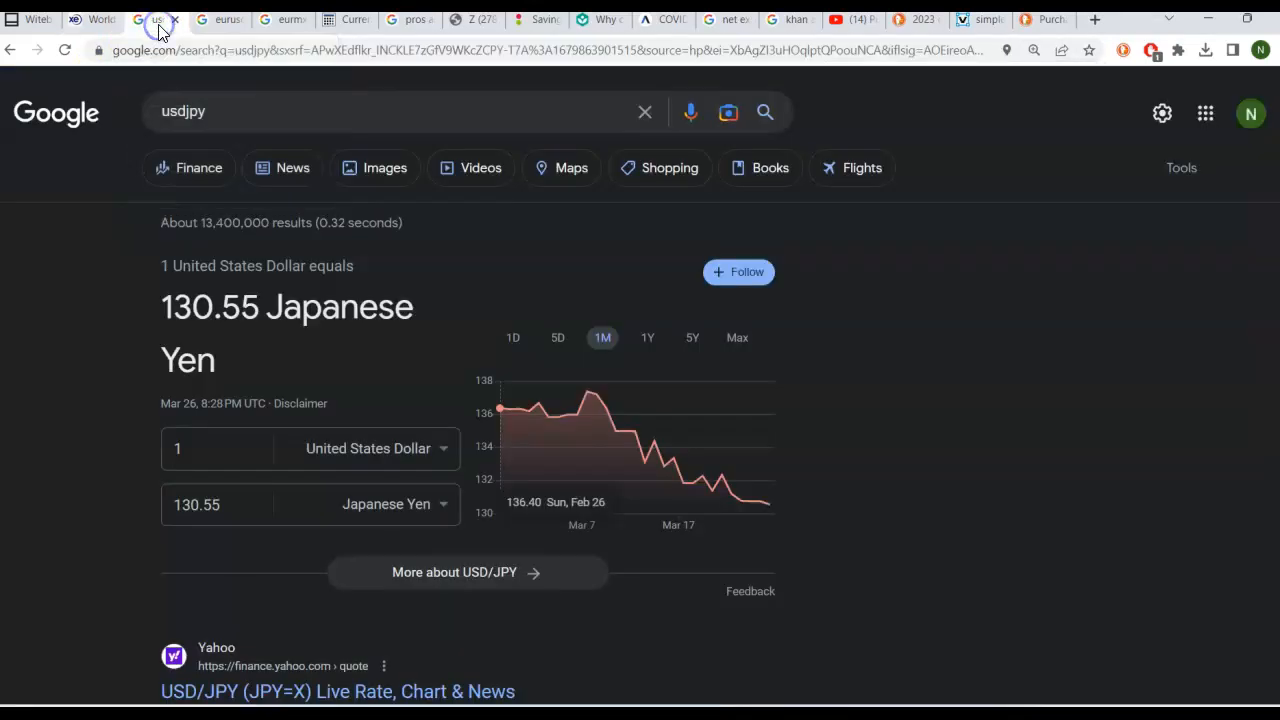
{"action": "mouse_move", "coordinate": [185, 111]}
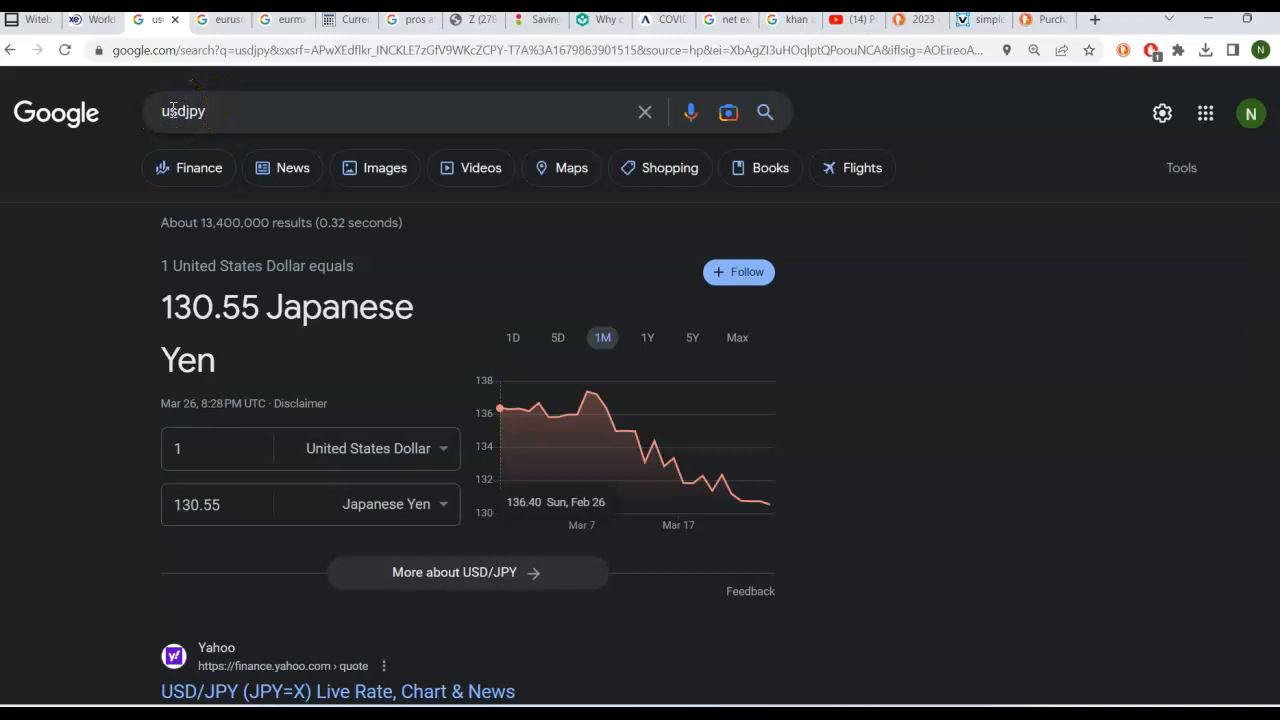
{"action": "mouse_move", "coordinate": [240, 222]}
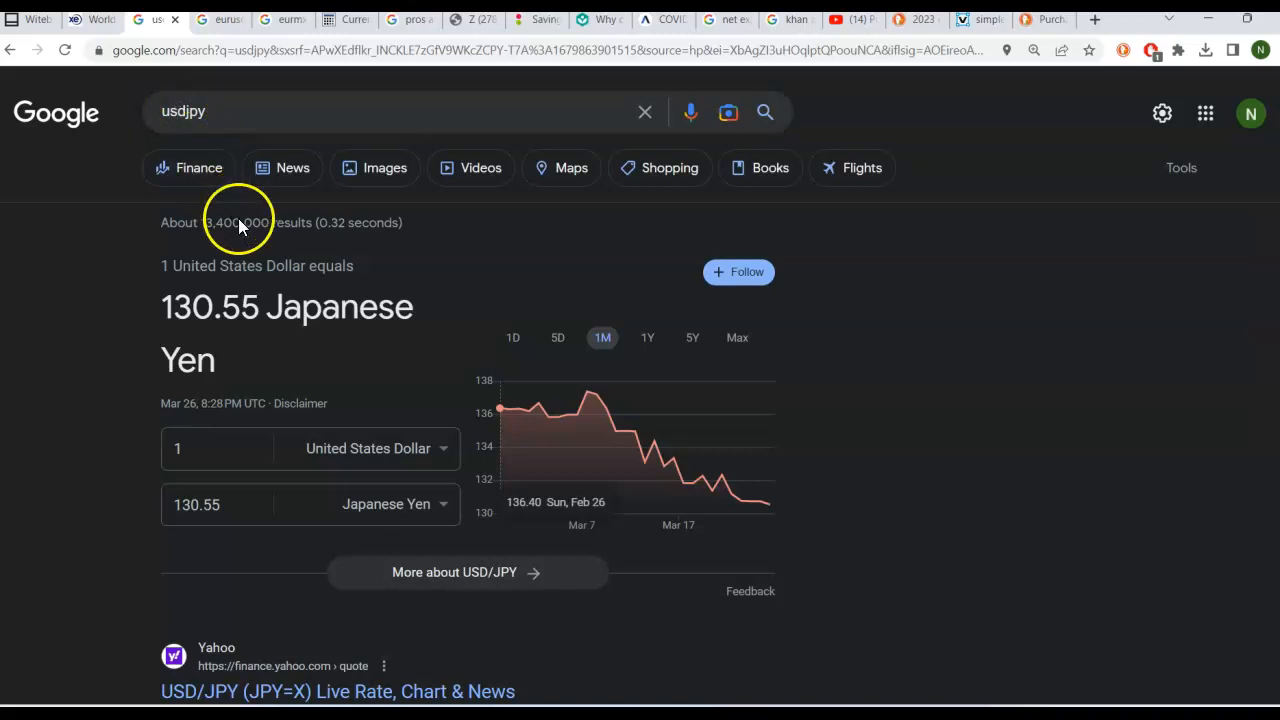
{"action": "mouse_move", "coordinate": [265, 335]}
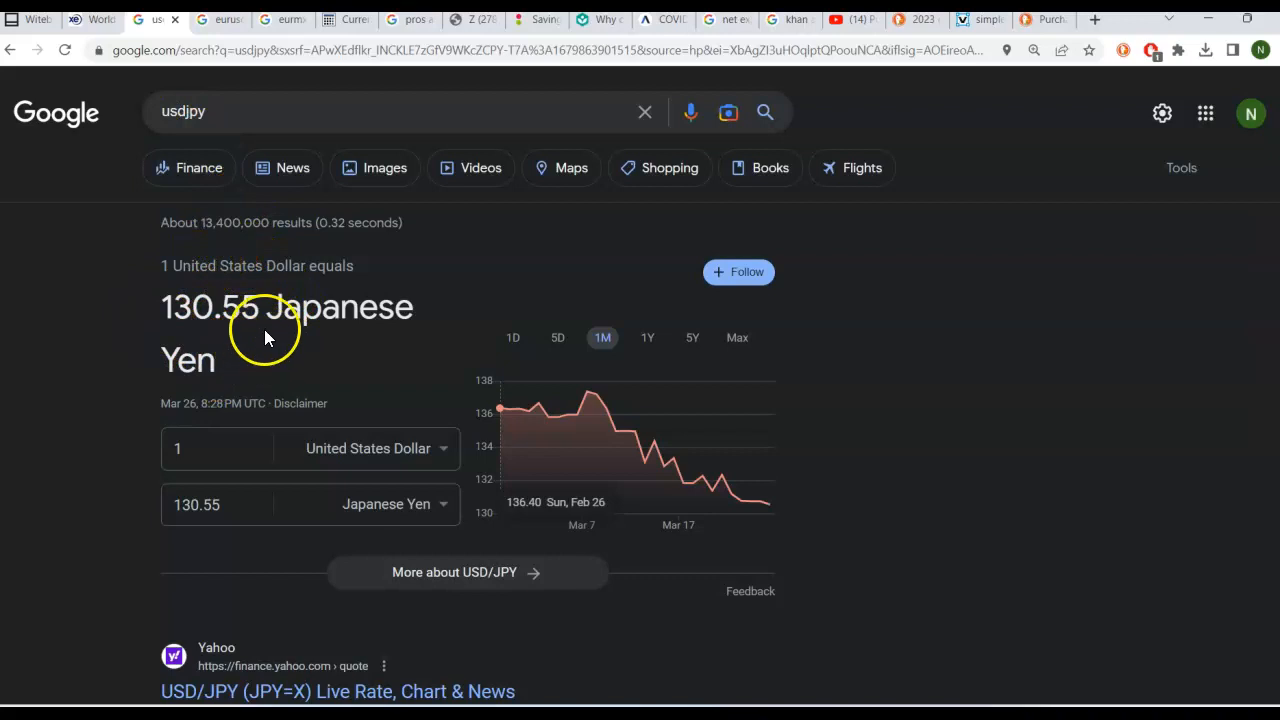
{"action": "mouse_move", "coordinate": [178, 308]}
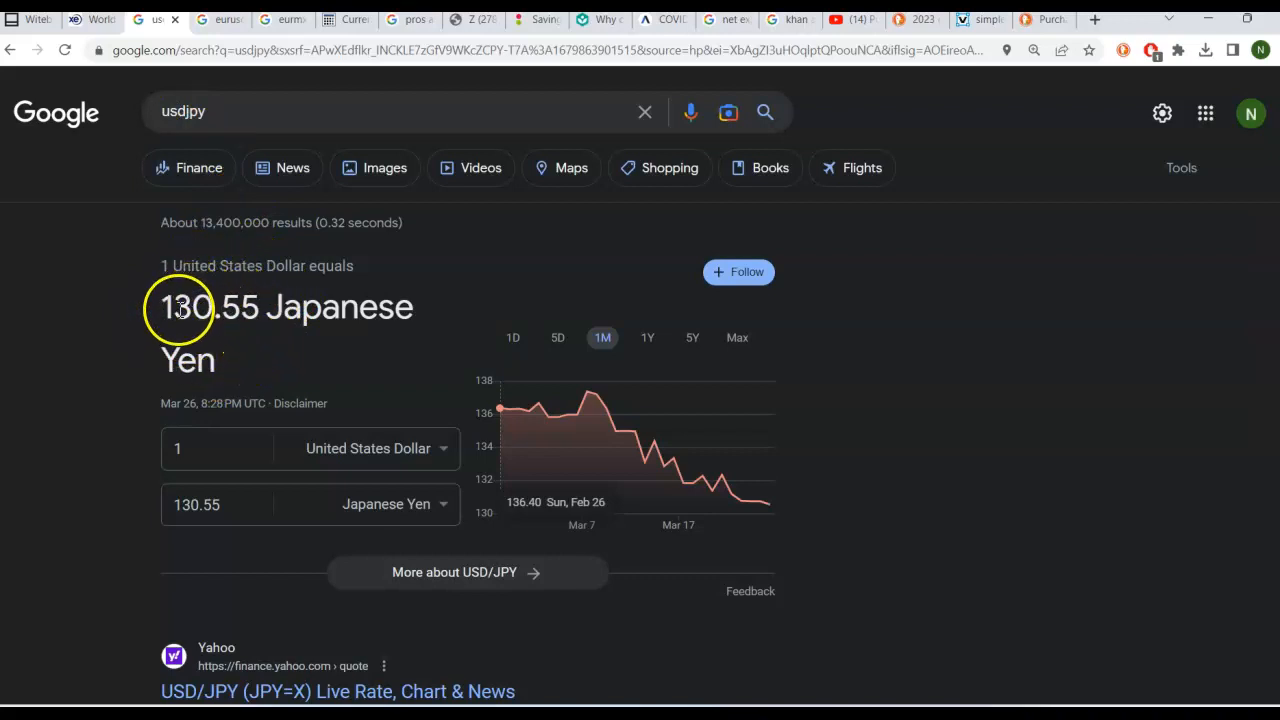
{"action": "mouse_move", "coordinate": [230, 320]}
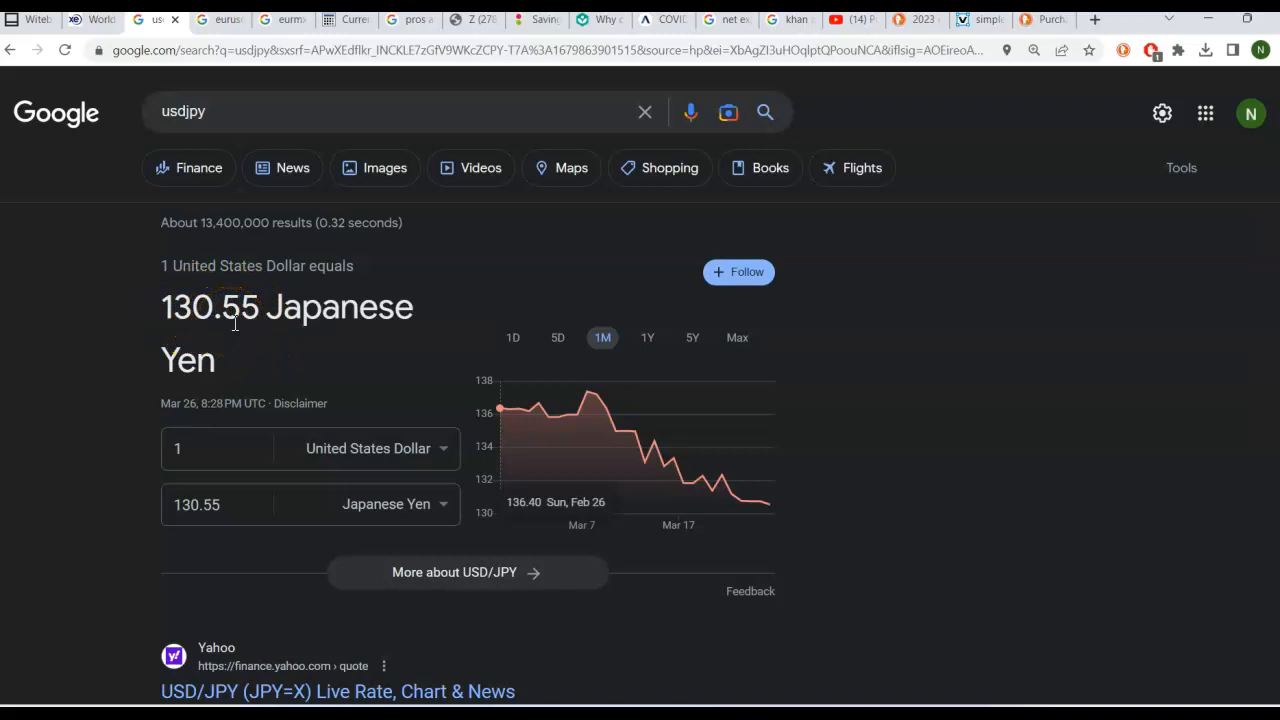
{"action": "mouse_move", "coordinate": [475, 465]}
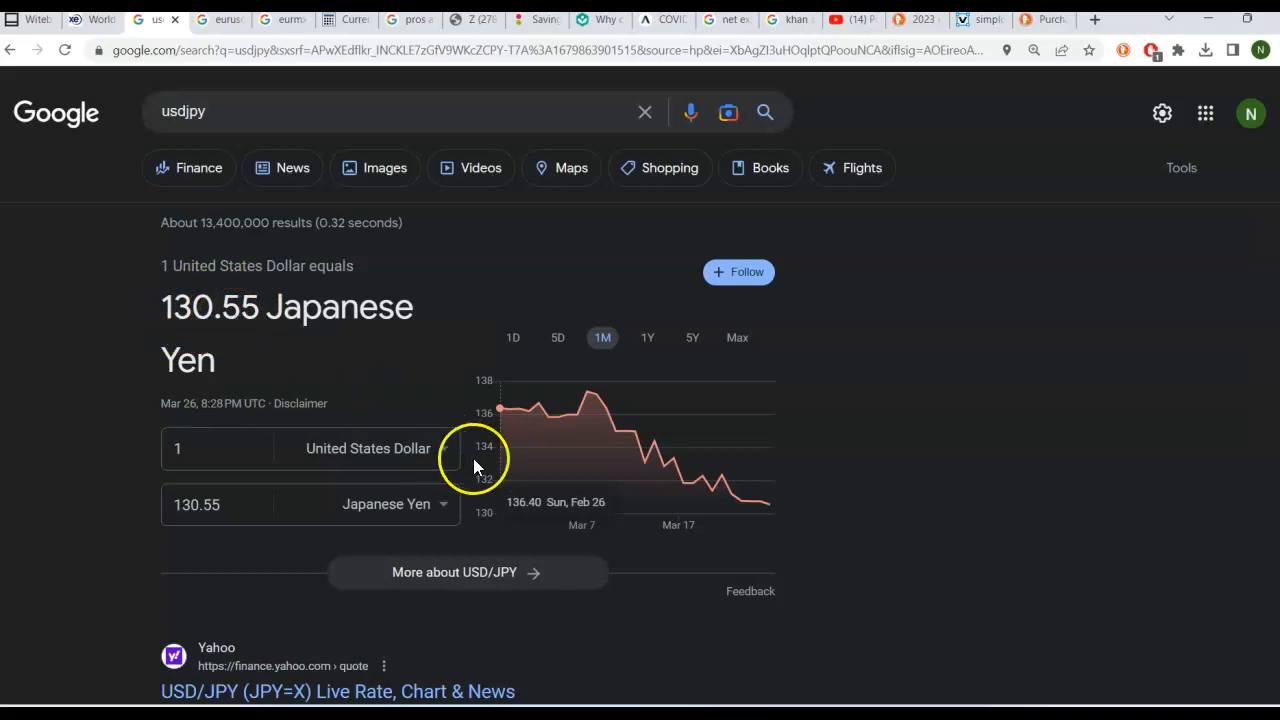
{"action": "mouse_move", "coordinate": [518, 372]}
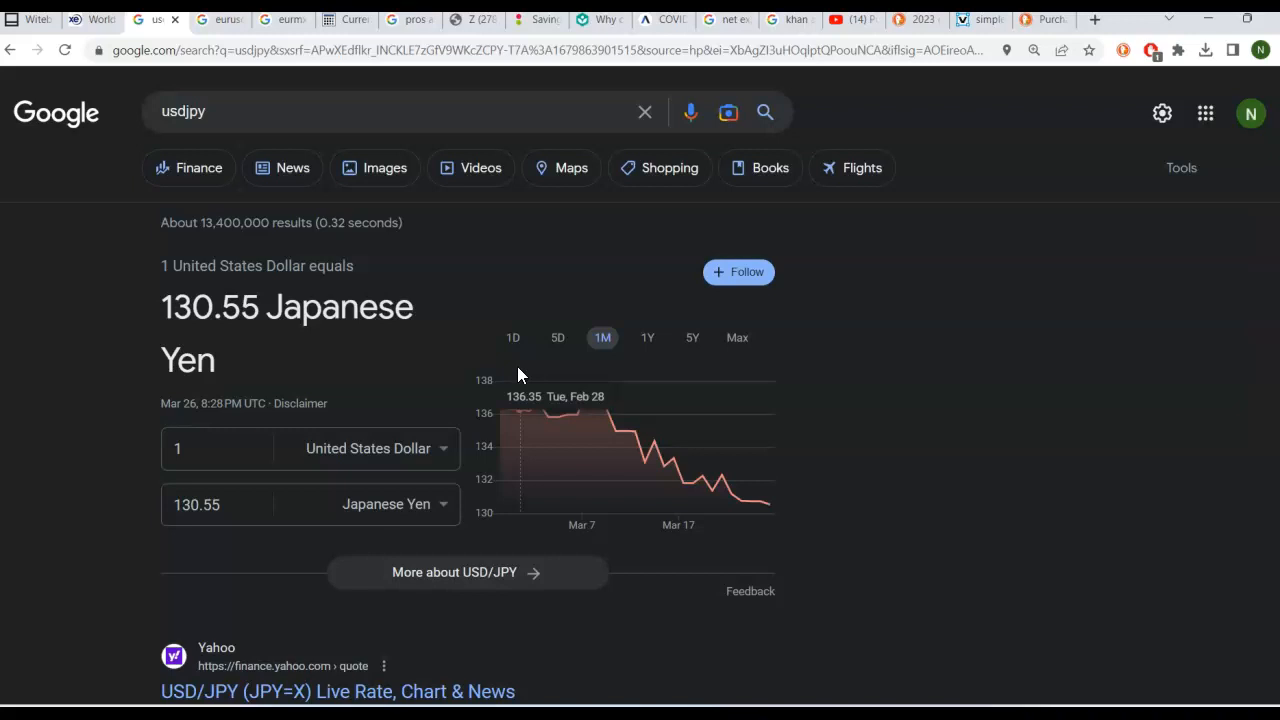
{"action": "mouse_move", "coordinate": [560, 408]}
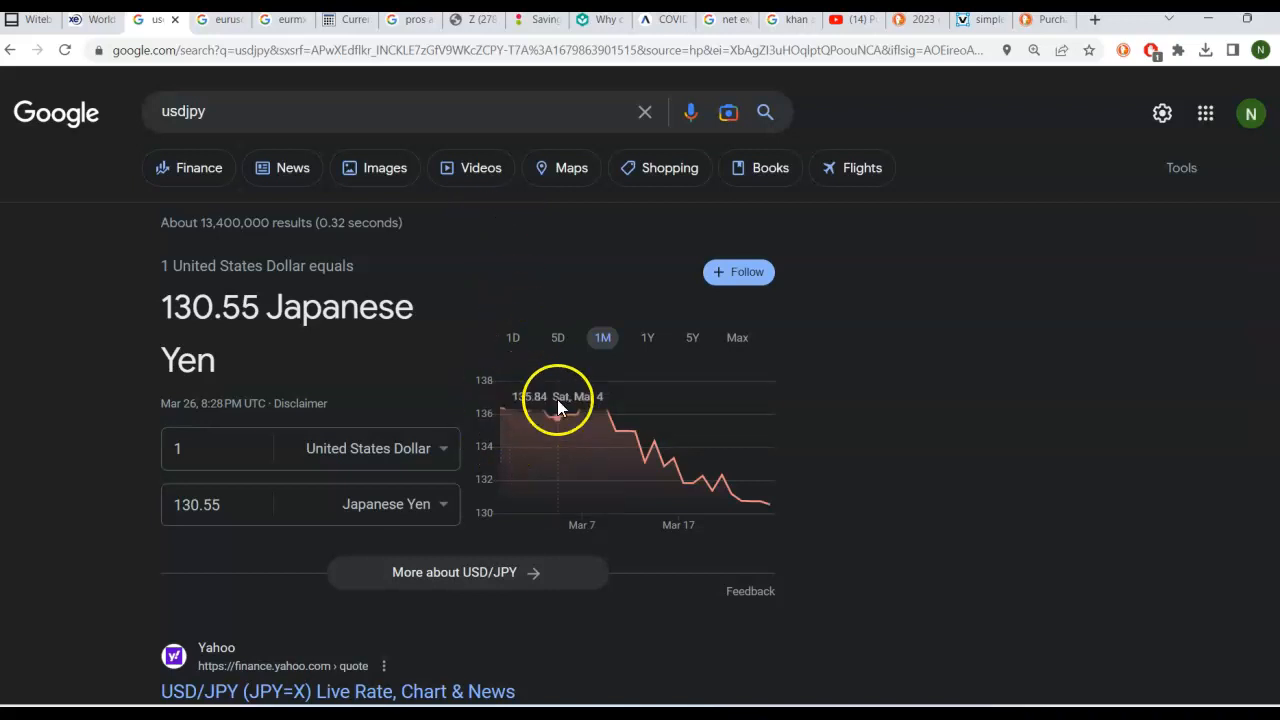
{"action": "mouse_move", "coordinate": [512, 480]}
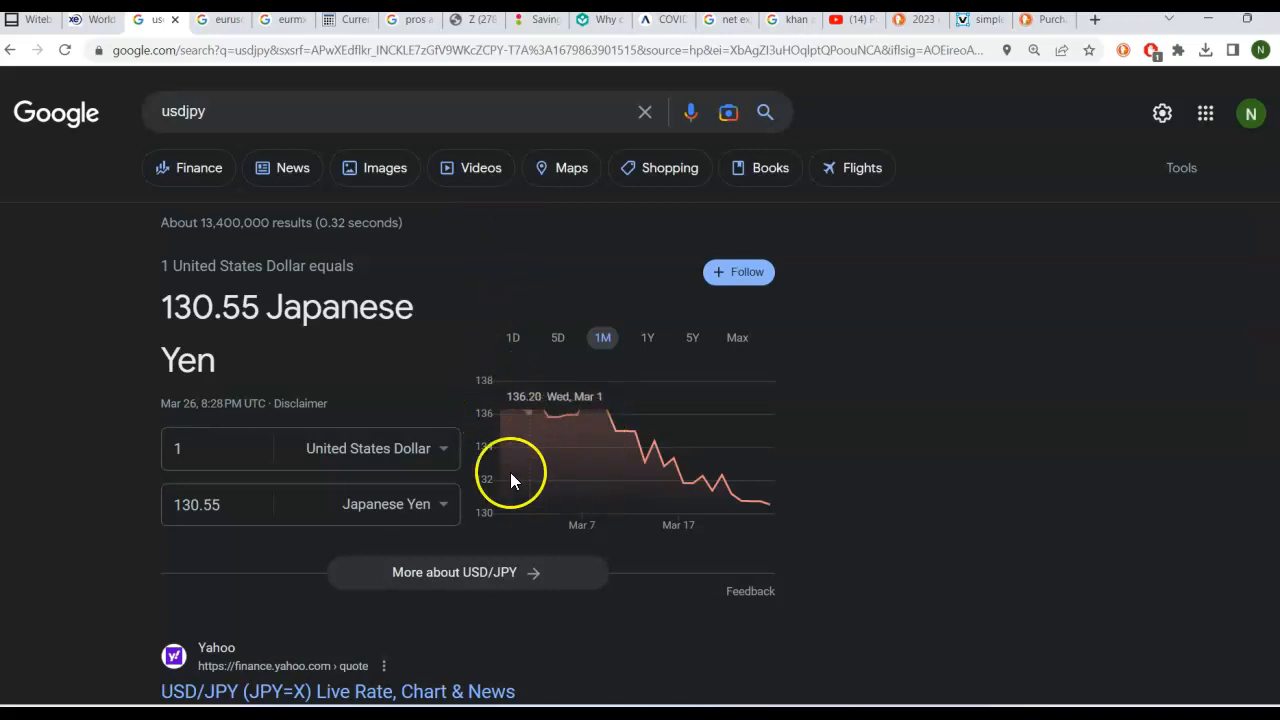
{"action": "mouse_move", "coordinate": [490, 410]}
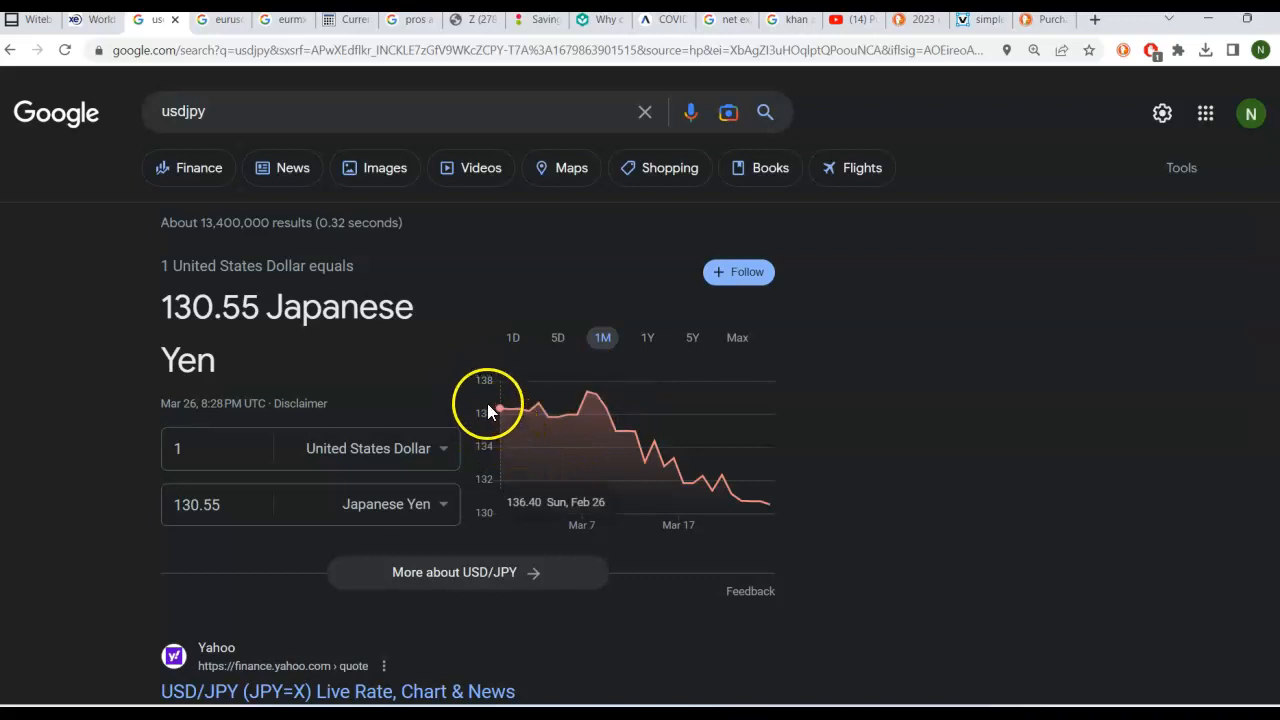
{"action": "mouse_move", "coordinate": [490, 365]}
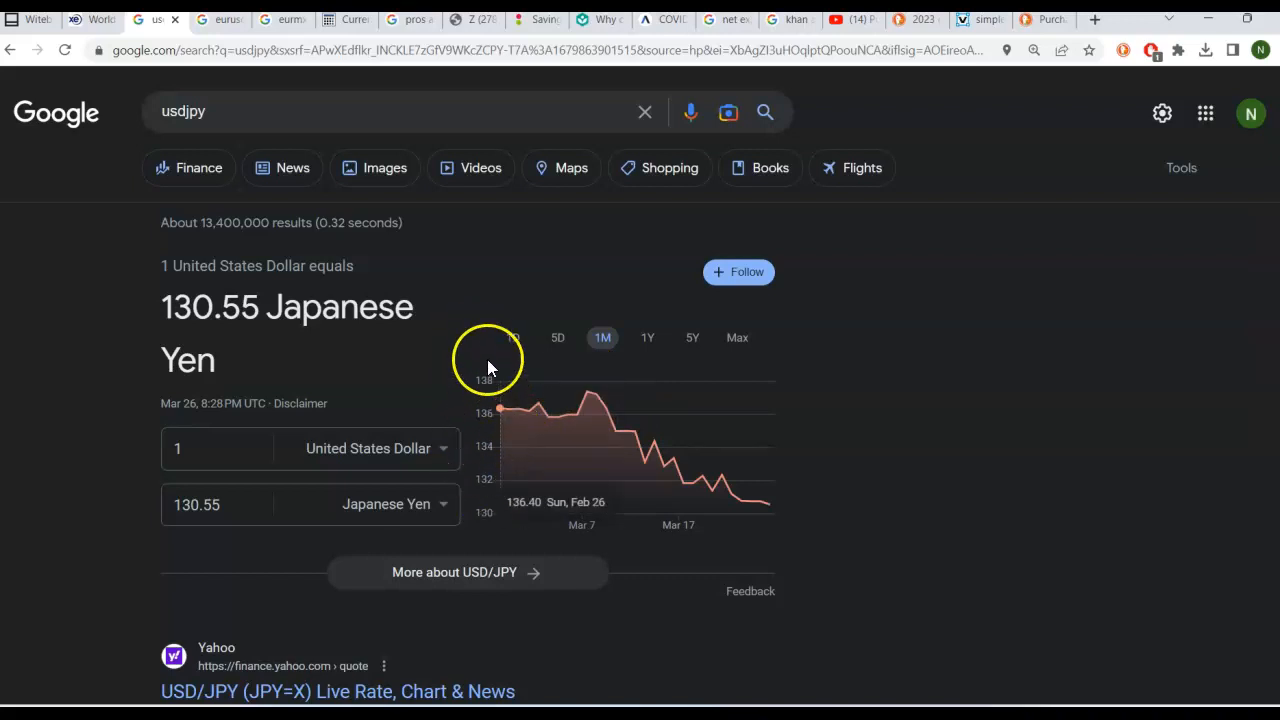
{"action": "mouse_move", "coordinate": [475, 495]}
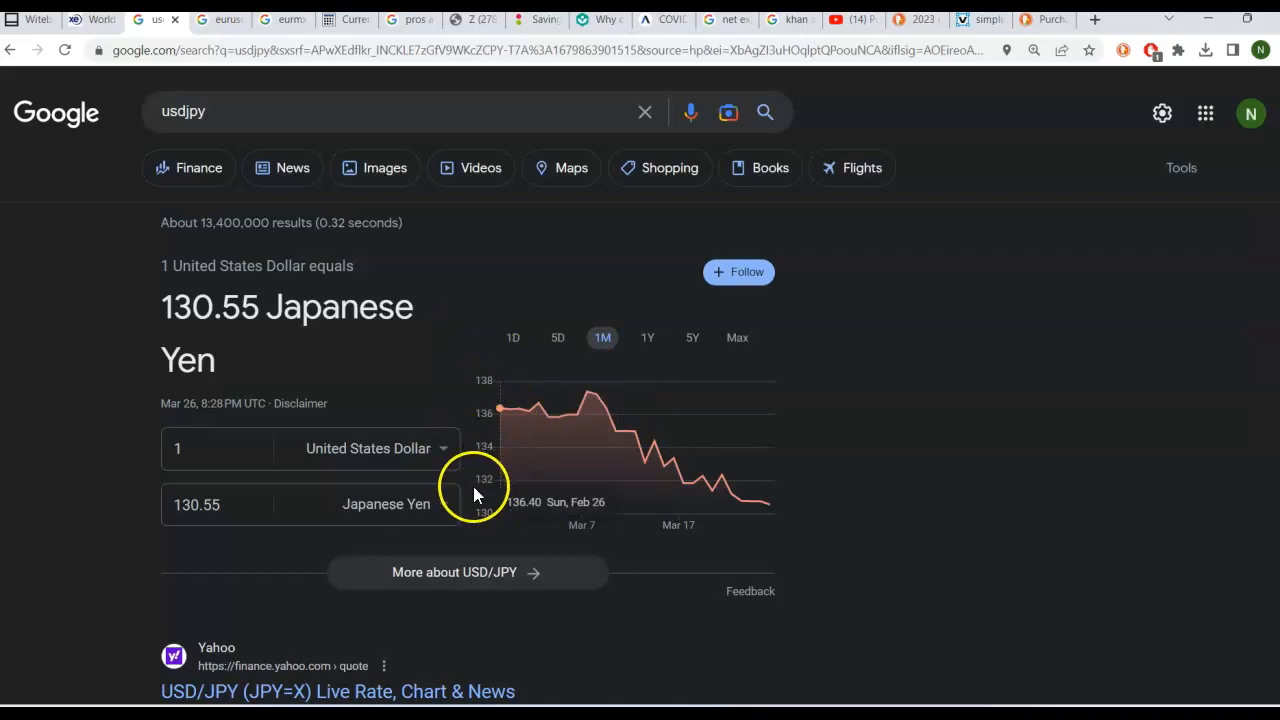
{"action": "mouse_move", "coordinate": [597, 415]}
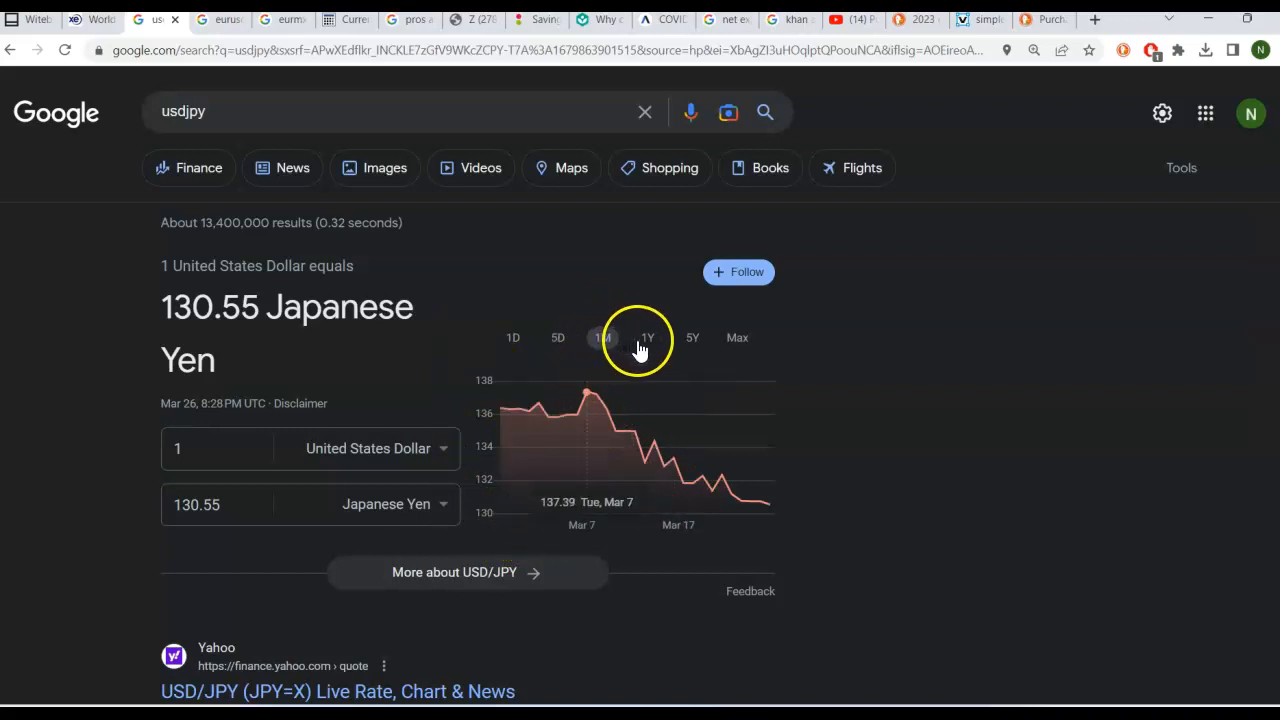
{"action": "mouse_move", "coordinate": [603, 337]}
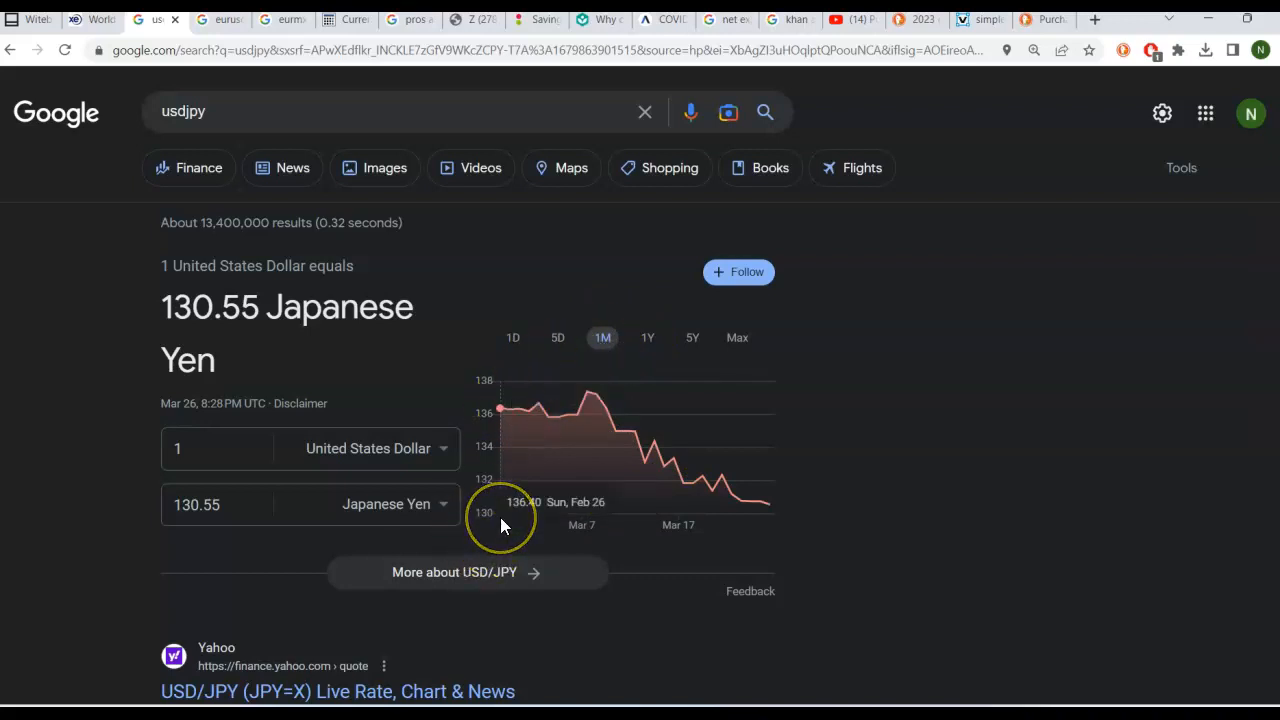
{"action": "mouse_move", "coordinate": [503, 412]}
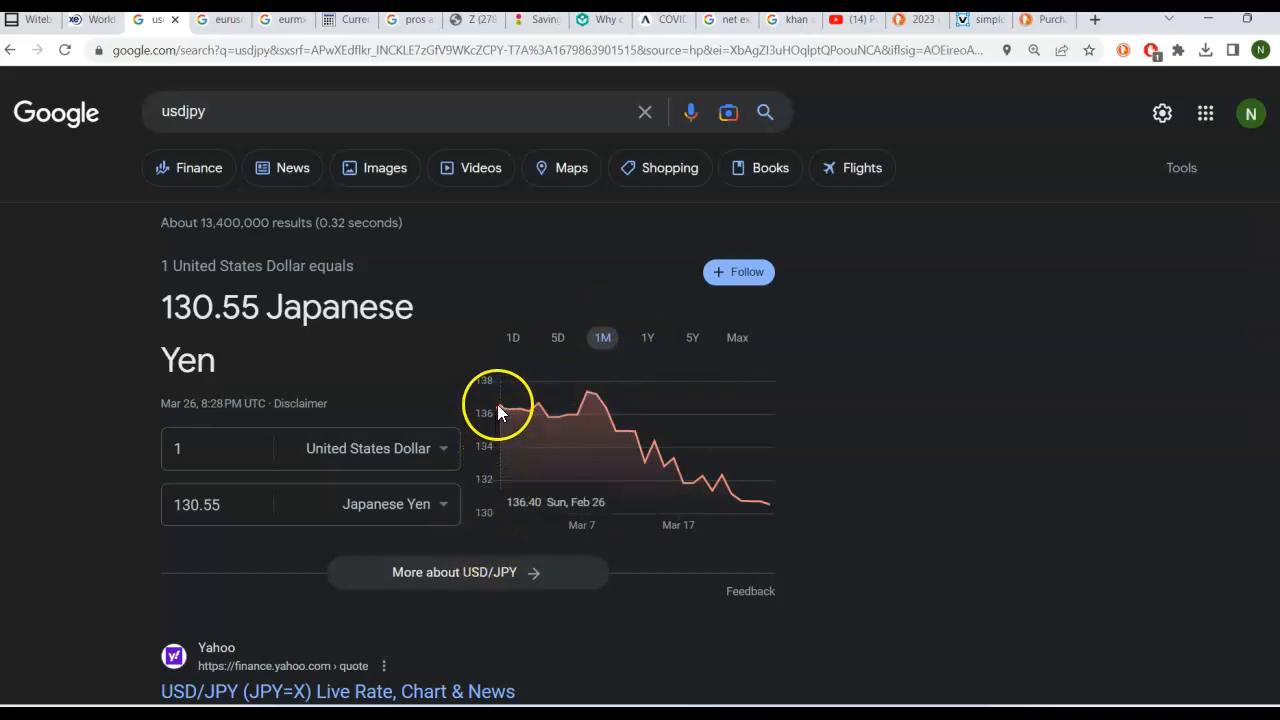
{"action": "mouse_move", "coordinate": [503, 413]}
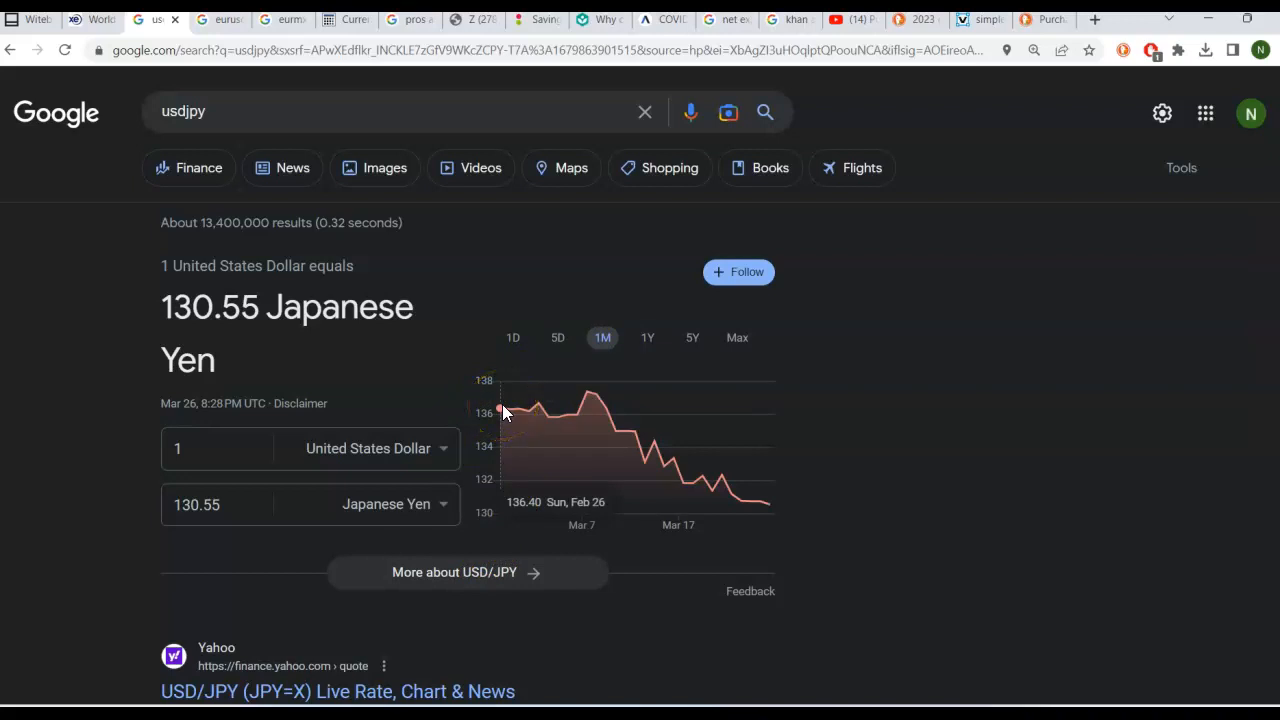
{"action": "mouse_move", "coordinate": [547, 421]}
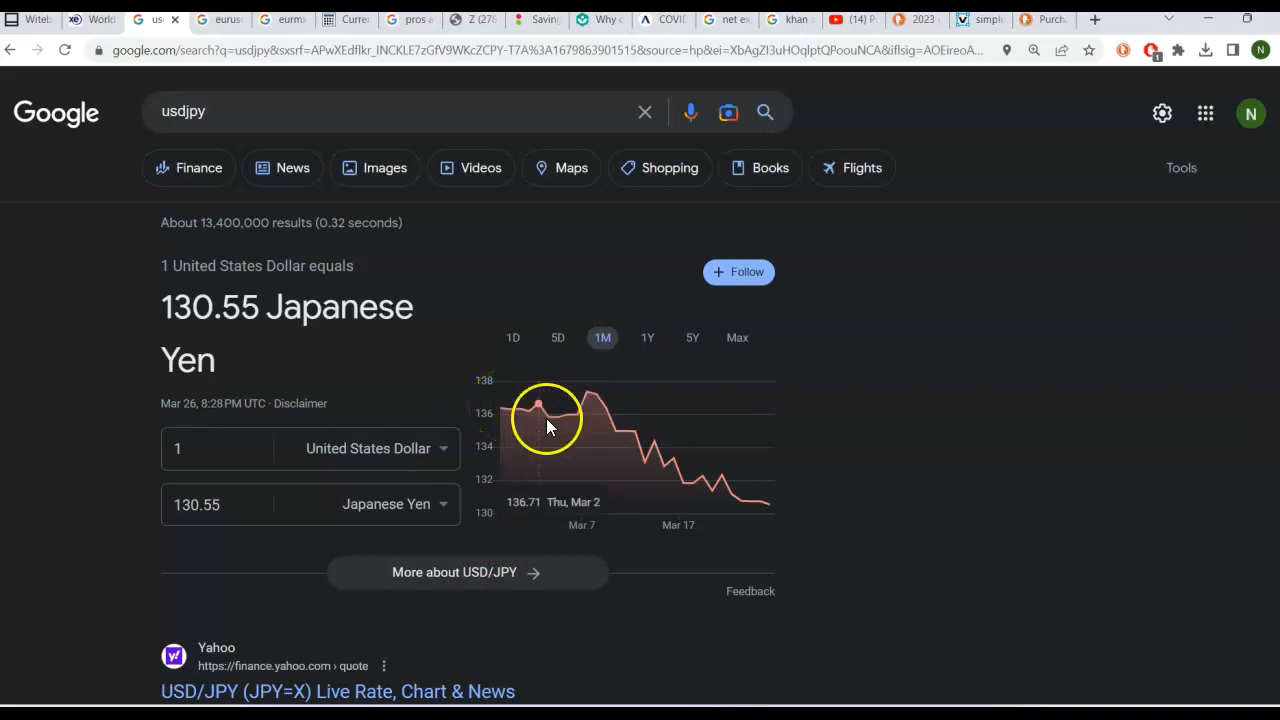
{"action": "mouse_move", "coordinate": [752, 500]}
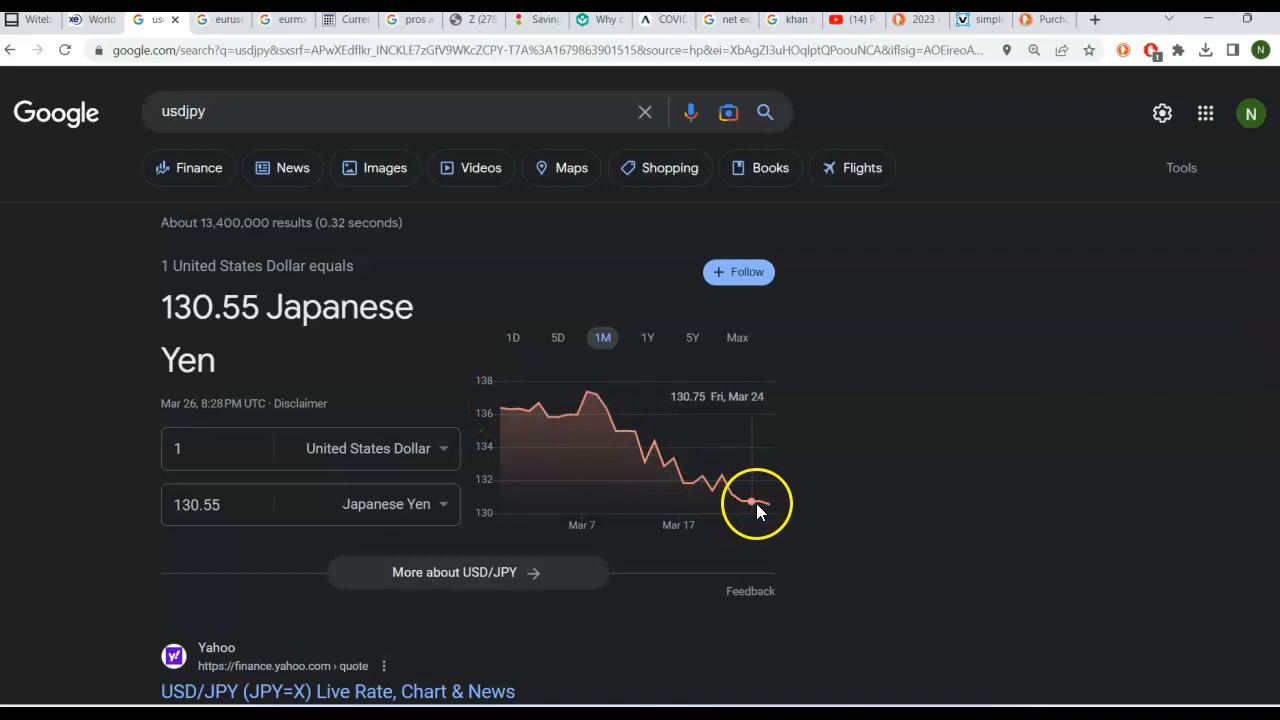
{"action": "mouse_move", "coordinate": [770, 505]}
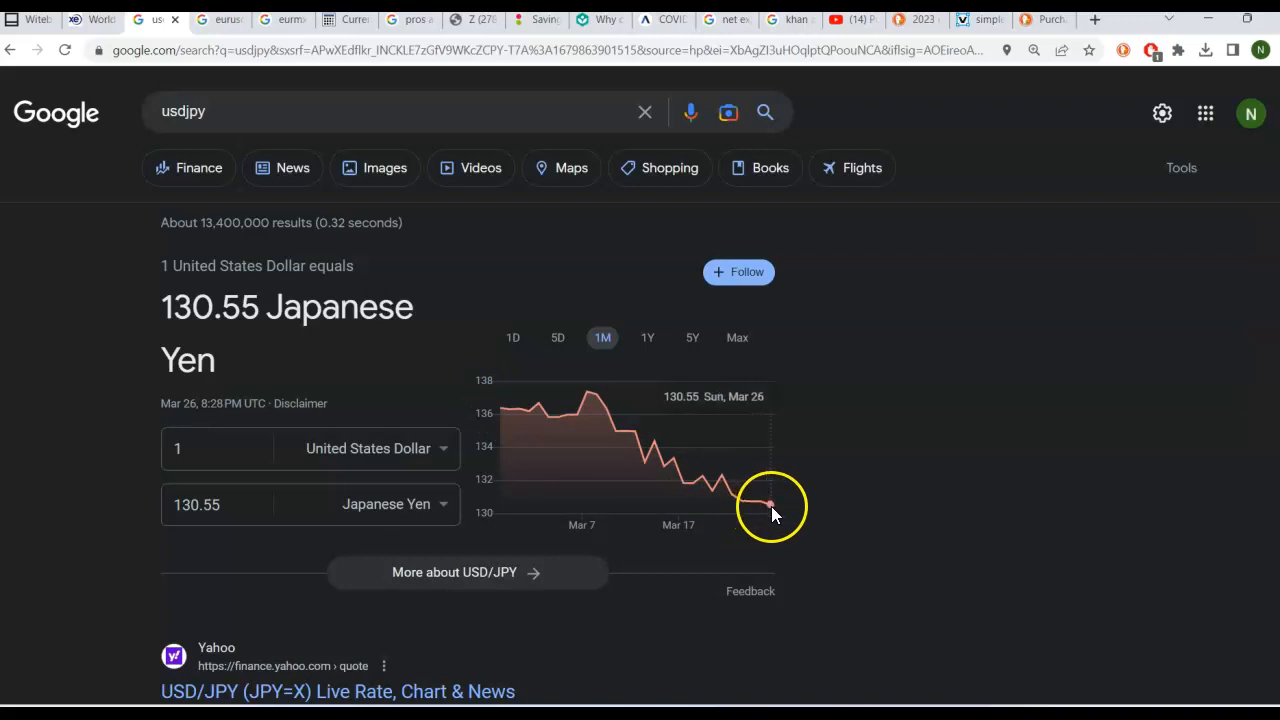
{"action": "mouse_move", "coordinate": [770, 515]}
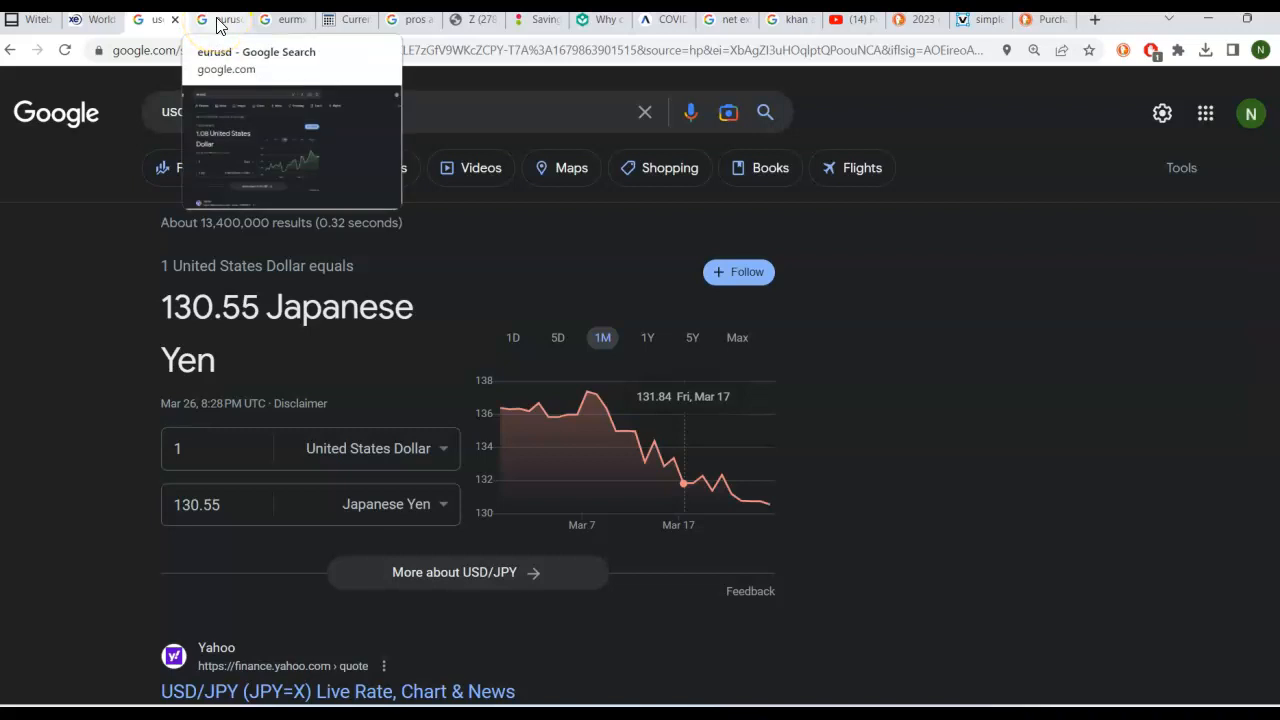
Step: Show the eurusd Google results: 1 euro equals 1.08 US dollars, one-month chart
{"action": "left_click", "coordinate": [255, 60]}
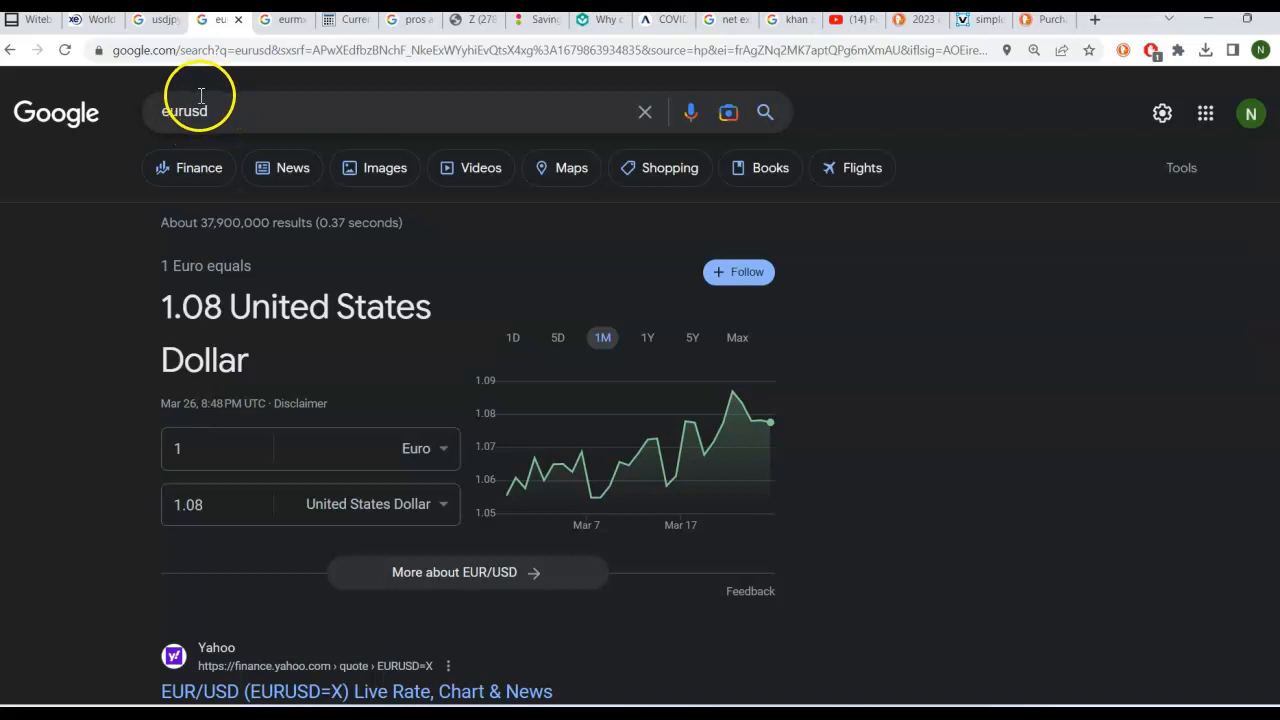
{"action": "mouse_move", "coordinate": [163, 117]}
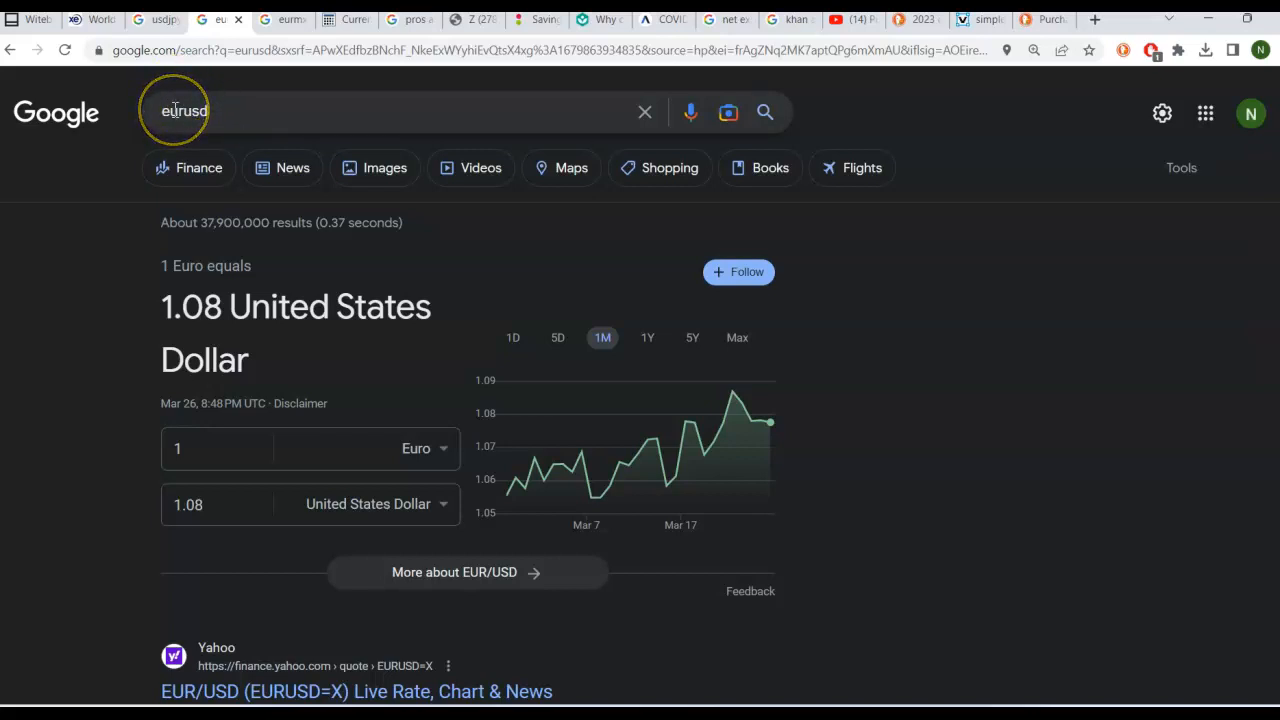
{"action": "mouse_move", "coordinate": [175, 313]}
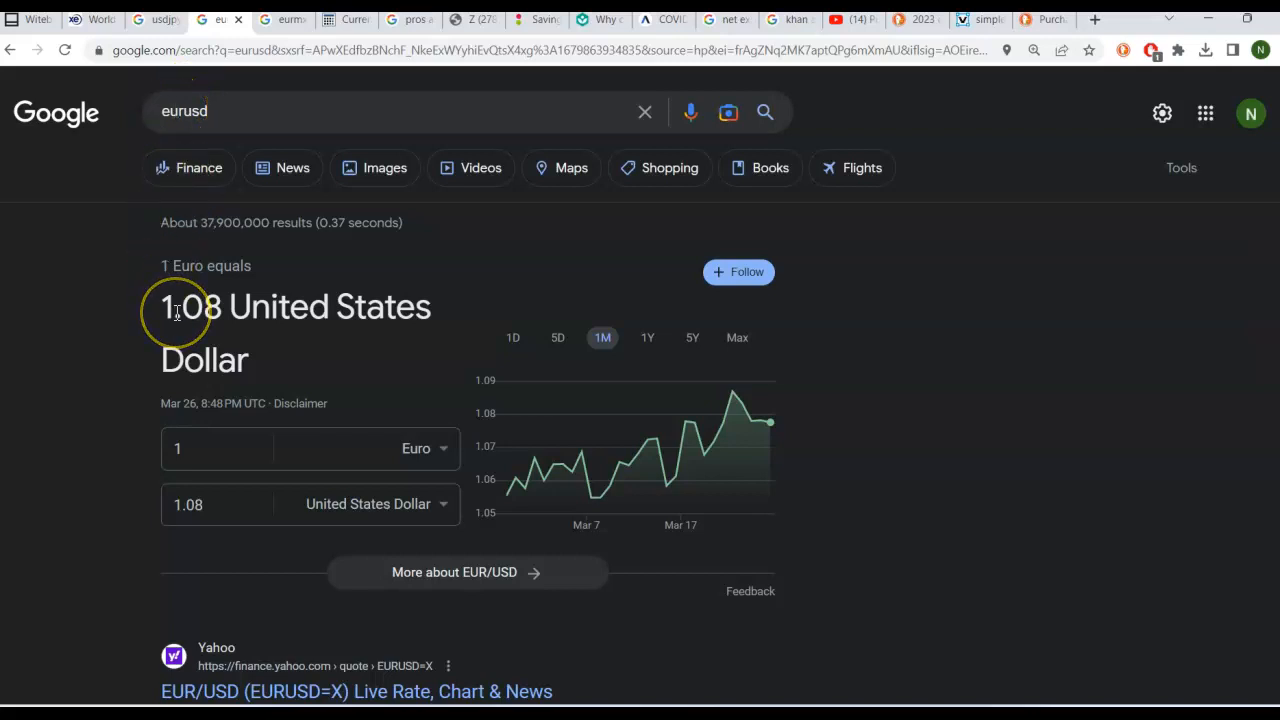
{"action": "mouse_move", "coordinate": [205, 288]}
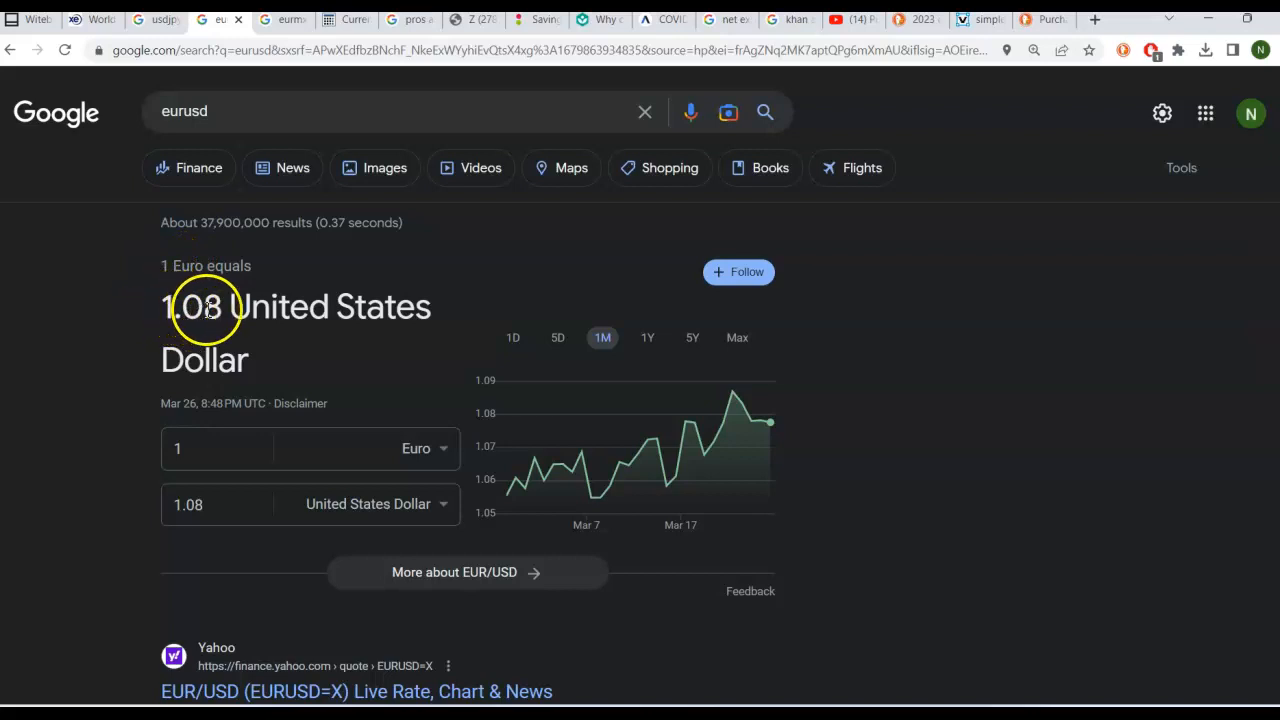
{"action": "mouse_move", "coordinate": [500, 318]}
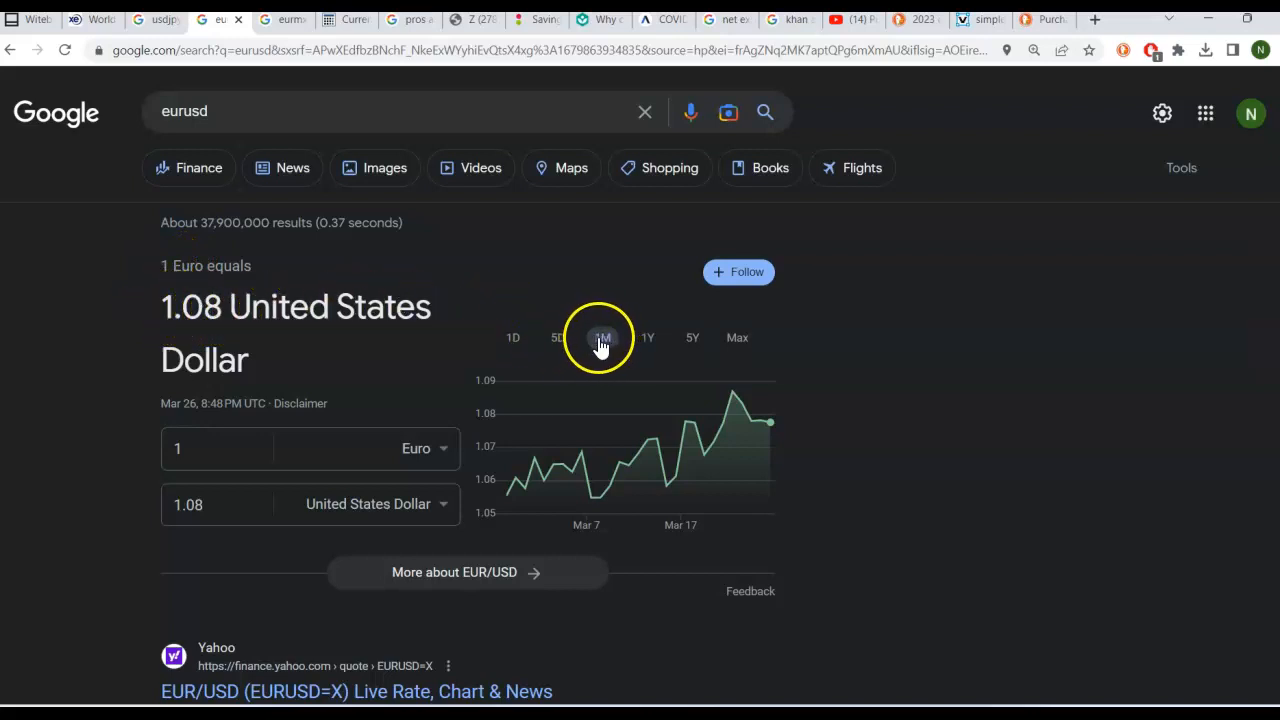
{"action": "mouse_move", "coordinate": [518, 485]}
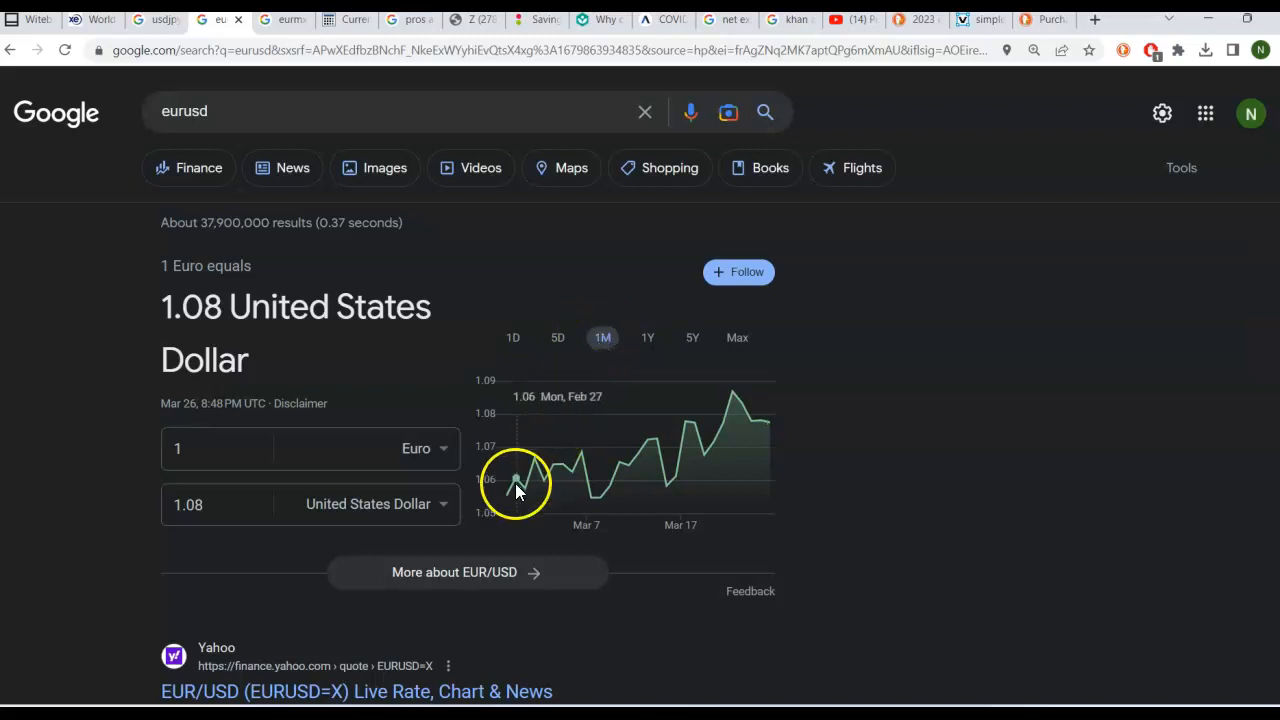
{"action": "mouse_move", "coordinate": [508, 500]}
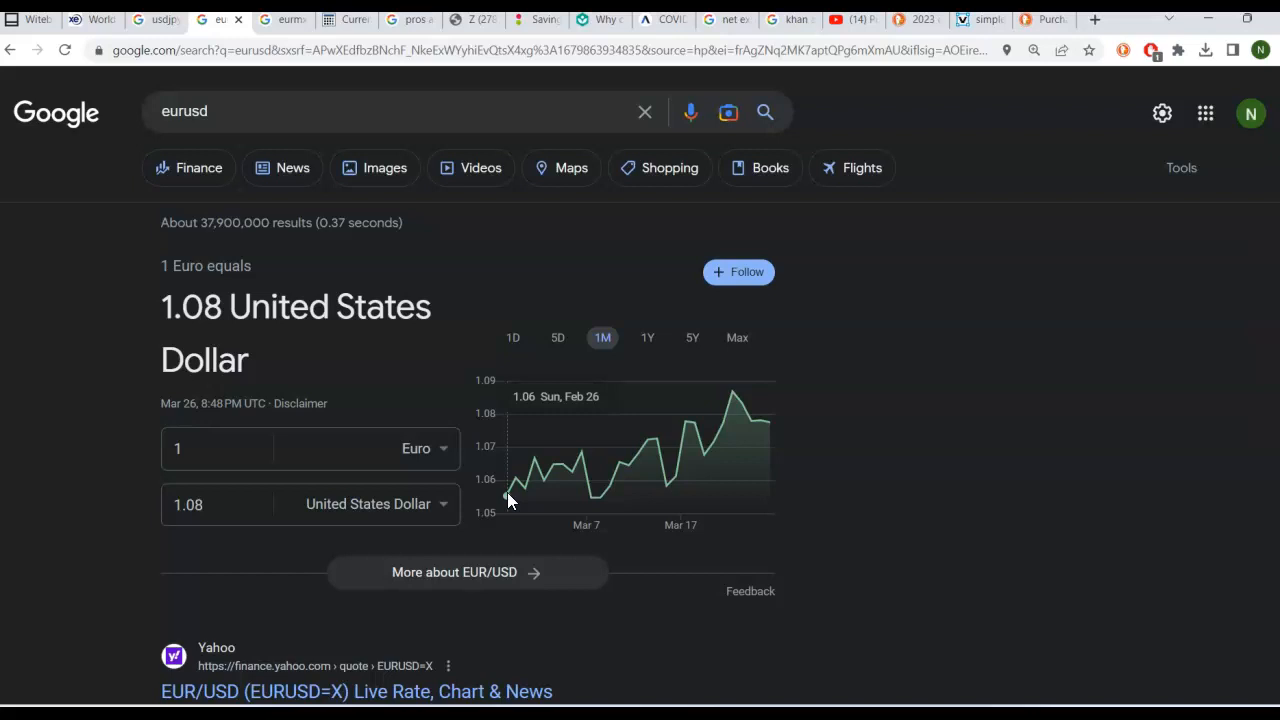
{"action": "mouse_move", "coordinate": [614, 475]}
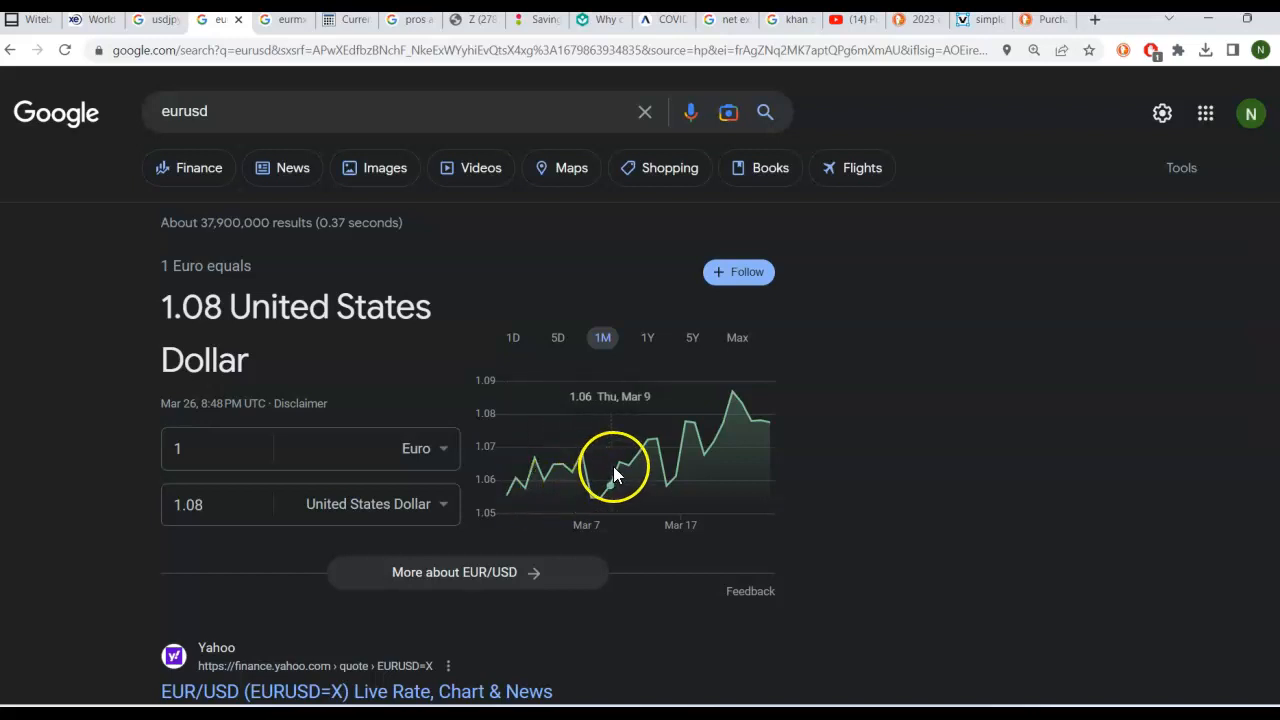
{"action": "mouse_move", "coordinate": [710, 430]}
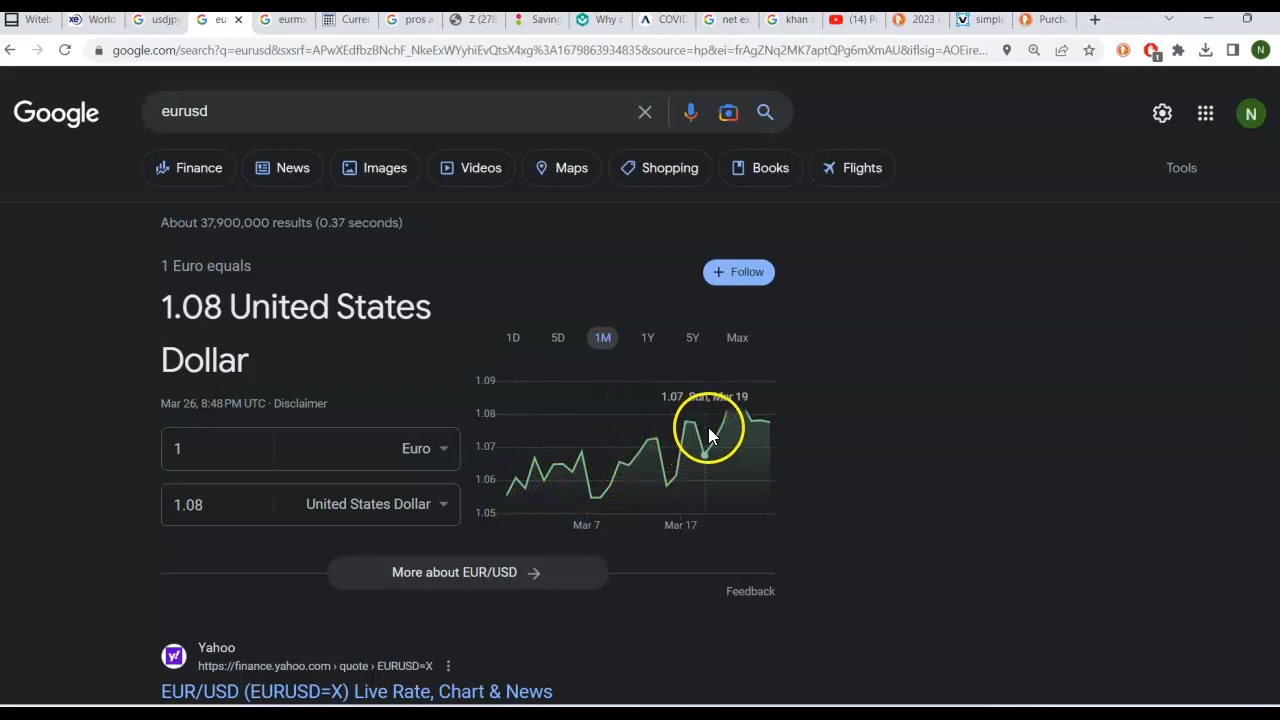
{"action": "mouse_move", "coordinate": [770, 425]}
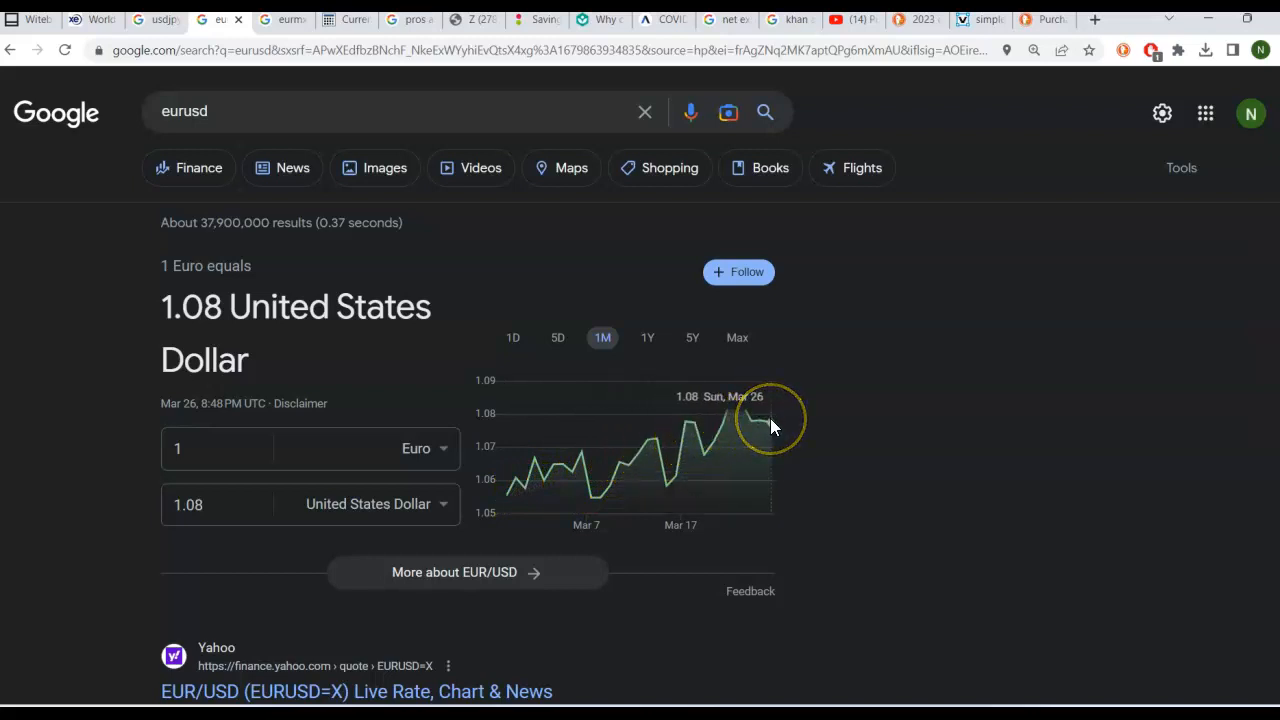
{"action": "mouse_move", "coordinate": [772, 425]}
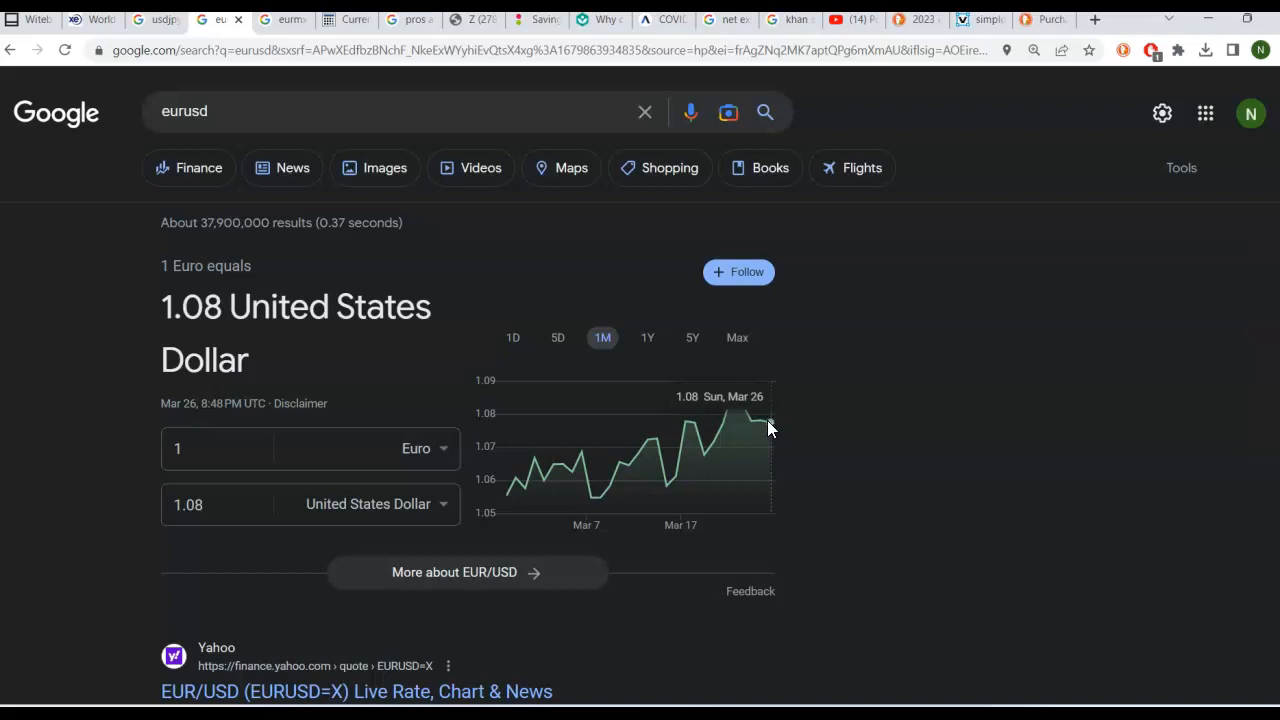
{"action": "mouse_move", "coordinate": [733, 398]}
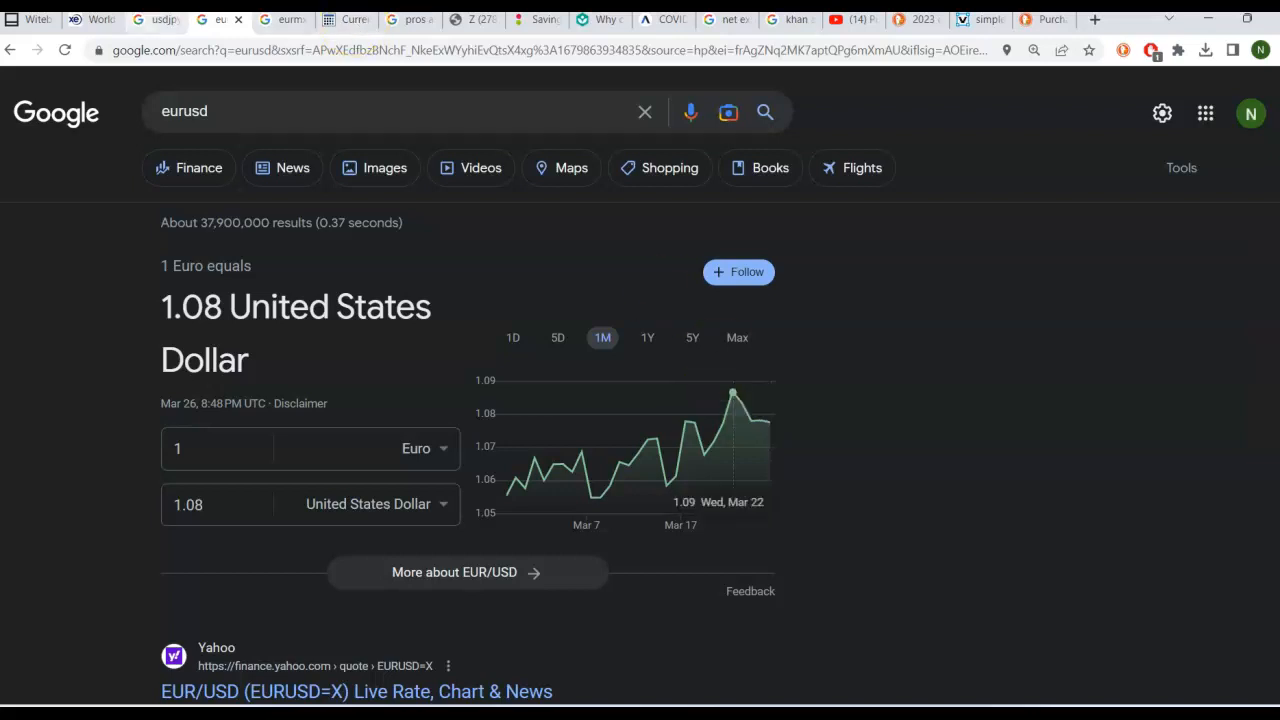
{"action": "mouse_move", "coordinate": [281, 19]}
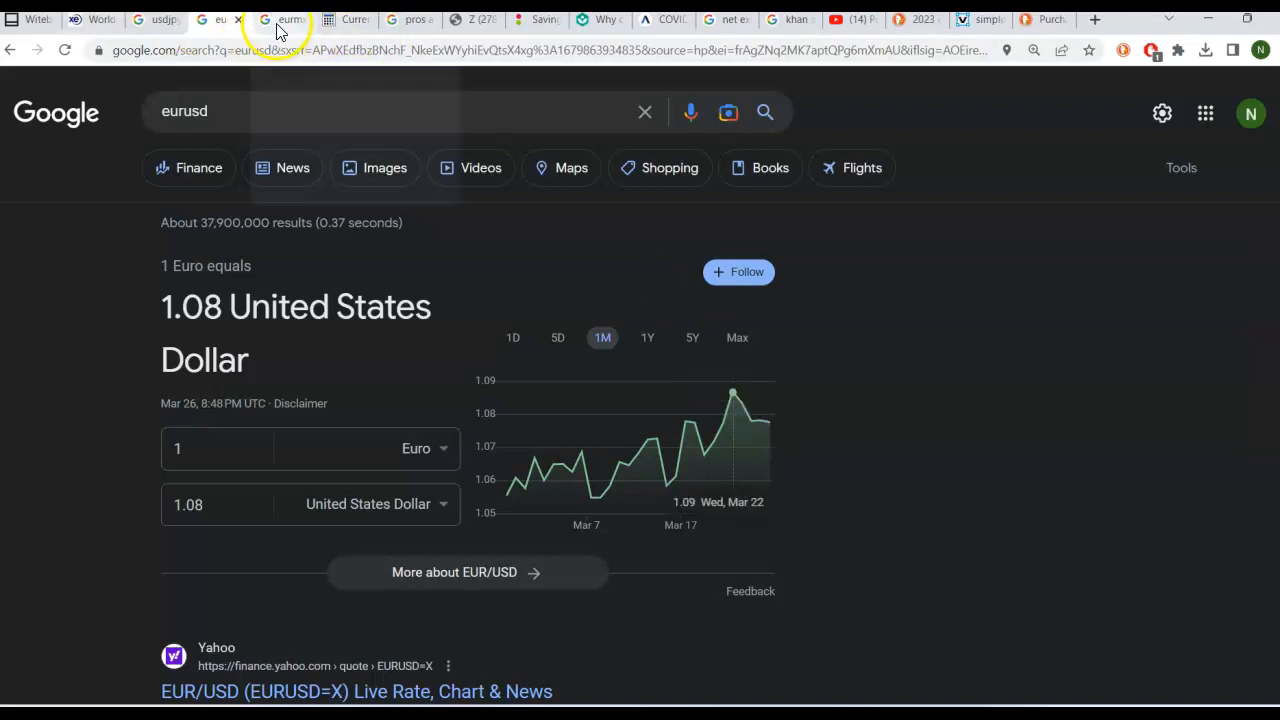
Step: Show the eurmxn Google results quoting 1 euro at 19.85 Mexican pesos
{"action": "left_click", "coordinate": [277, 19]}
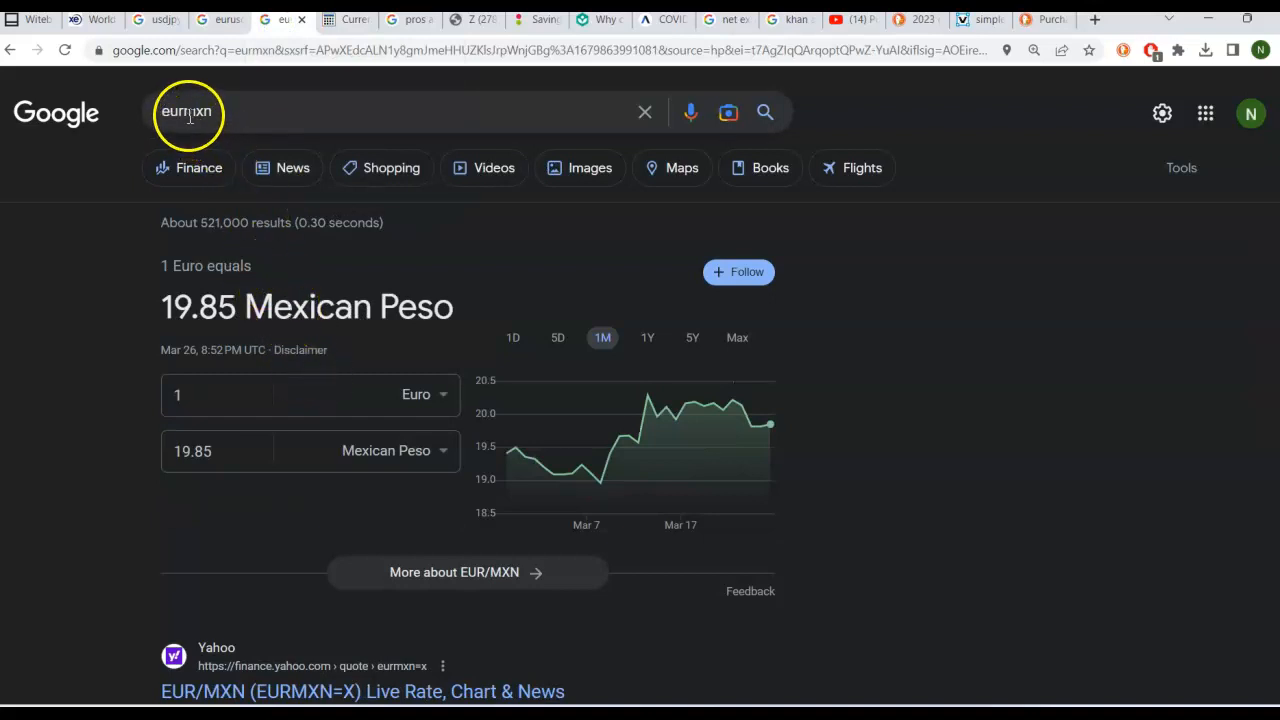
{"action": "mouse_move", "coordinate": [355, 365]}
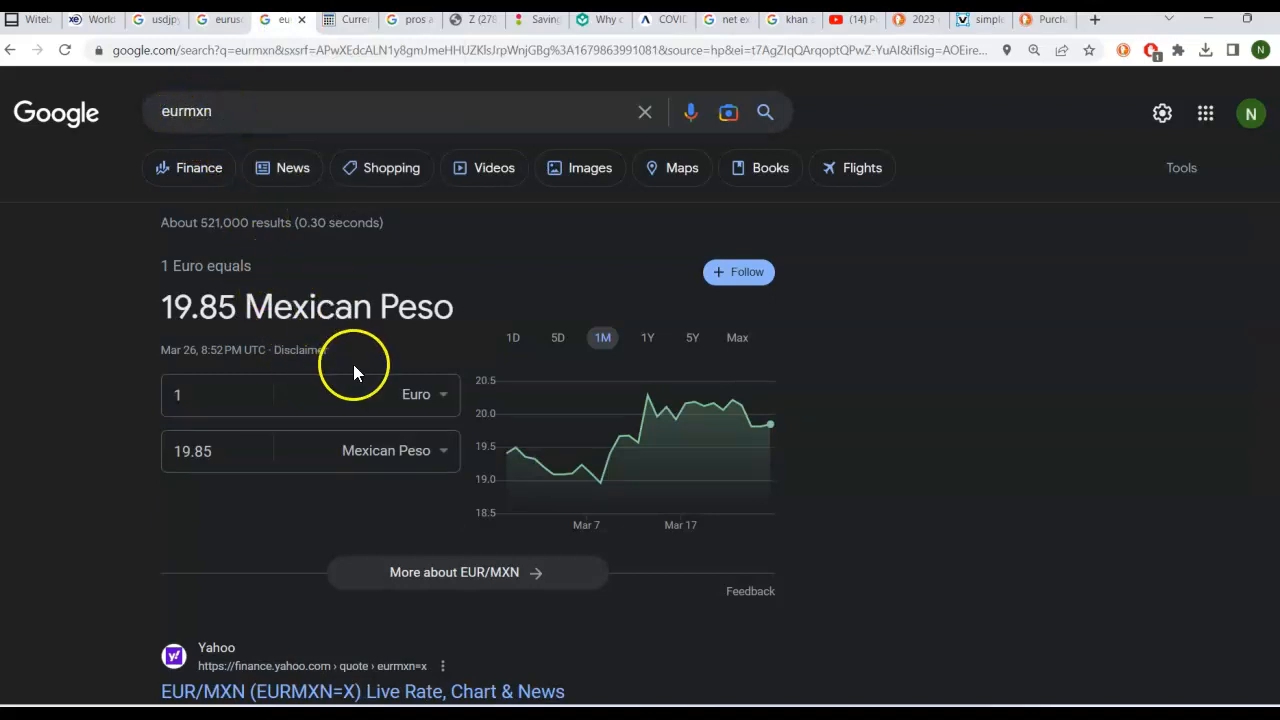
{"action": "mouse_move", "coordinate": [515, 450]}
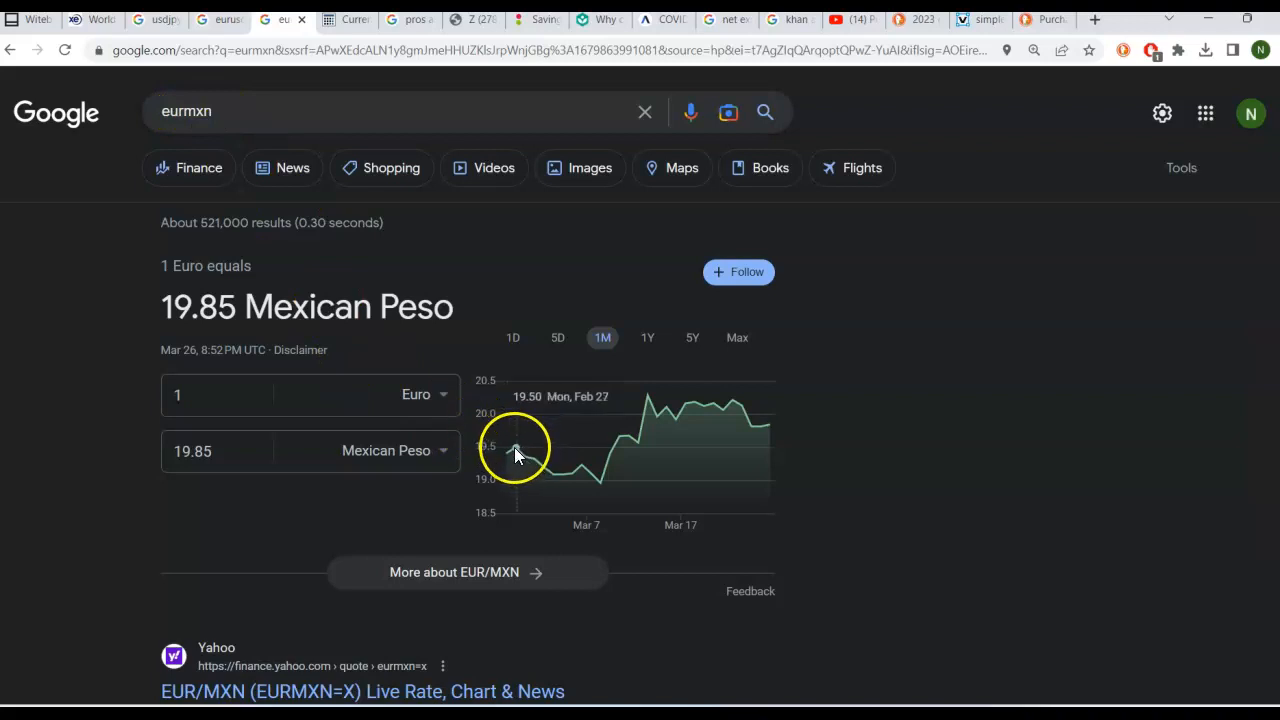
{"action": "mouse_move", "coordinate": [725, 420]}
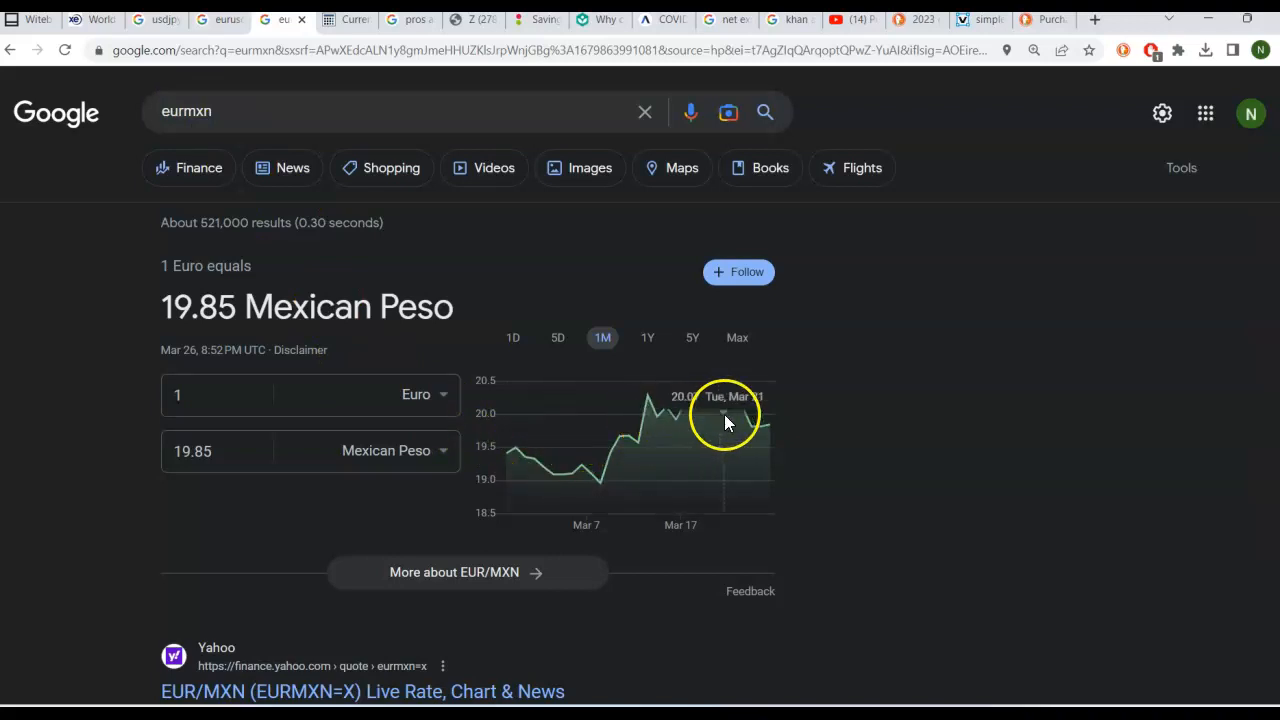
{"action": "mouse_move", "coordinate": [770, 418]}
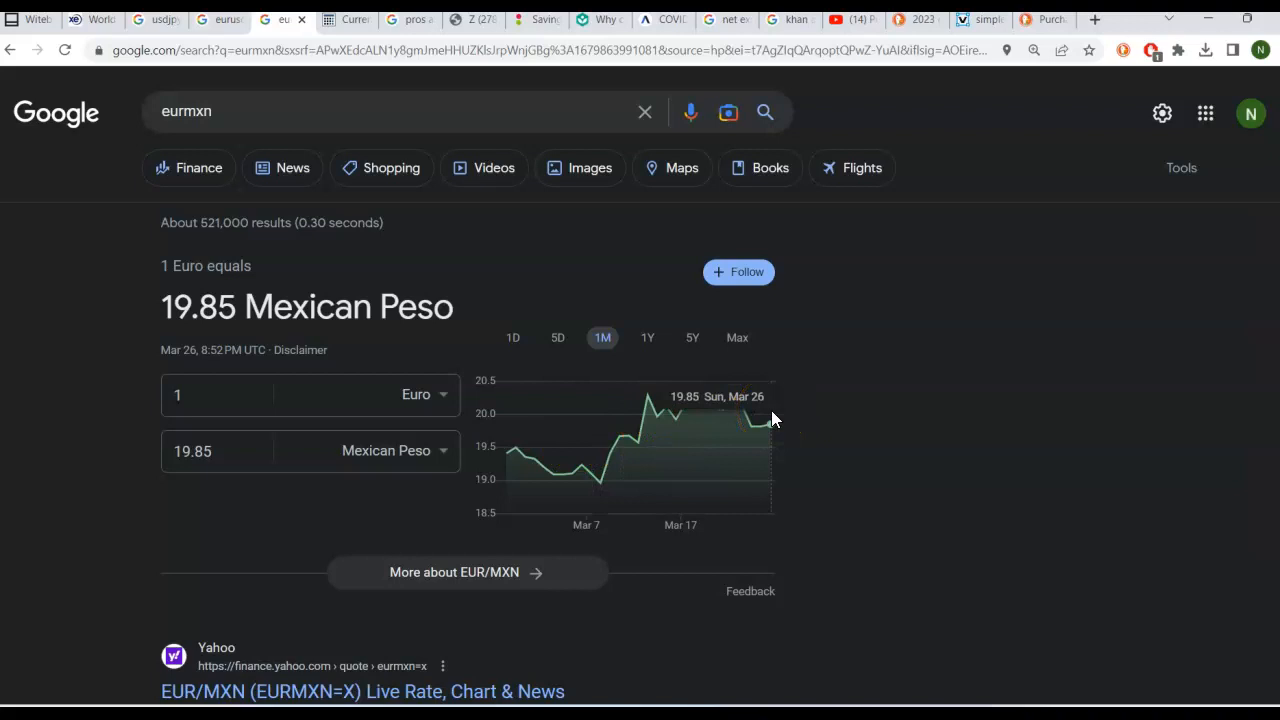
{"action": "mouse_move", "coordinate": [590, 275]}
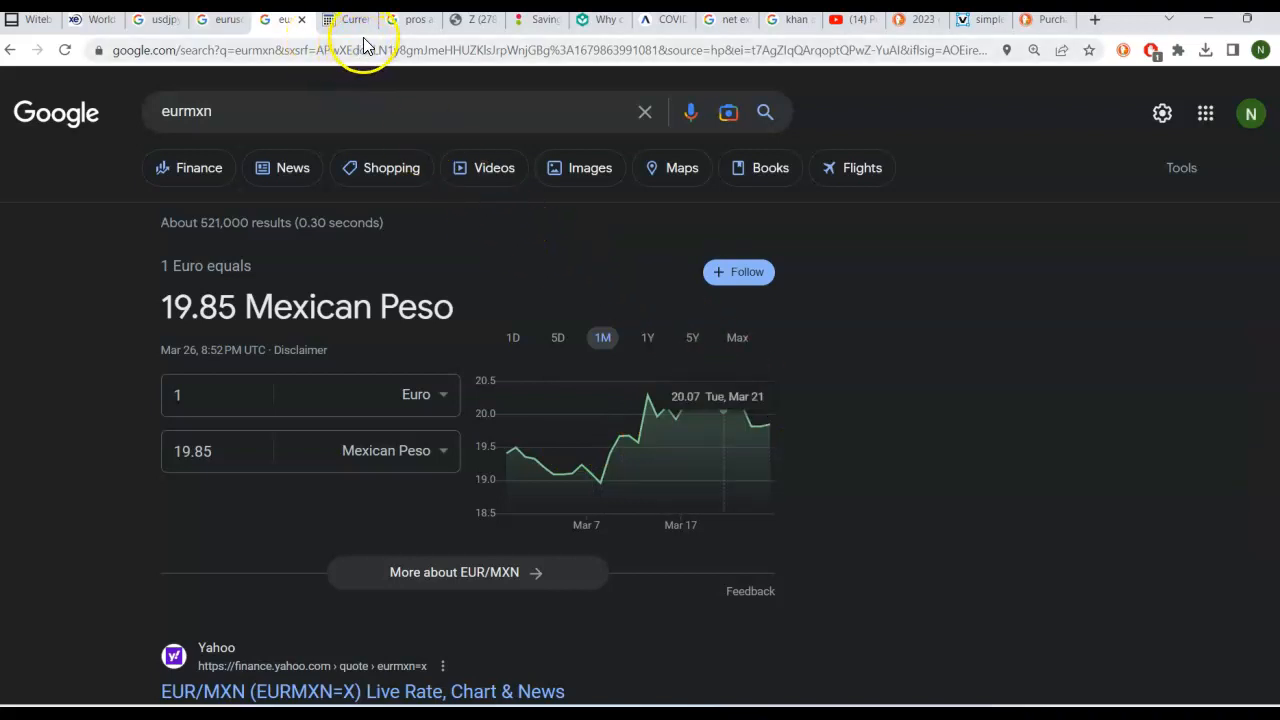
{"action": "mouse_move", "coordinate": [348, 19]}
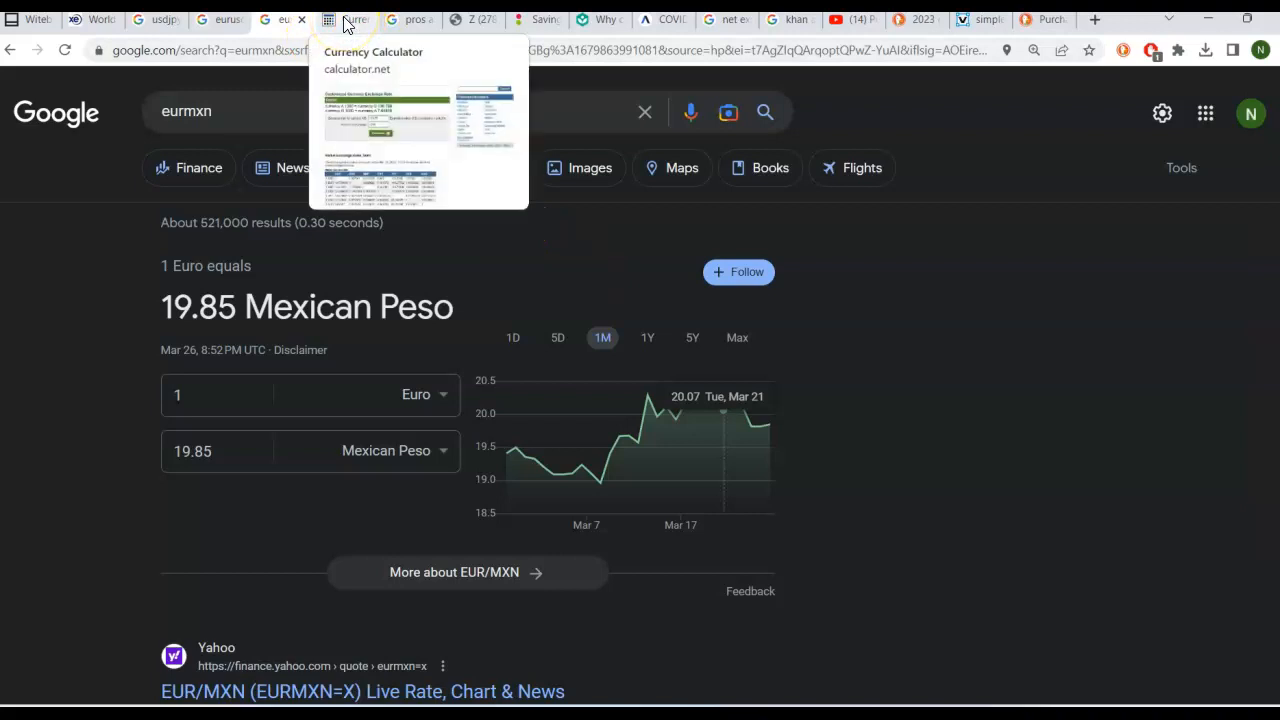
Step: Show calculator.net's currency calculator: rate 130.75, 1000 A equals 130,750 B
{"action": "left_click", "coordinate": [350, 19]}
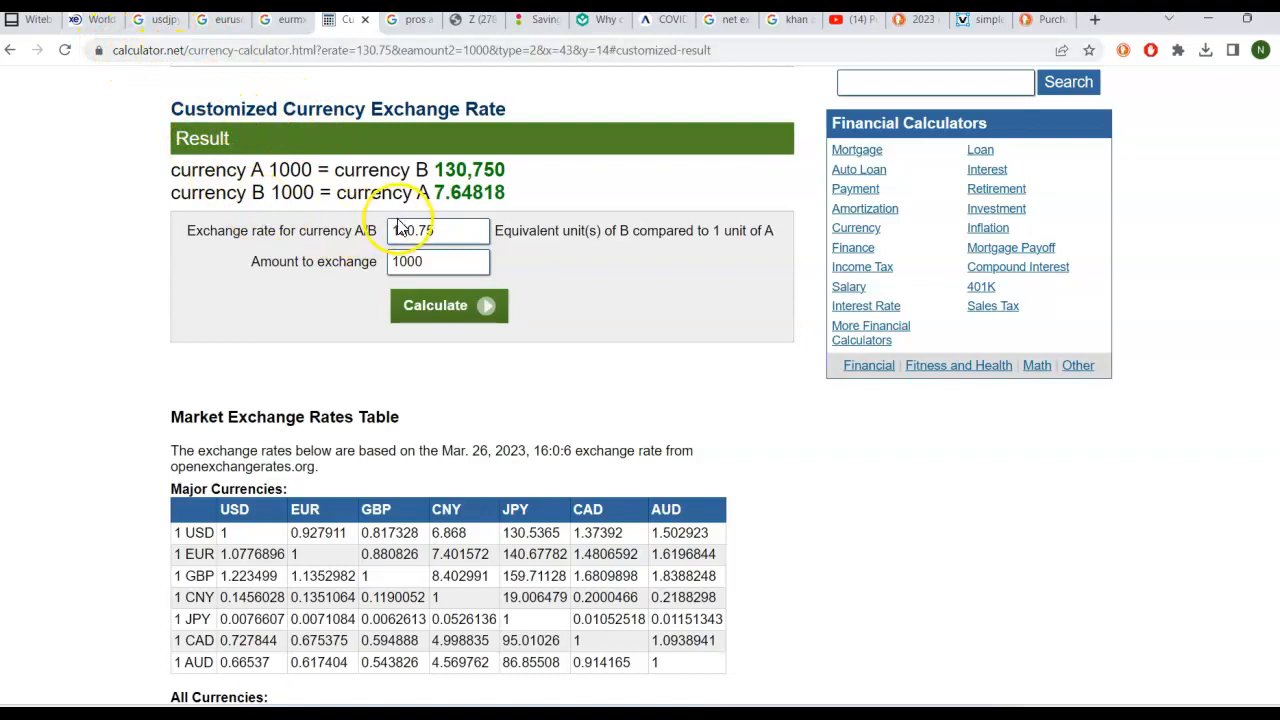
Step: Enter 130.55 as the custom exchange rate and recalculate
{"action": "left_click", "coordinate": [437, 231]}
{"action": "type", "text": "130.55"}
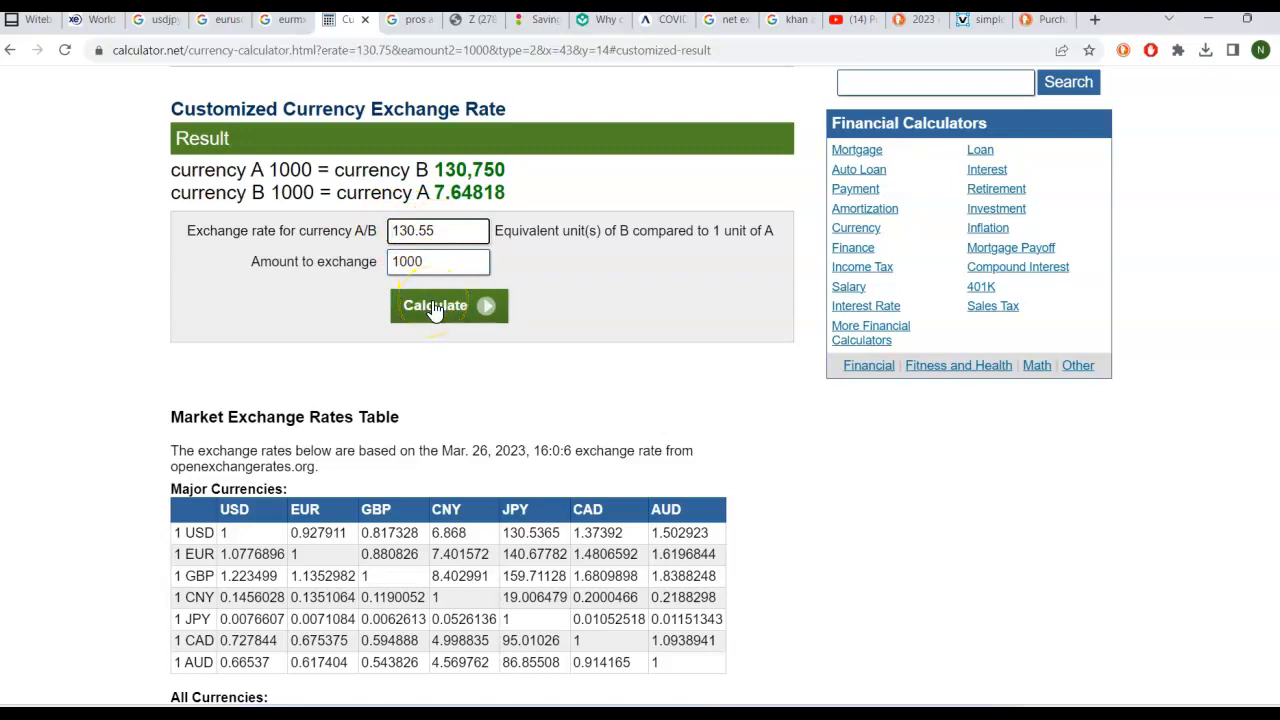
{"action": "left_click", "coordinate": [435, 305]}
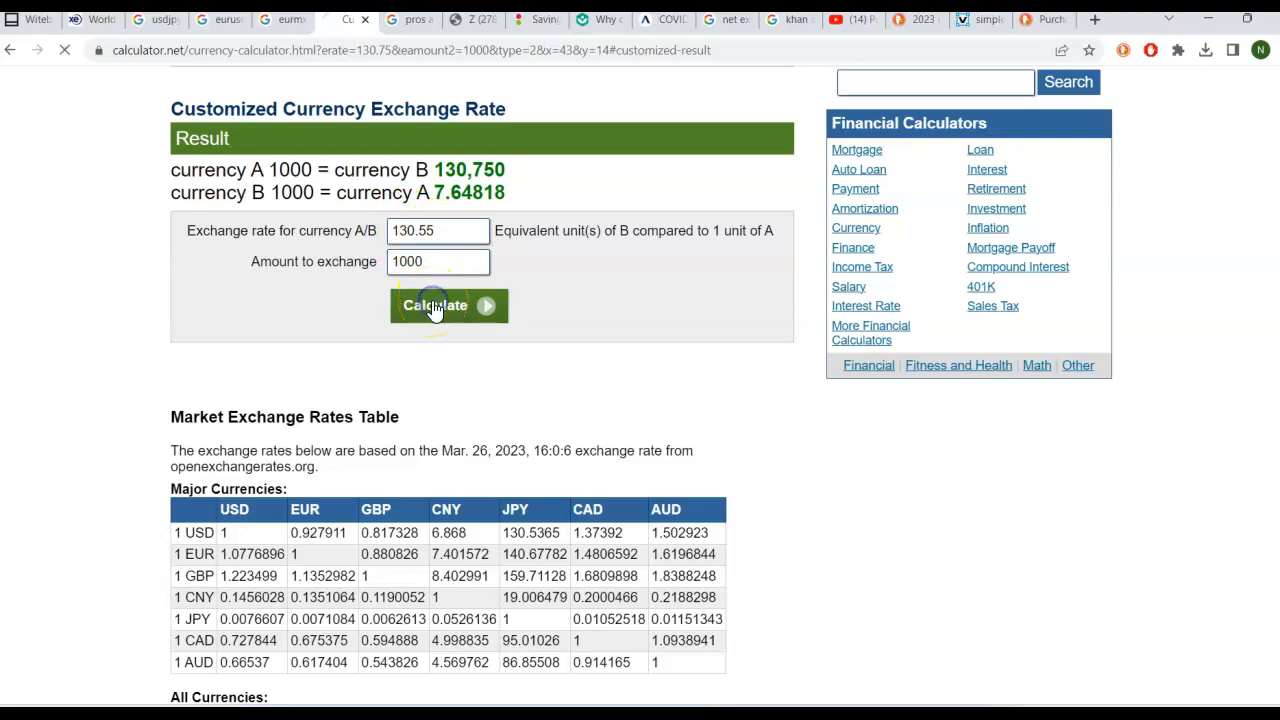
Step: Recalculate to get 1000 A equals 130,550 B and 1000 B equals 7.6599 A
{"action": "left_click", "coordinate": [448, 305]}
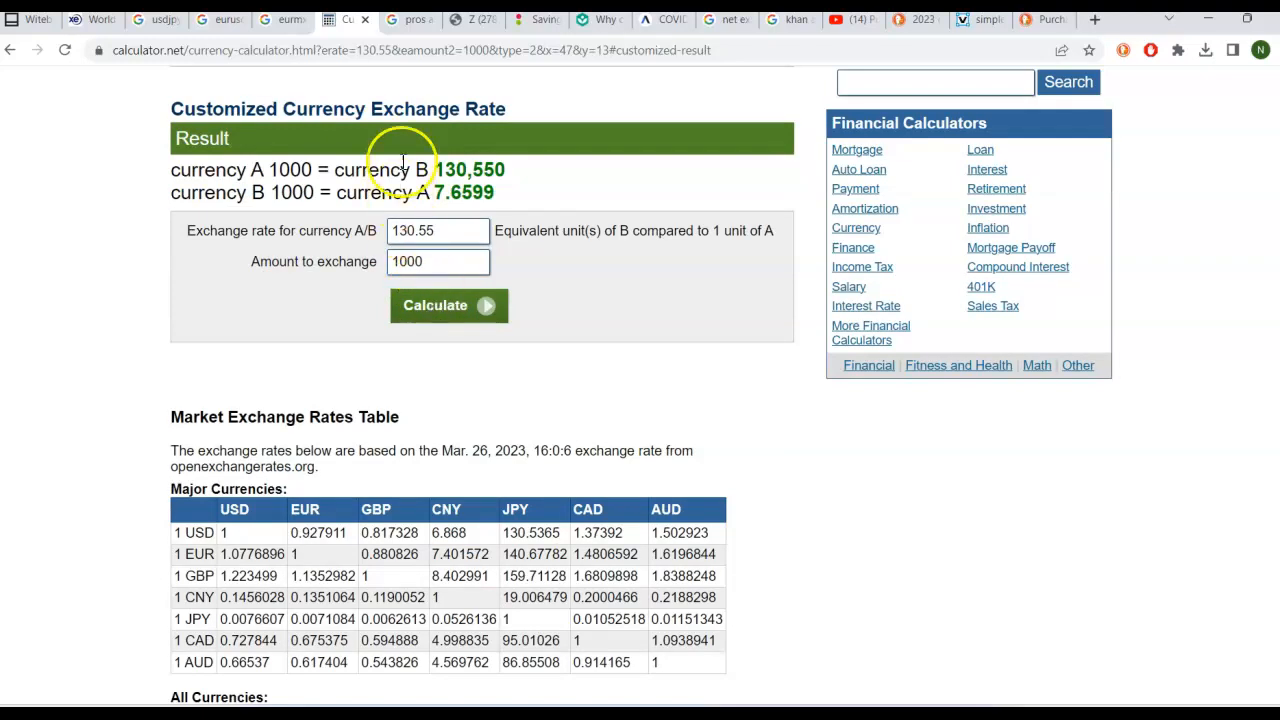
{"action": "mouse_move", "coordinate": [285, 165]}
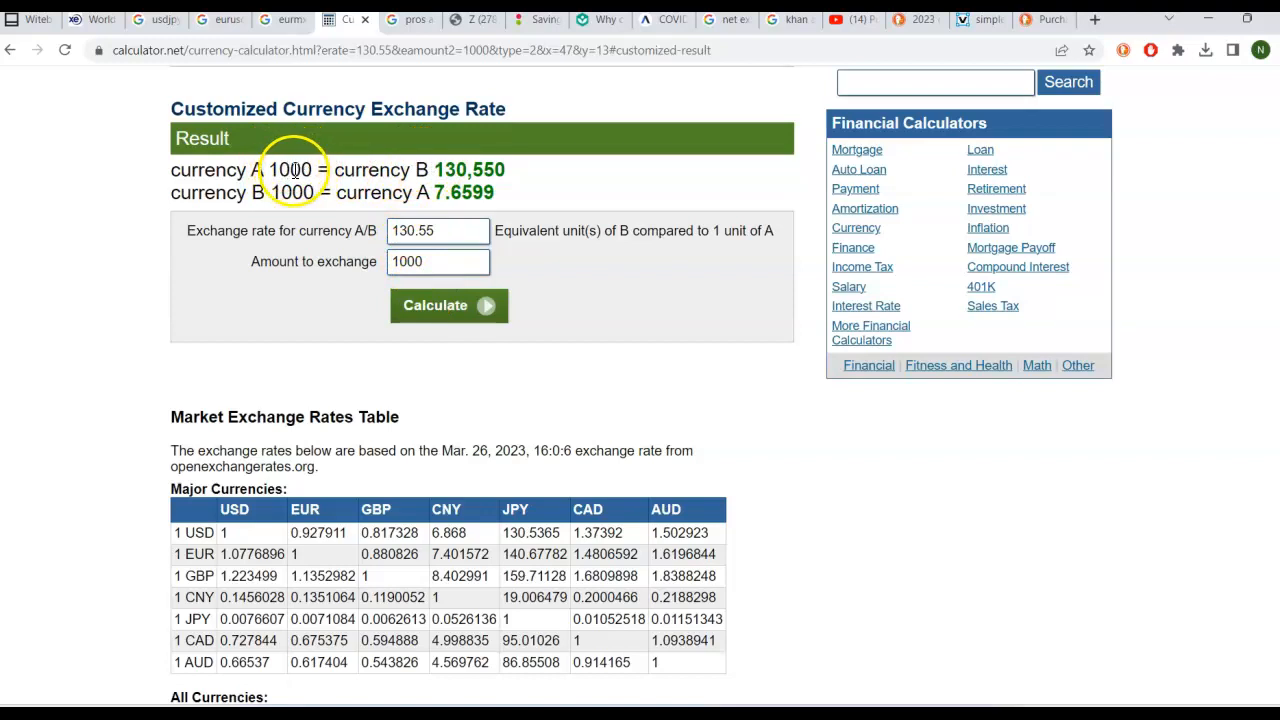
{"action": "mouse_move", "coordinate": [455, 143]}
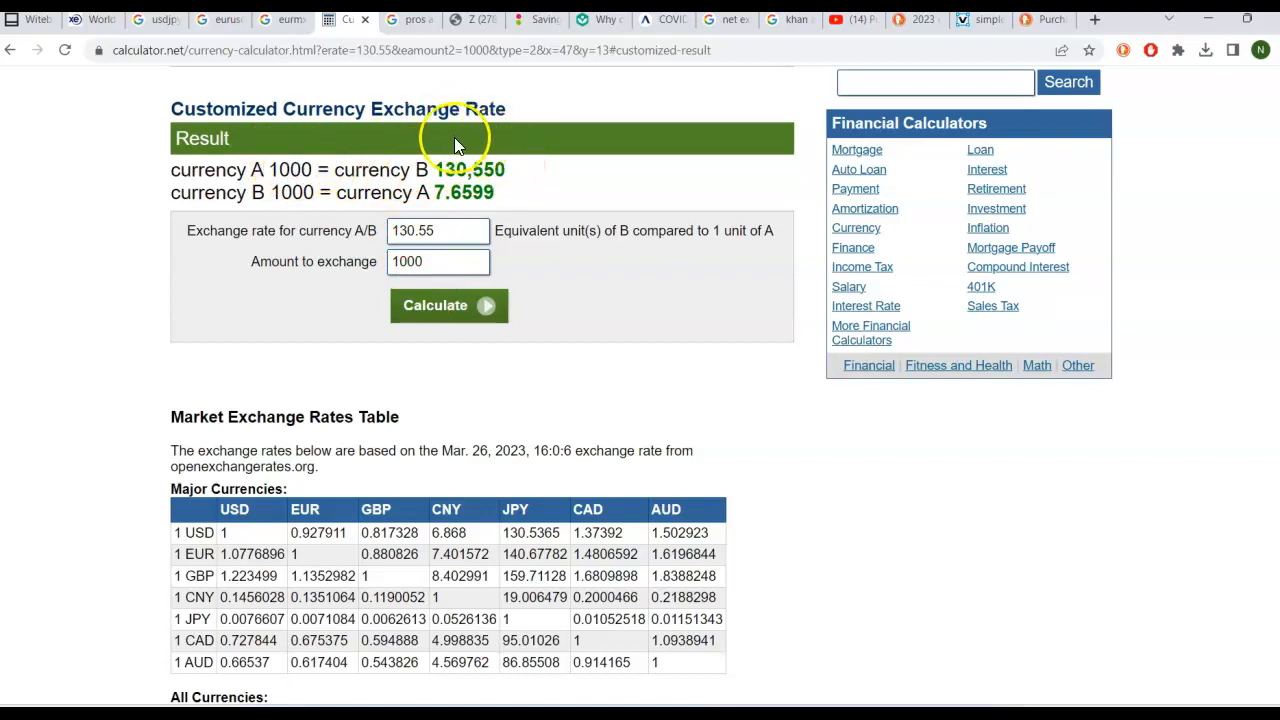
{"action": "mouse_move", "coordinate": [497, 167]}
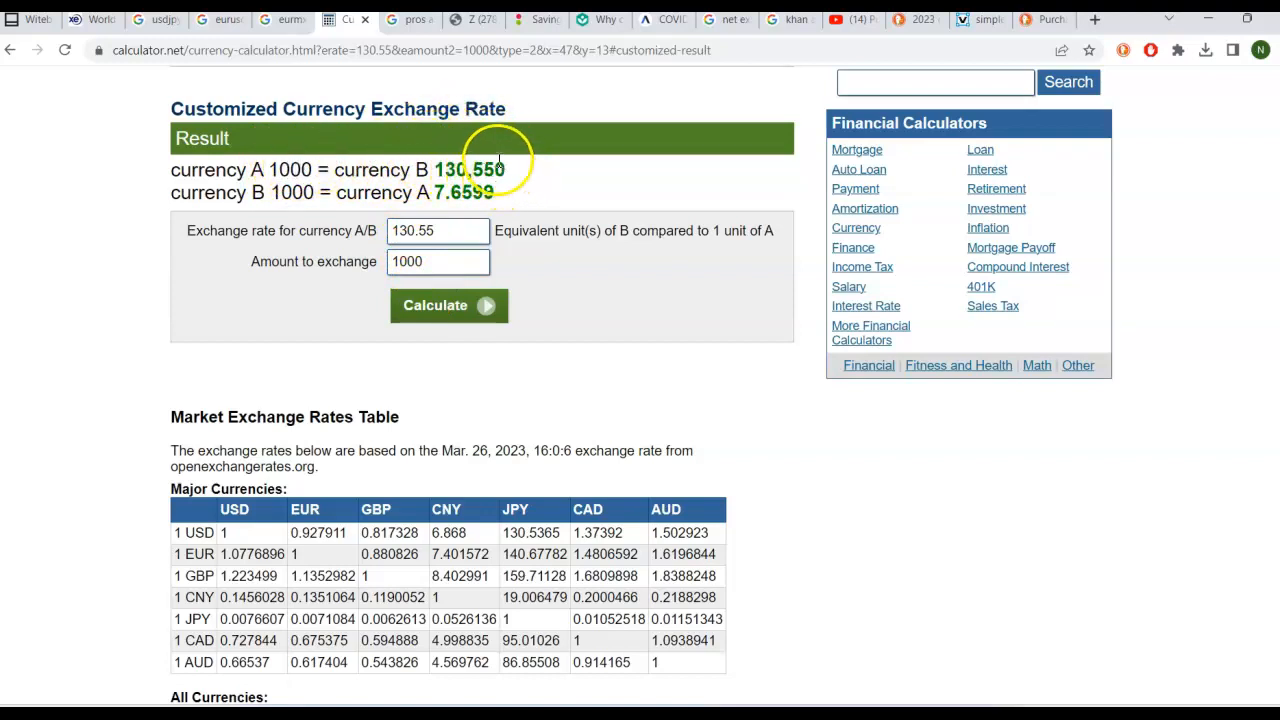
{"action": "mouse_move", "coordinate": [497, 170]}
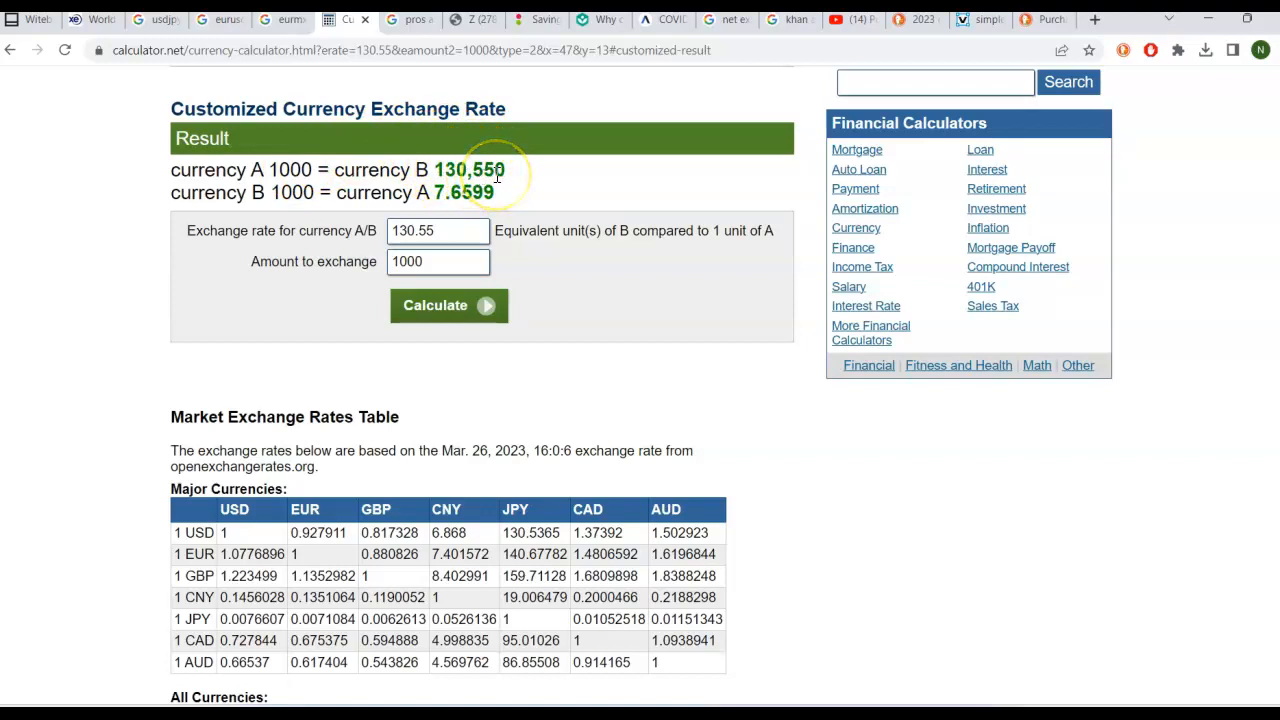
{"action": "mouse_move", "coordinate": [195, 190]}
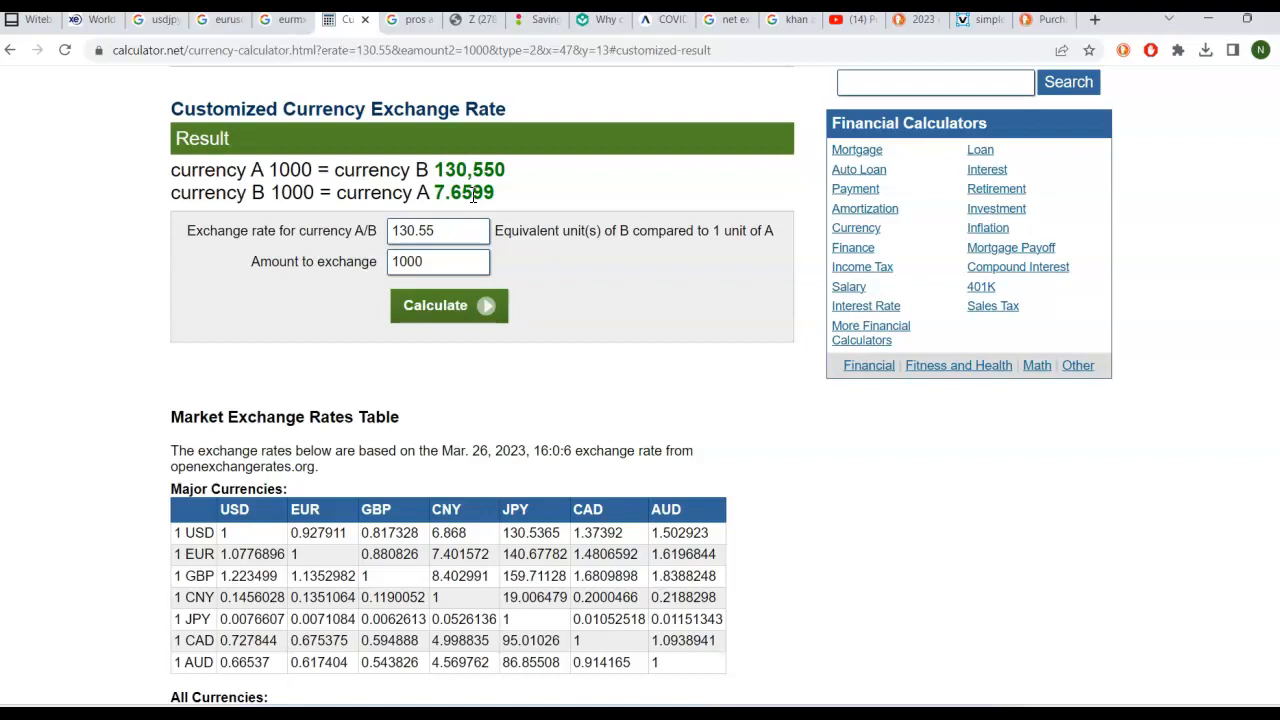
{"action": "mouse_move", "coordinate": [400, 77]}
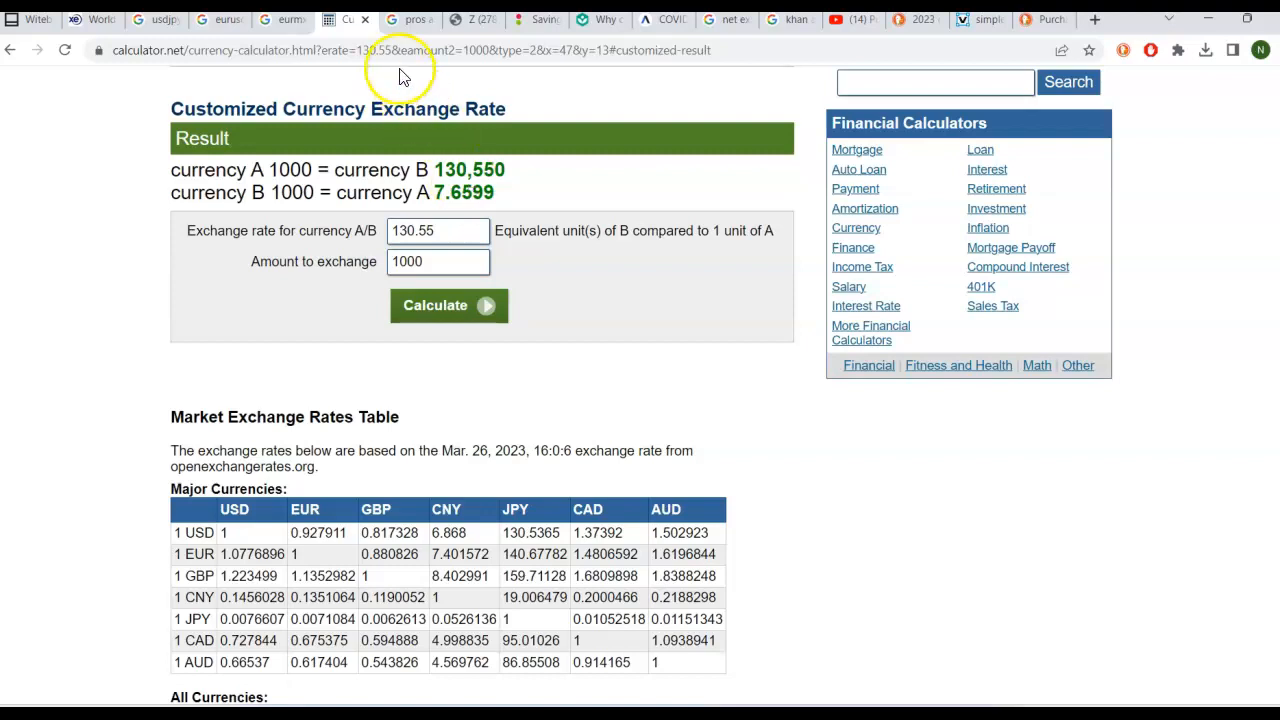
{"action": "mouse_move", "coordinate": [410, 19]}
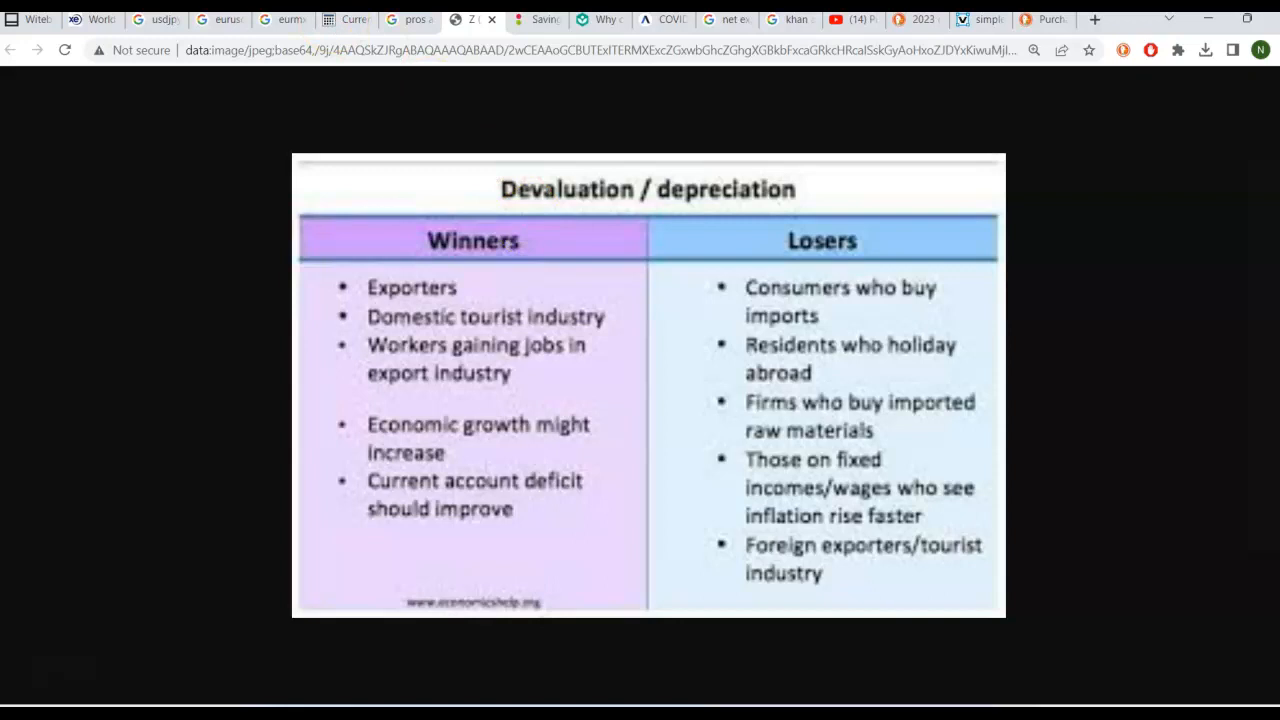
{"action": "mouse_move", "coordinate": [155, 19]}
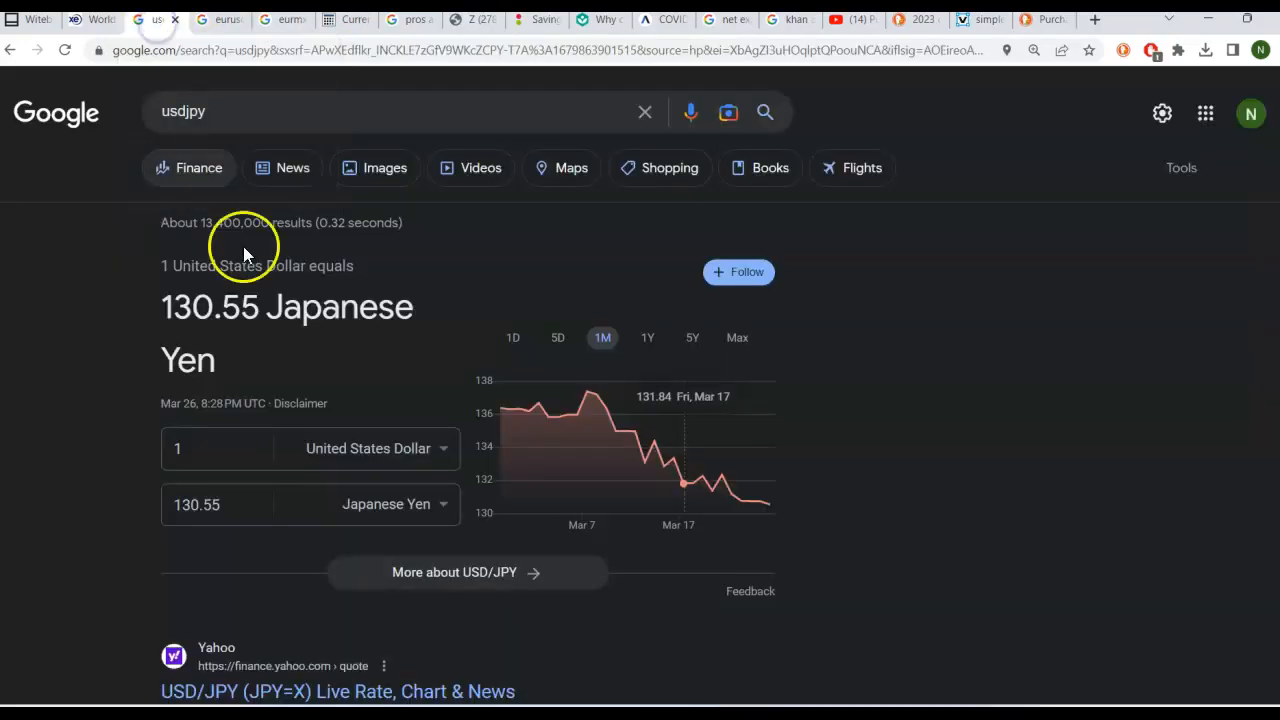
{"action": "mouse_move", "coordinate": [463, 405]}
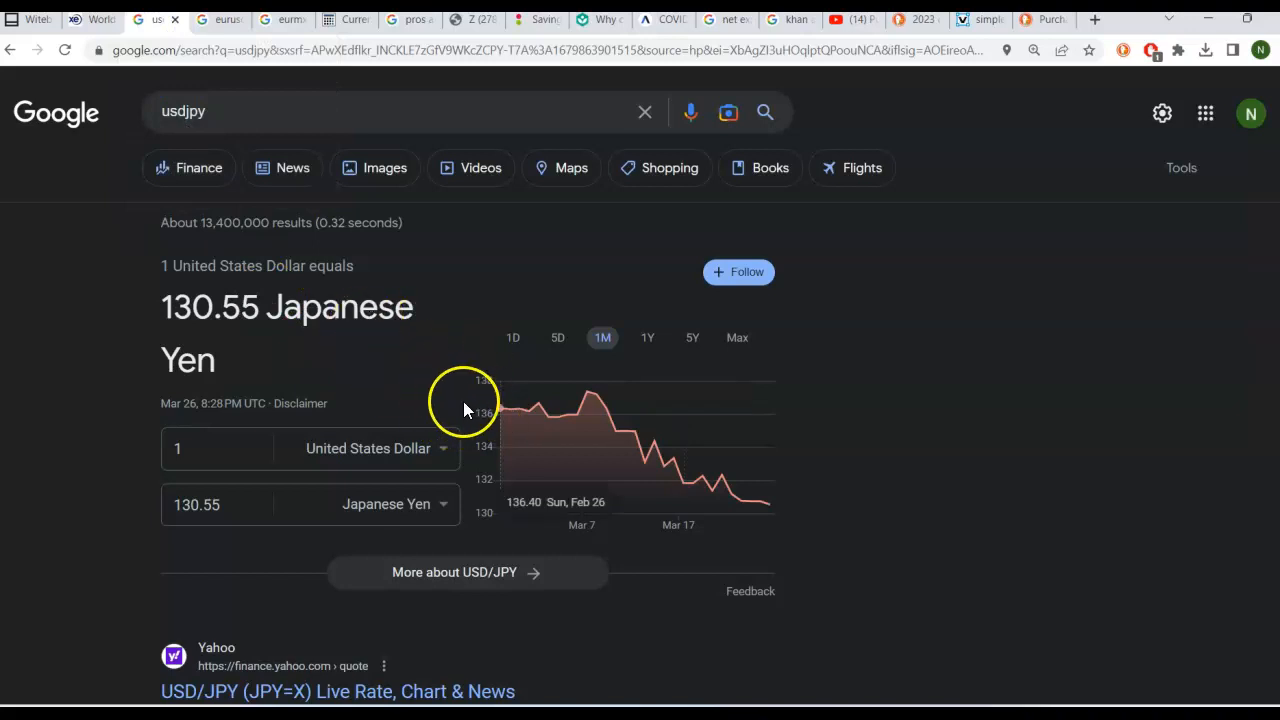
{"action": "mouse_move", "coordinate": [240, 315]}
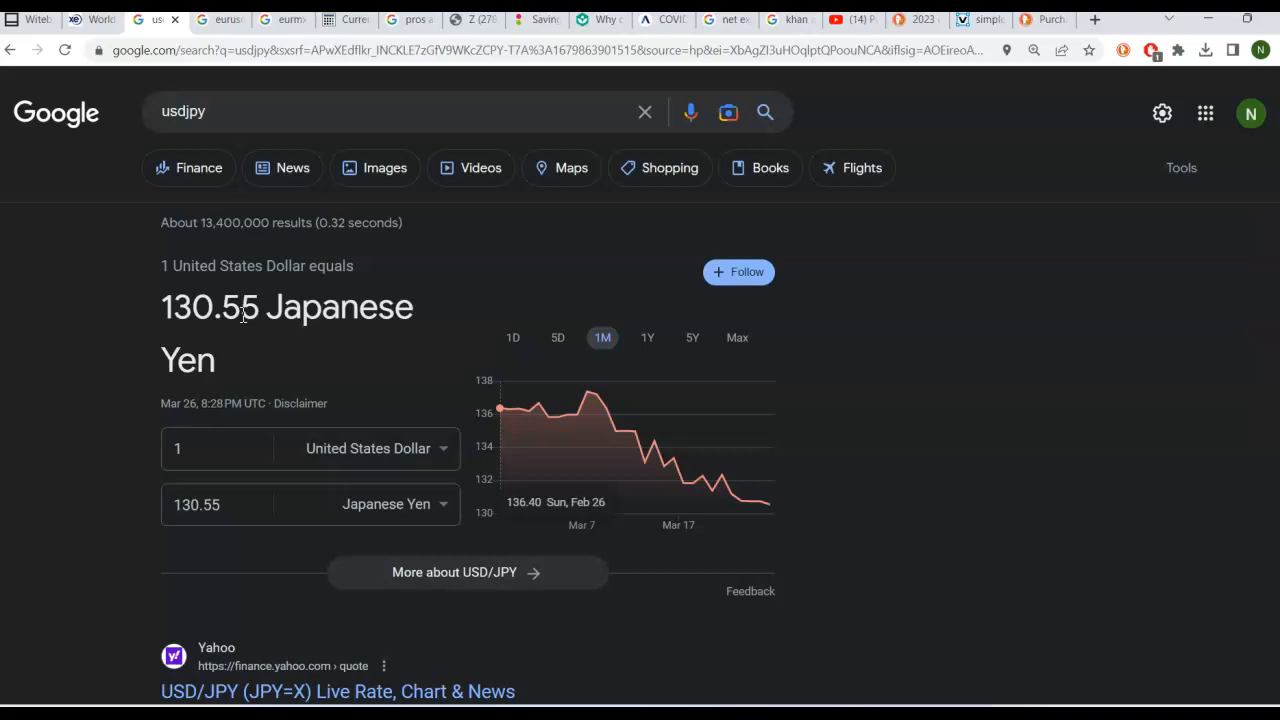
{"action": "mouse_move", "coordinate": [407, 51]}
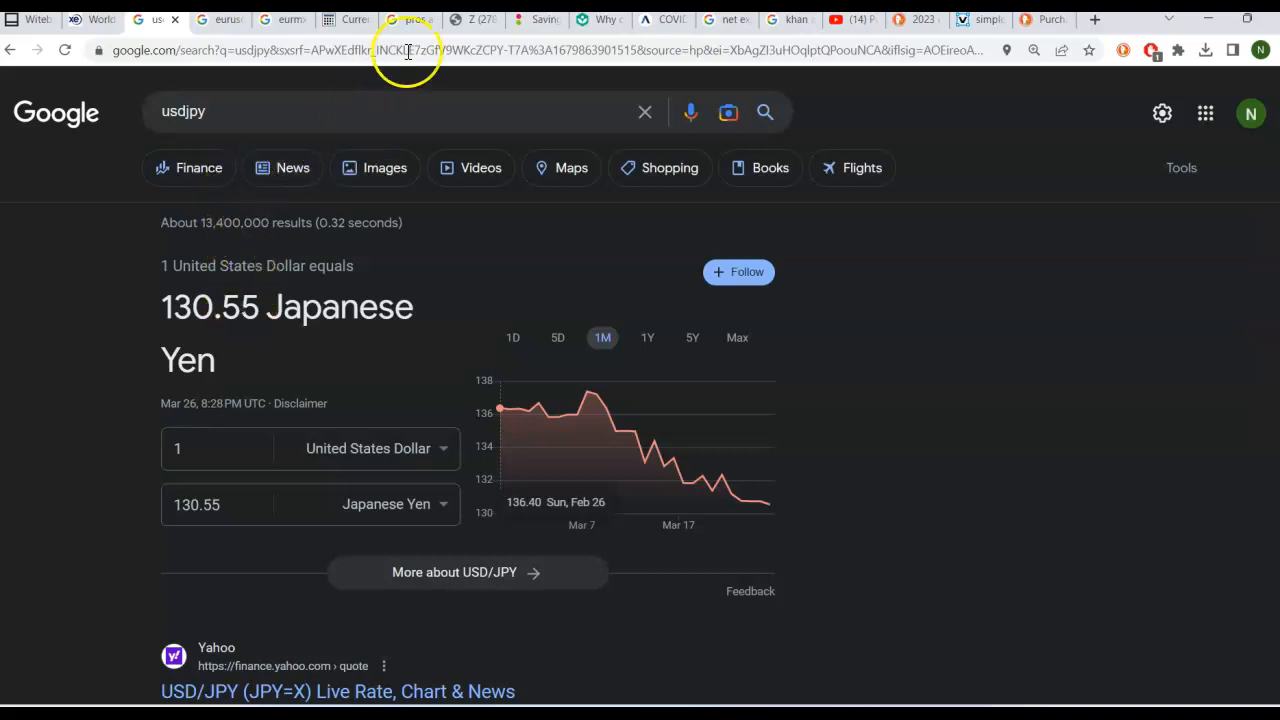
{"action": "mouse_move", "coordinate": [470, 18]}
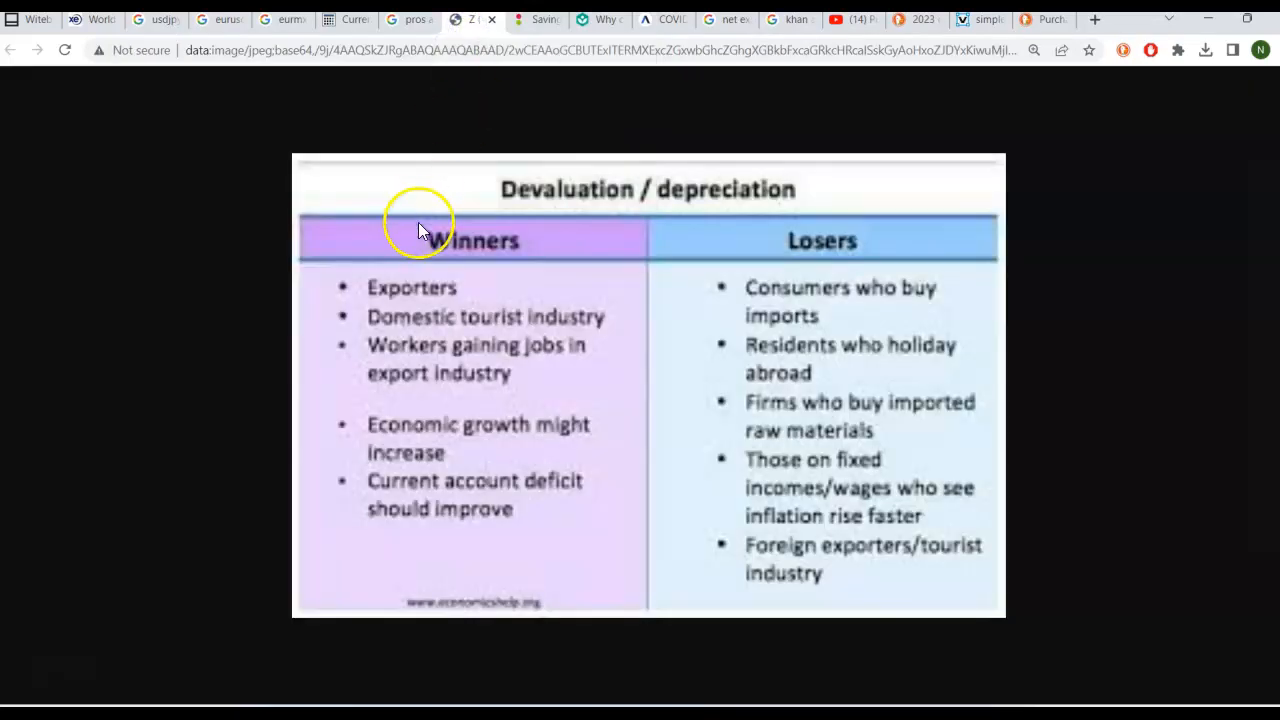
{"action": "mouse_move", "coordinate": [358, 285]}
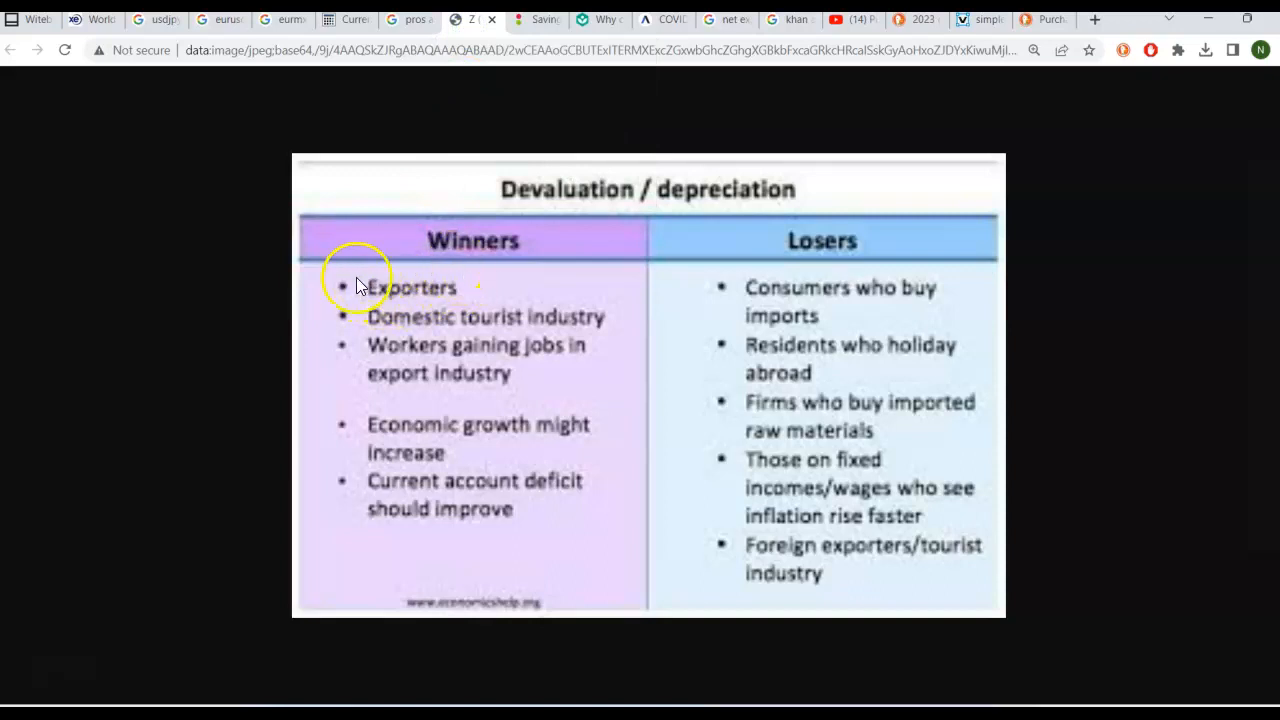
{"action": "mouse_move", "coordinate": [420, 265]}
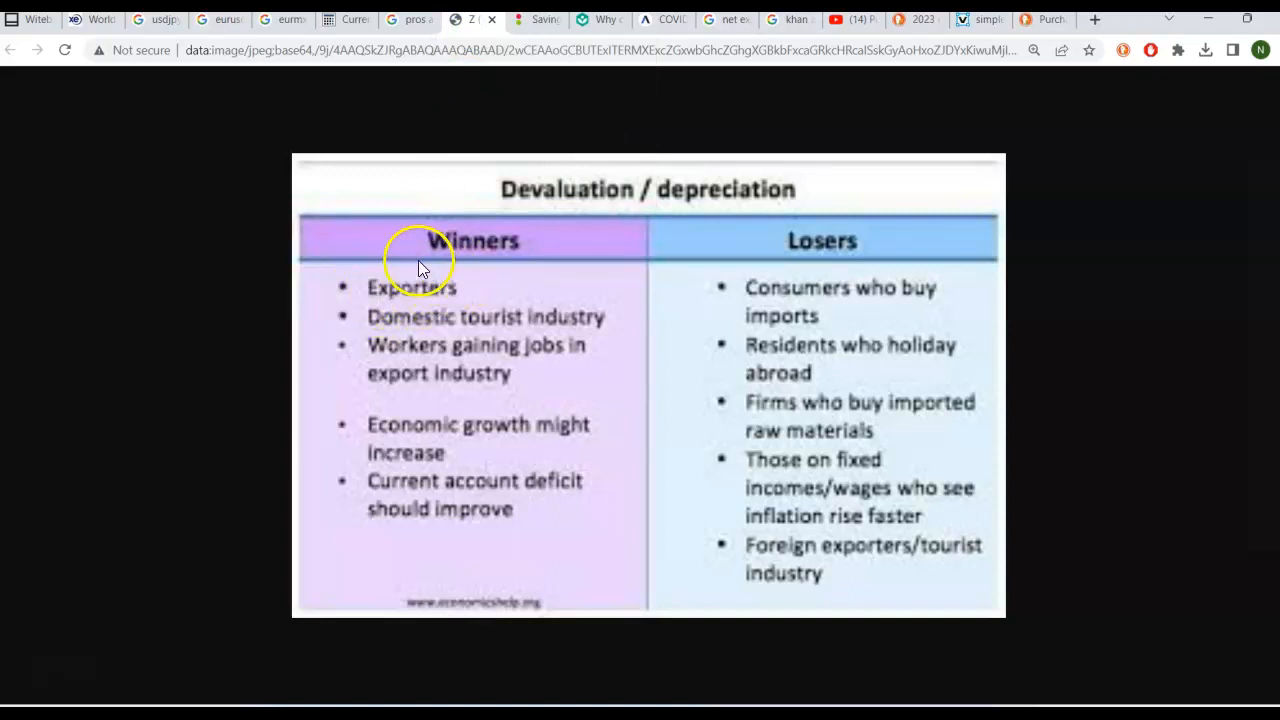
{"action": "mouse_move", "coordinate": [380, 290]}
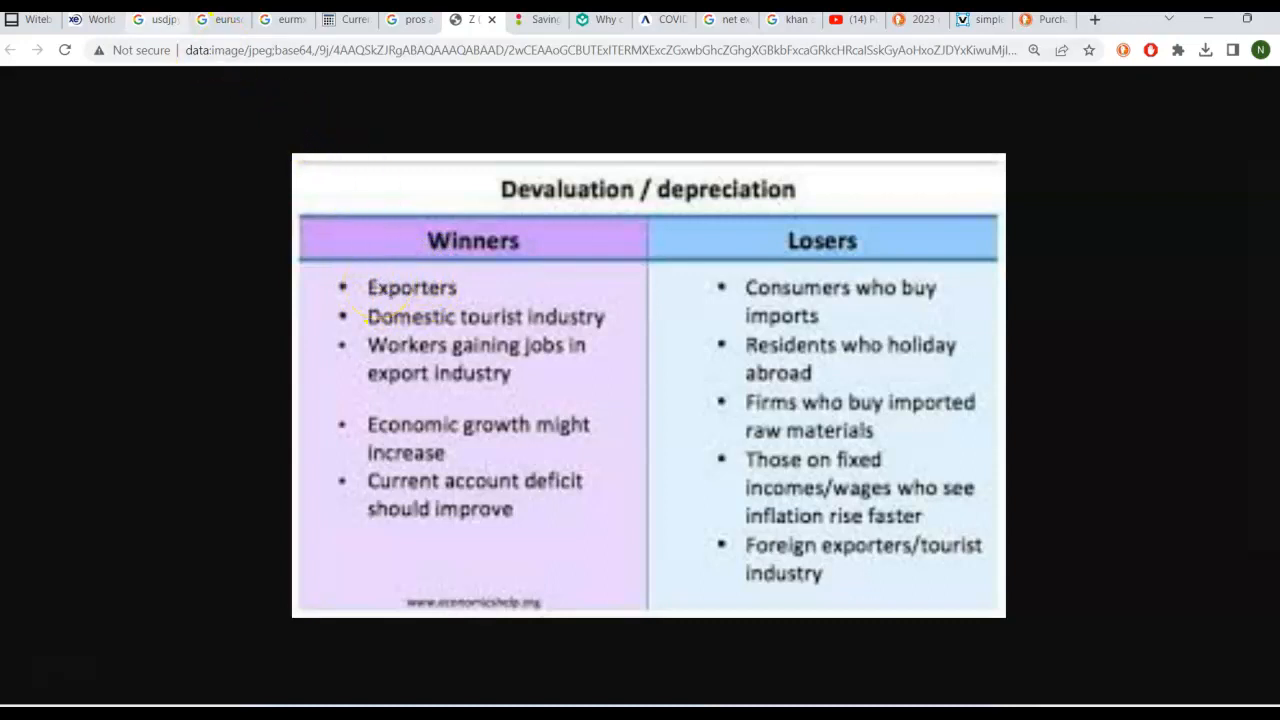
Step: Return to the usdjpy Google results quoting 1 US dollar at 130.55 yen
{"action": "left_click", "coordinate": [157, 19]}
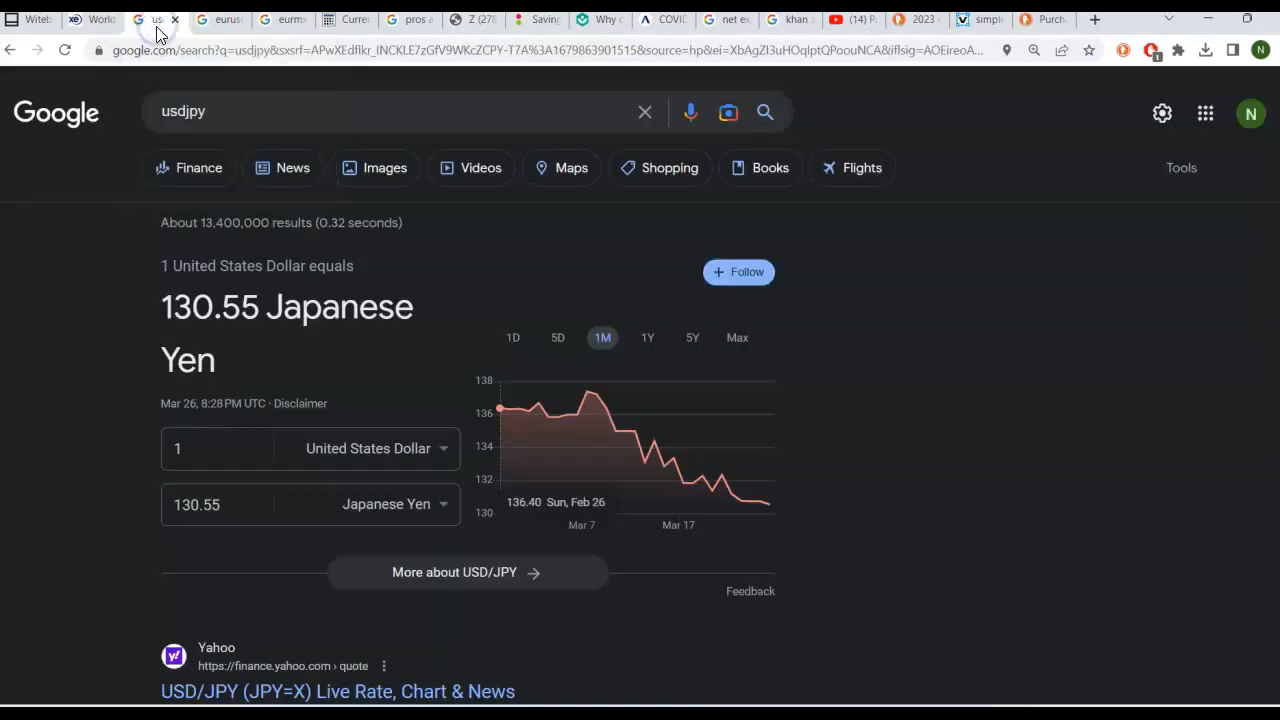
{"action": "mouse_move", "coordinate": [190, 300]}
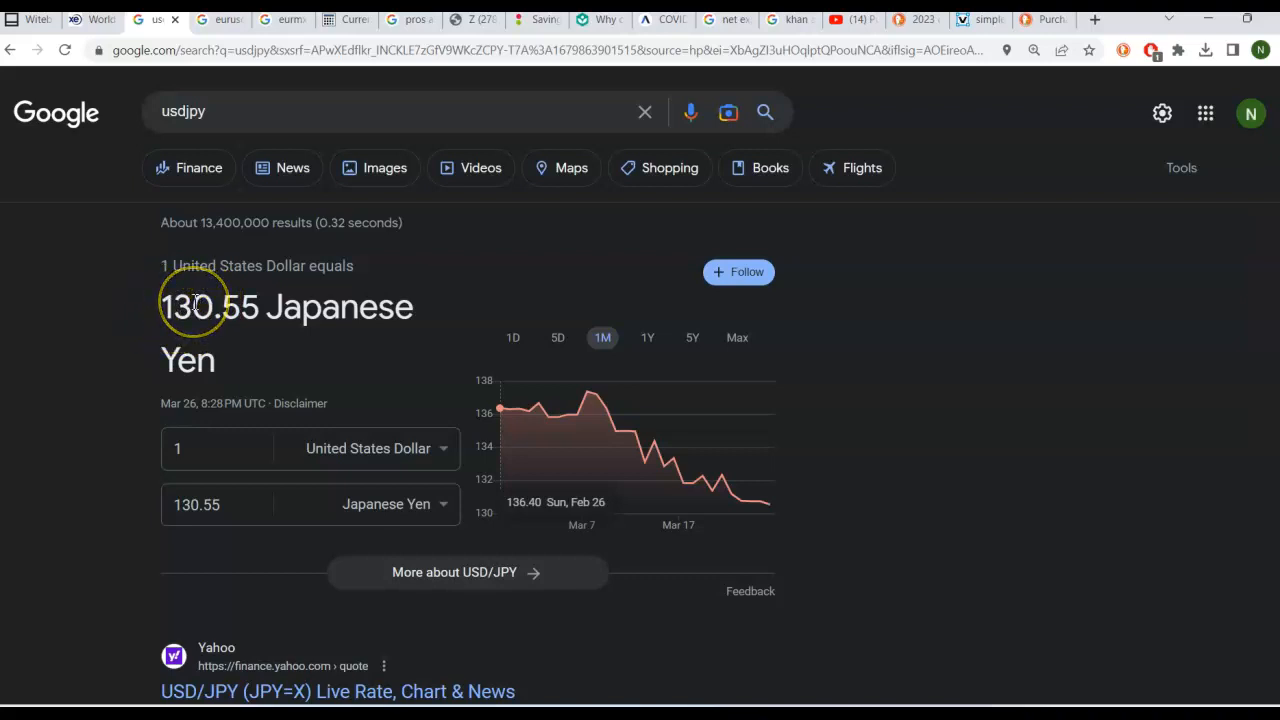
{"action": "mouse_move", "coordinate": [192, 305]}
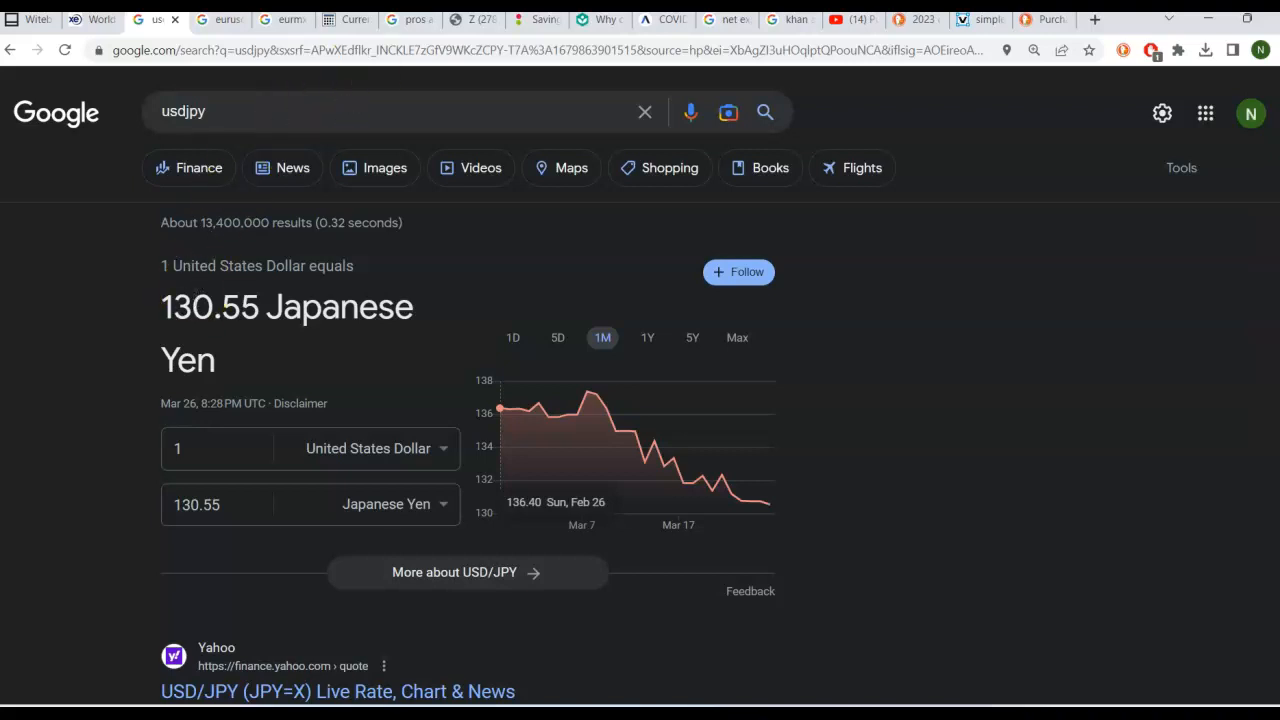
{"action": "mouse_move", "coordinate": [472, 19]}
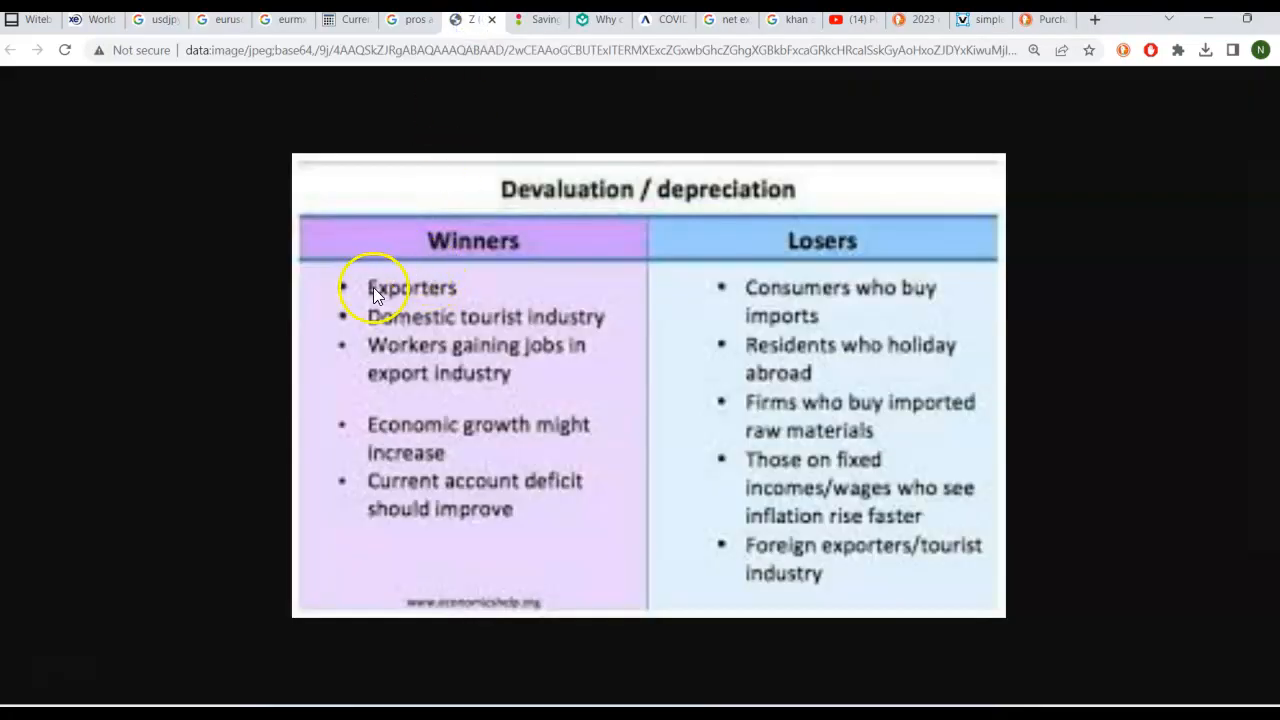
{"action": "mouse_move", "coordinate": [510, 228]}
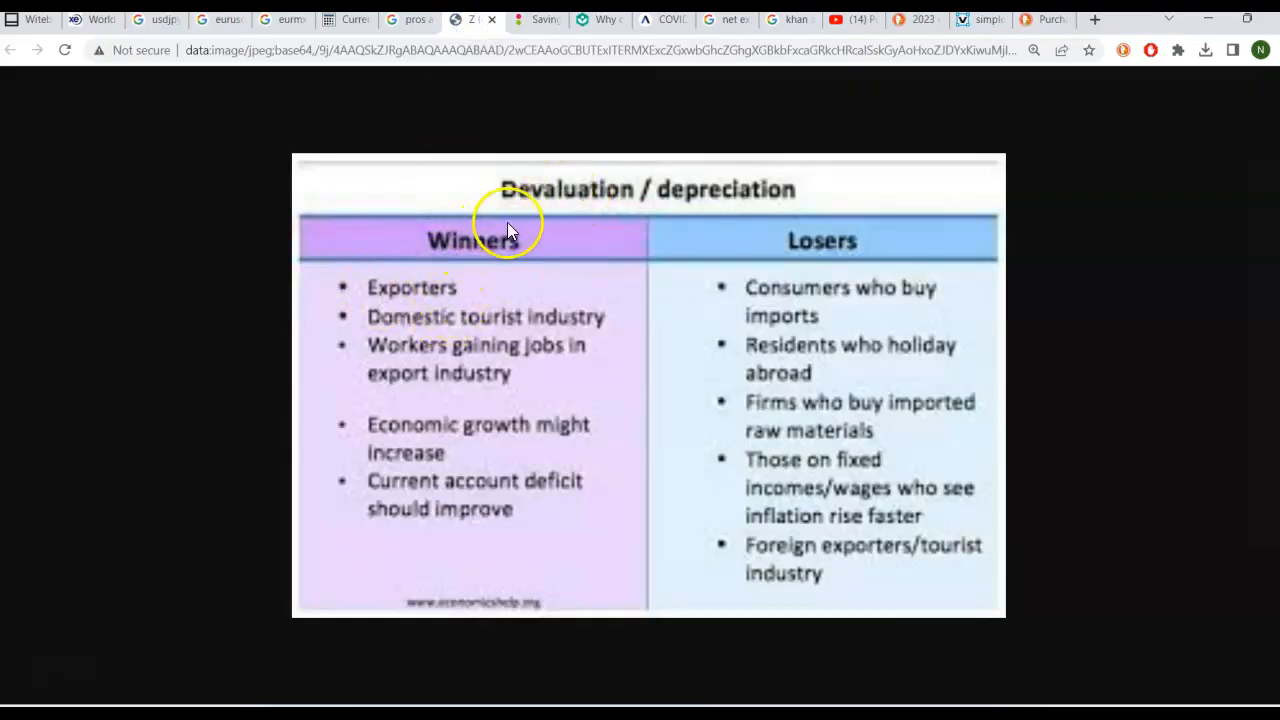
{"action": "mouse_move", "coordinate": [378, 285]}
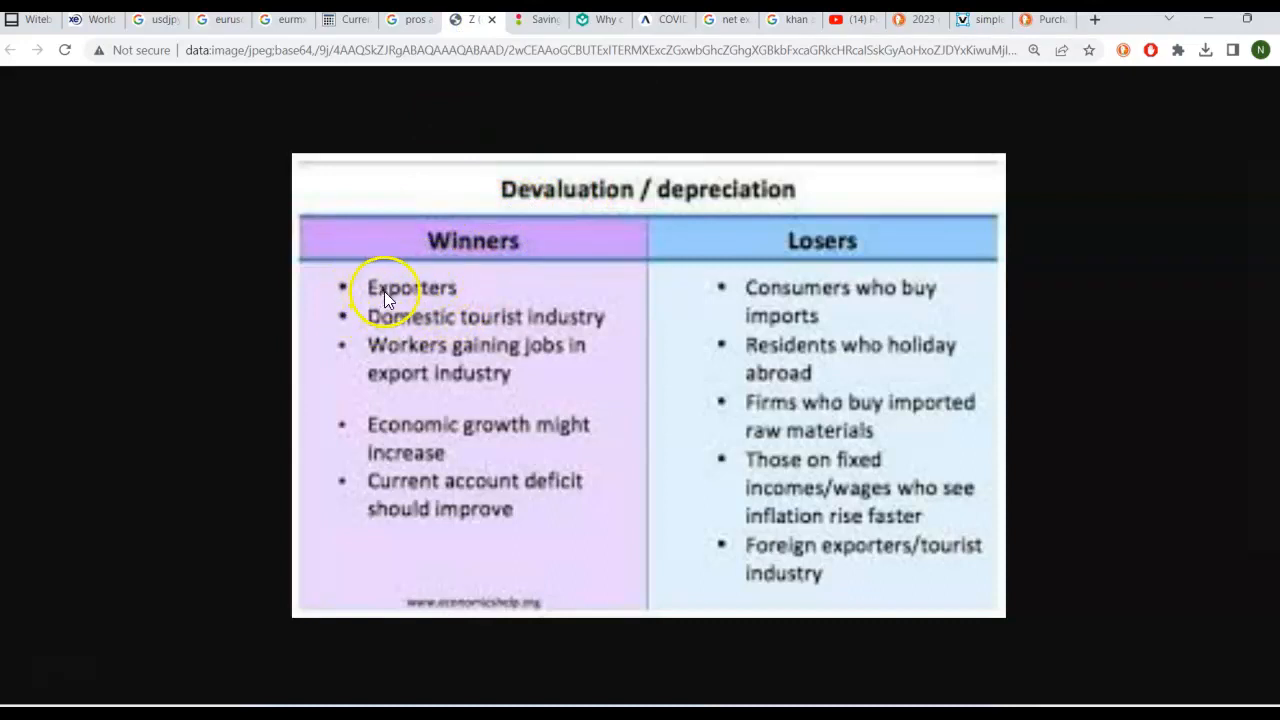
{"action": "mouse_move", "coordinate": [363, 320]}
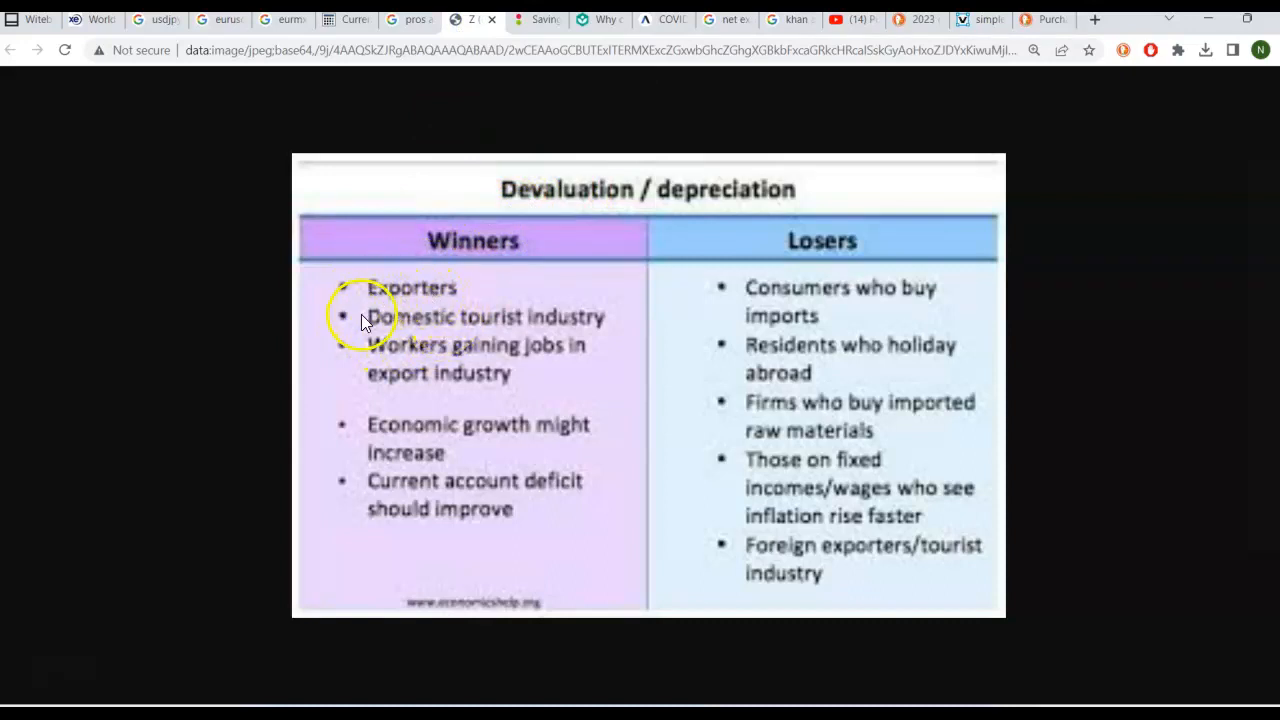
{"action": "mouse_move", "coordinate": [440, 330]}
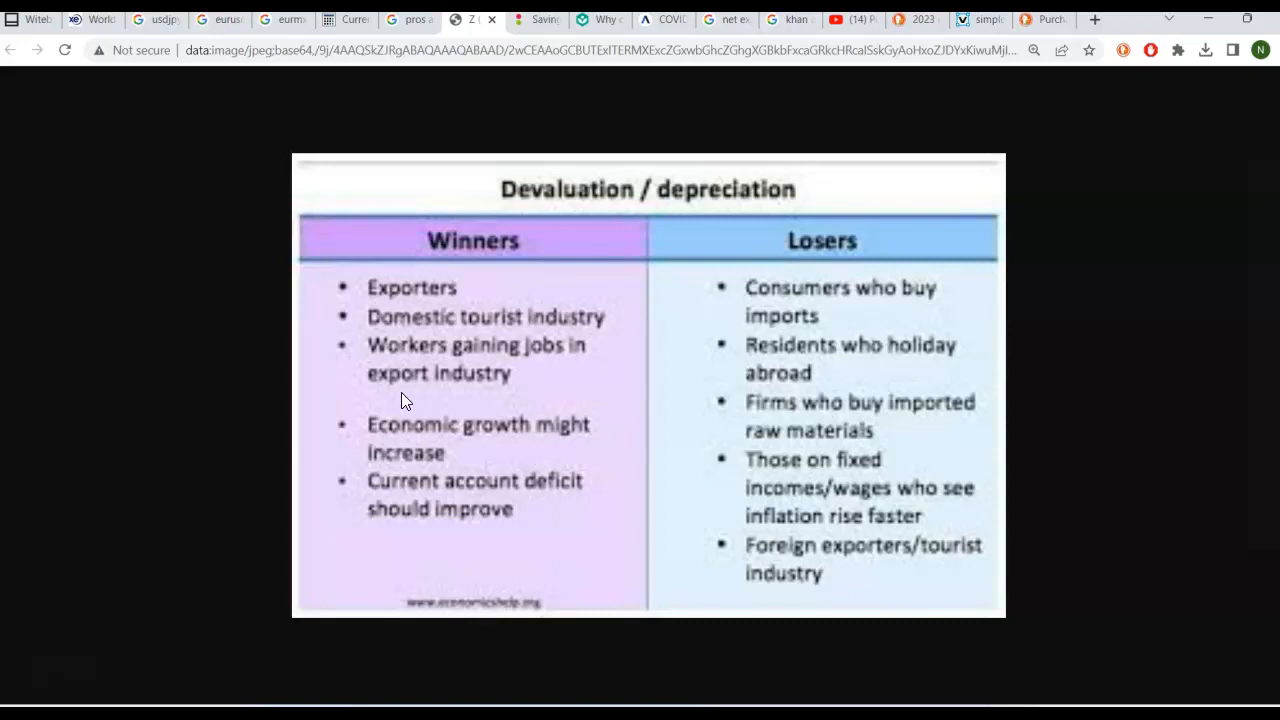
{"action": "mouse_move", "coordinate": [745, 245]}
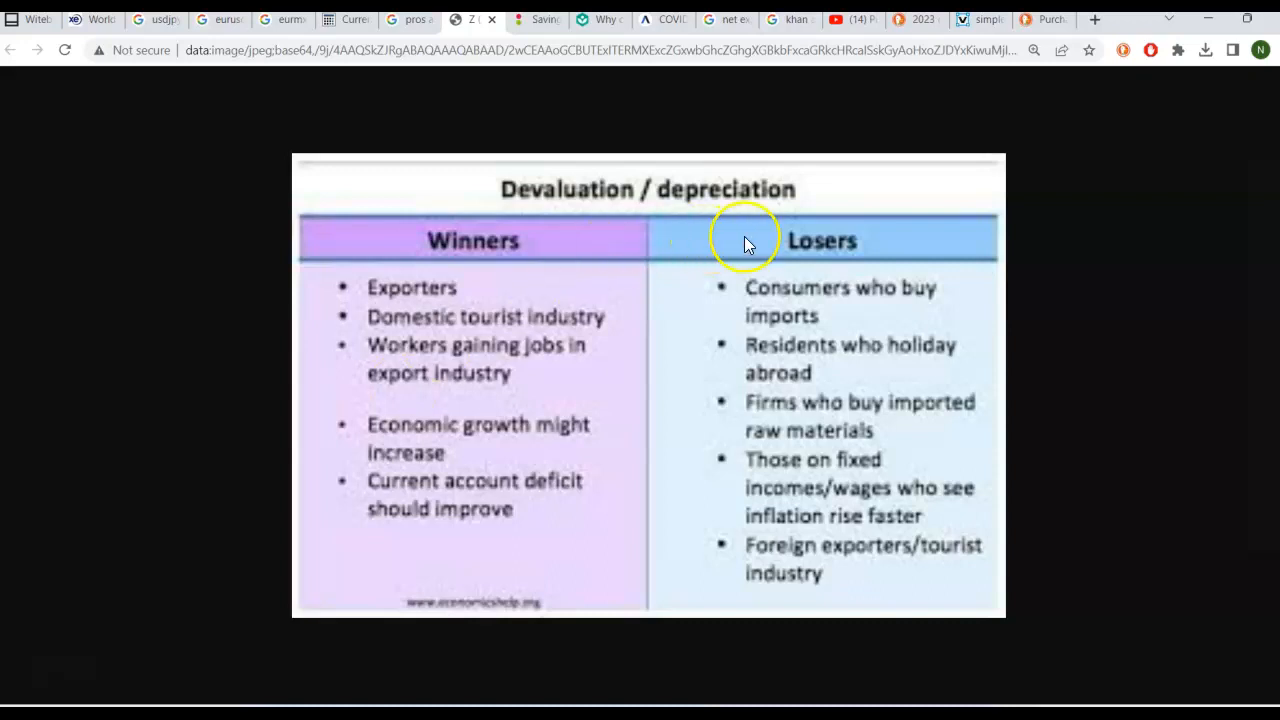
{"action": "mouse_move", "coordinate": [710, 160]}
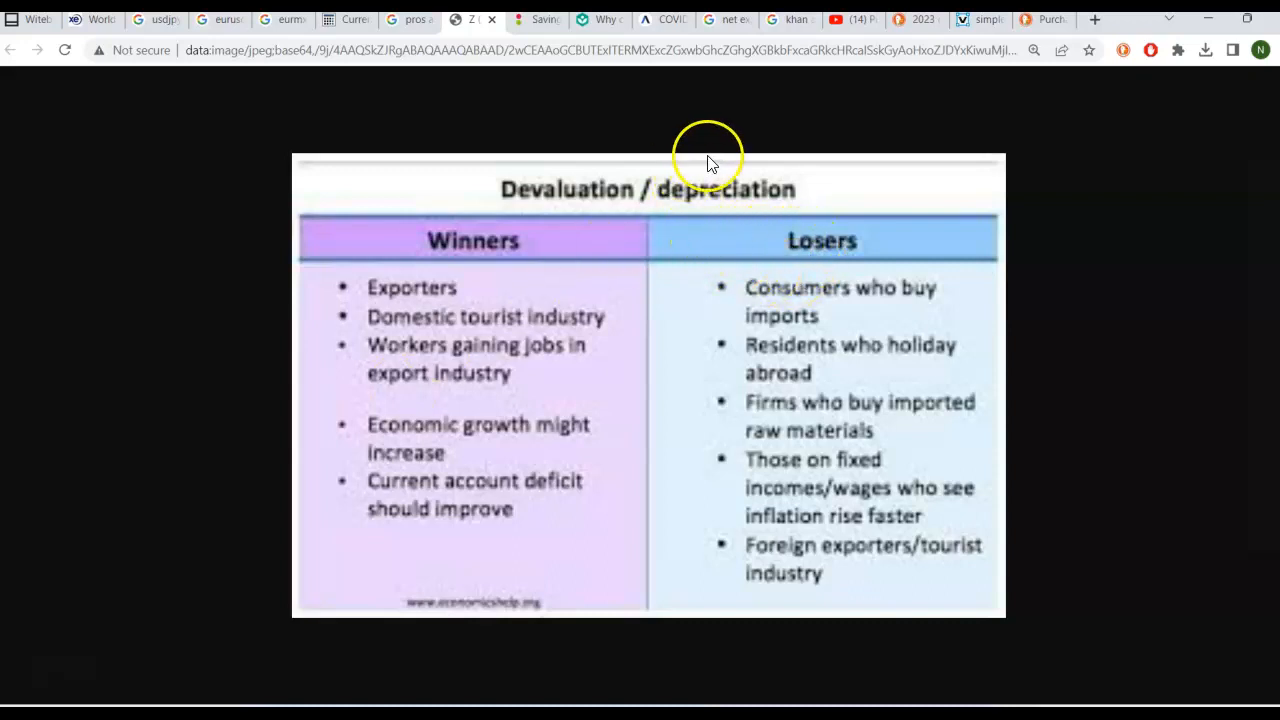
{"action": "mouse_move", "coordinate": [805, 325]}
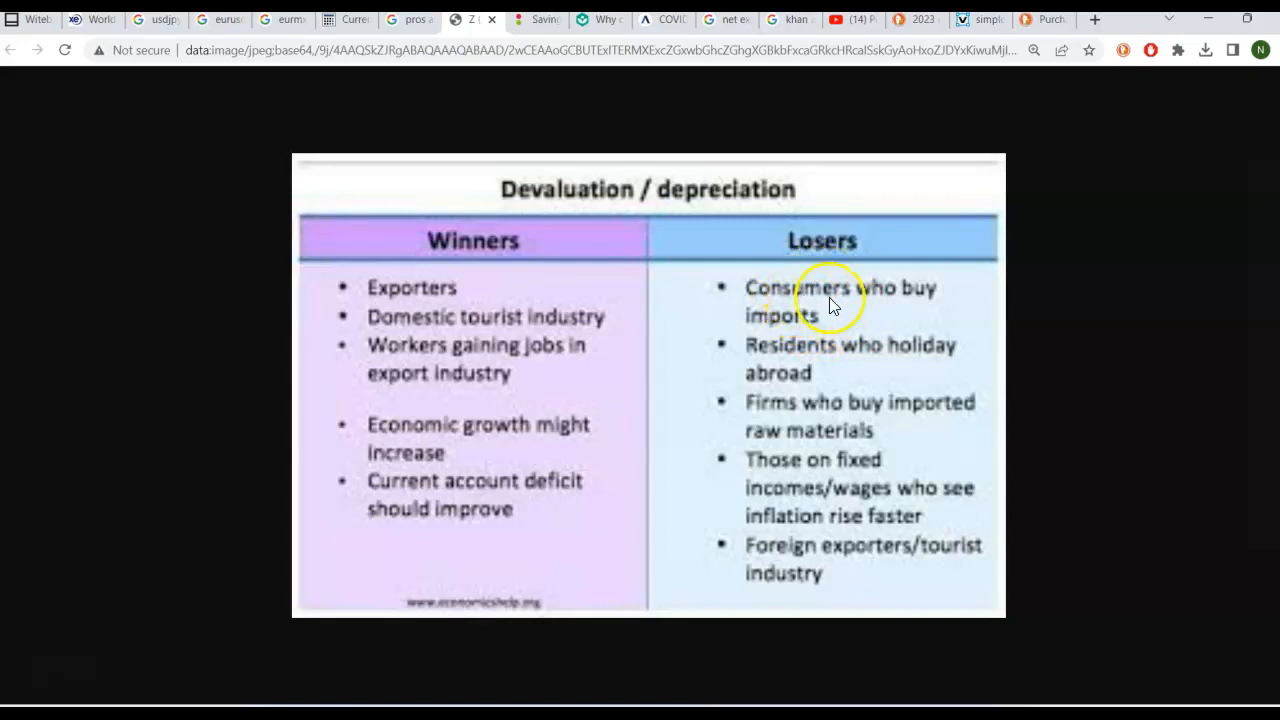
{"action": "mouse_move", "coordinate": [828, 320]}
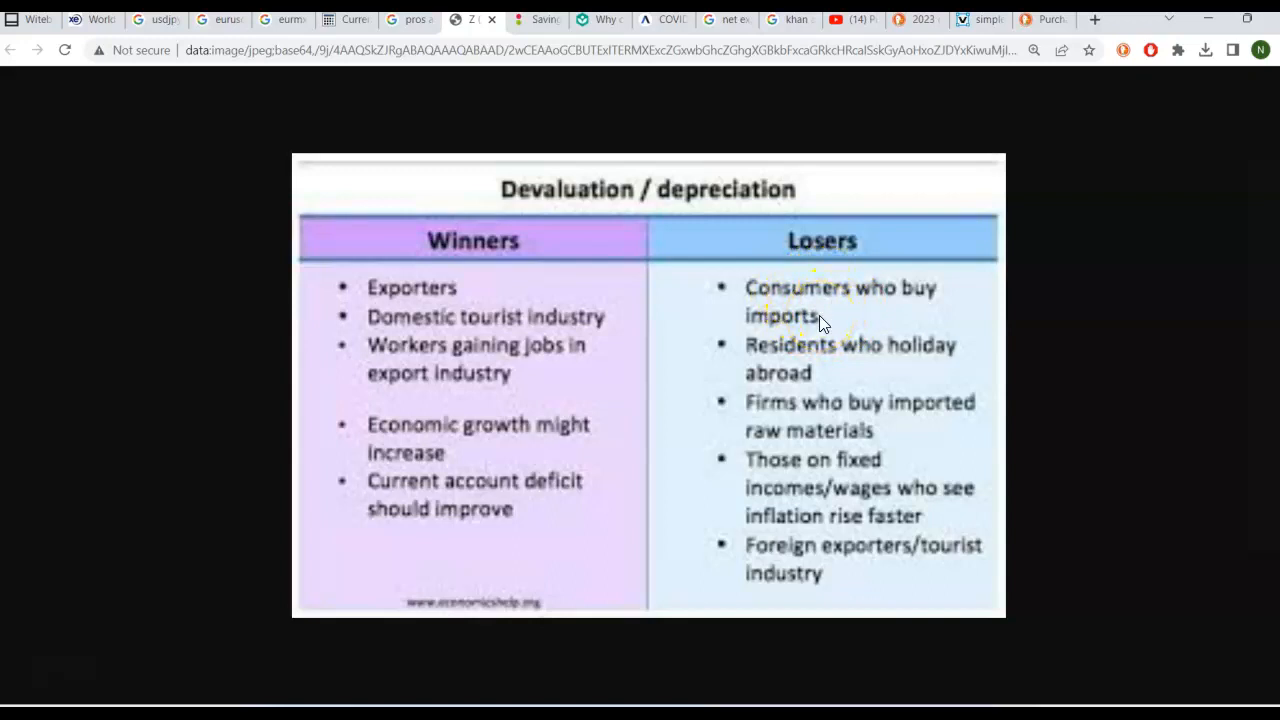
{"action": "mouse_move", "coordinate": [785, 285]}
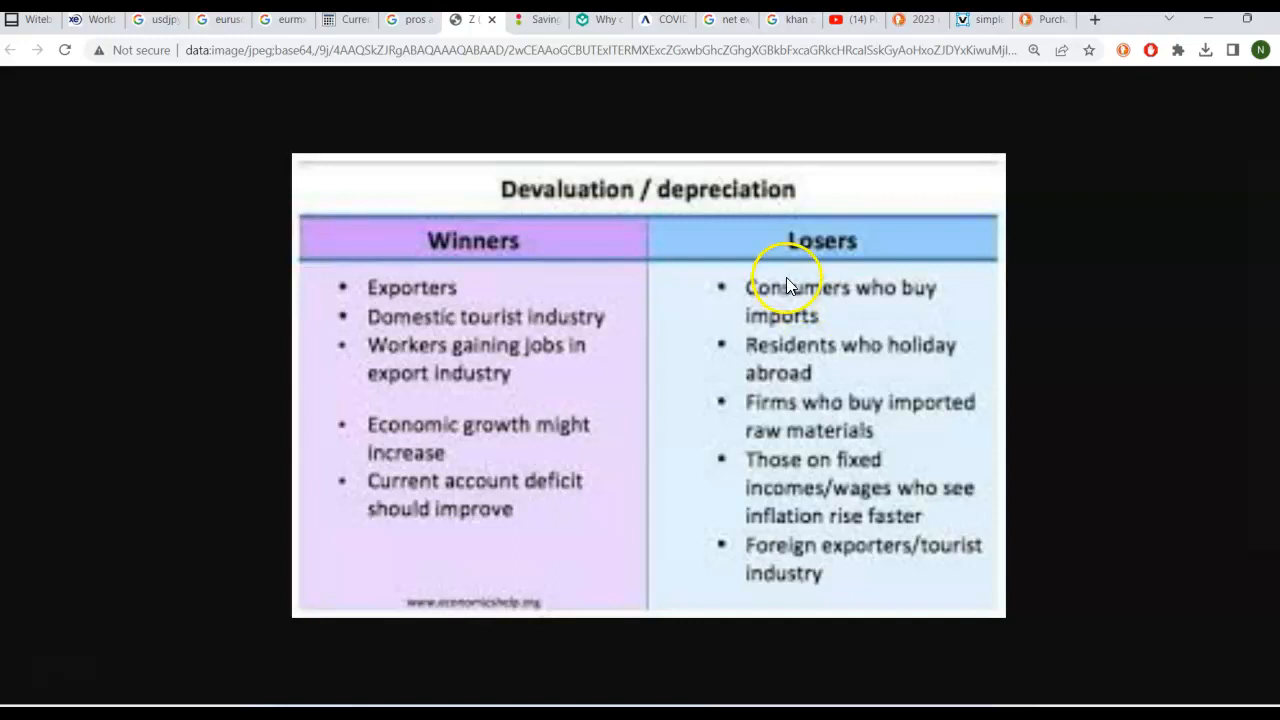
{"action": "mouse_move", "coordinate": [790, 290]}
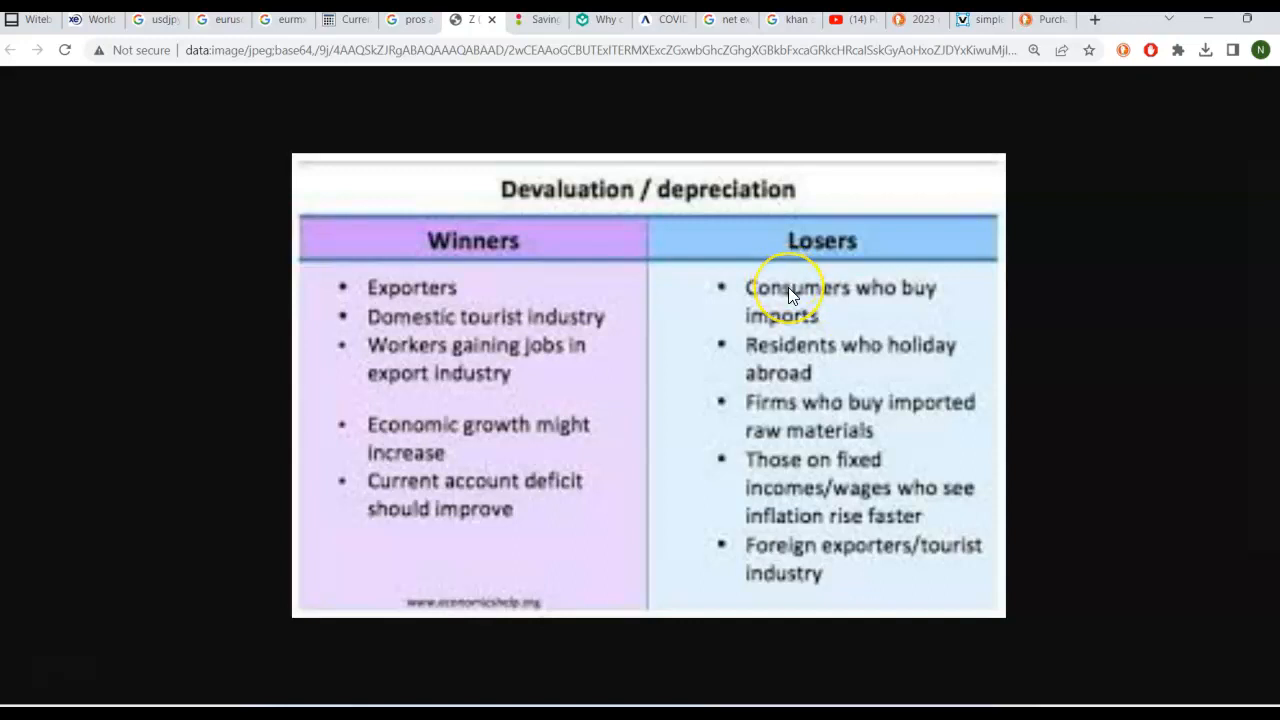
{"action": "mouse_move", "coordinate": [790, 293]}
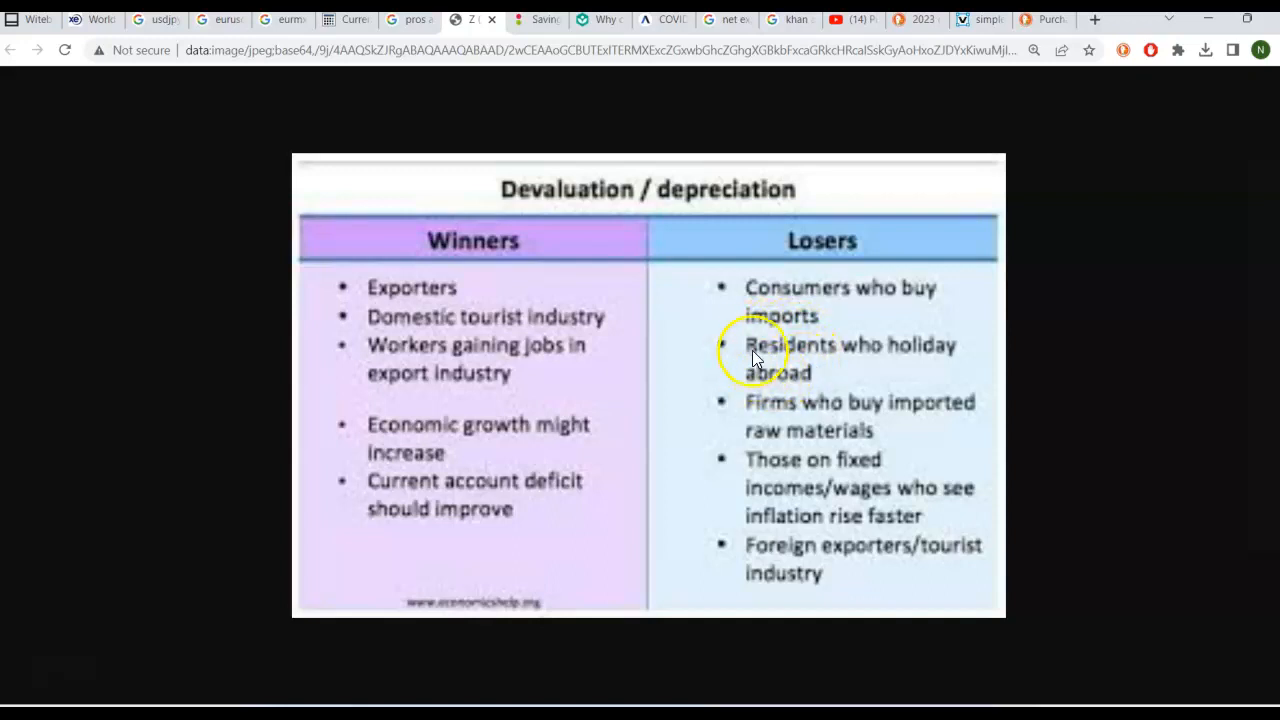
{"action": "mouse_move", "coordinate": [800, 360]}
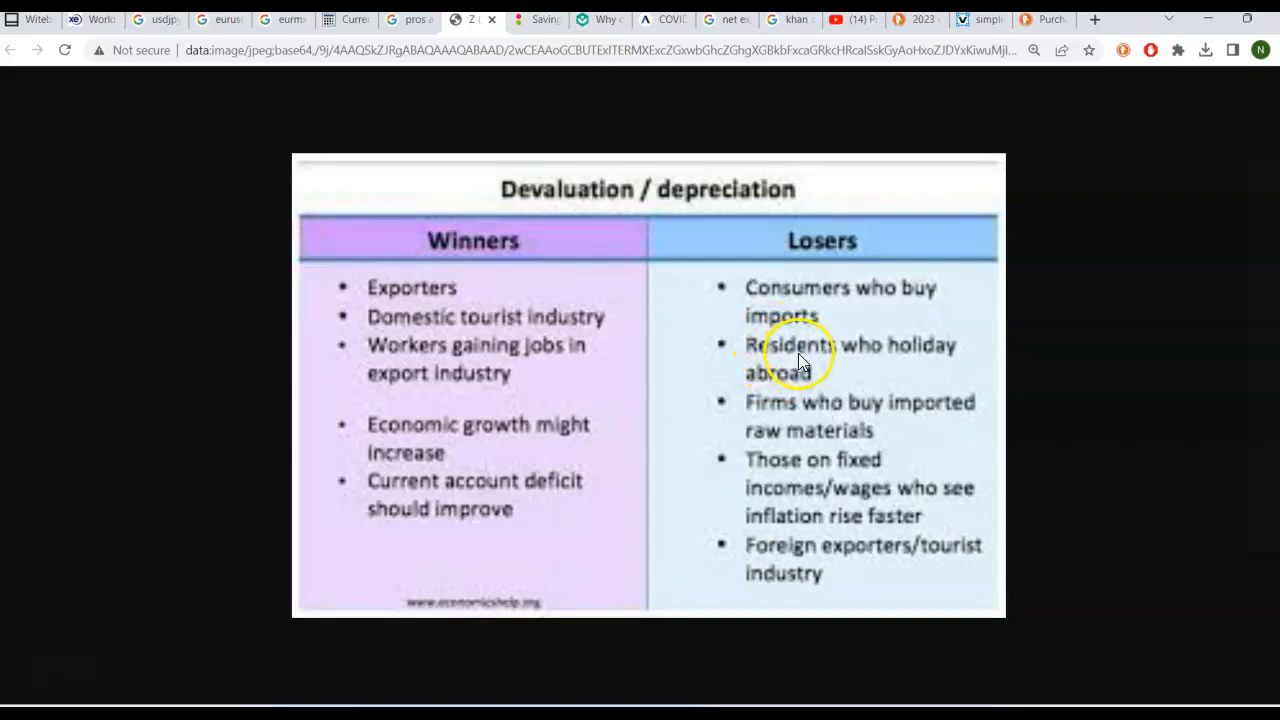
{"action": "mouse_move", "coordinate": [760, 405]}
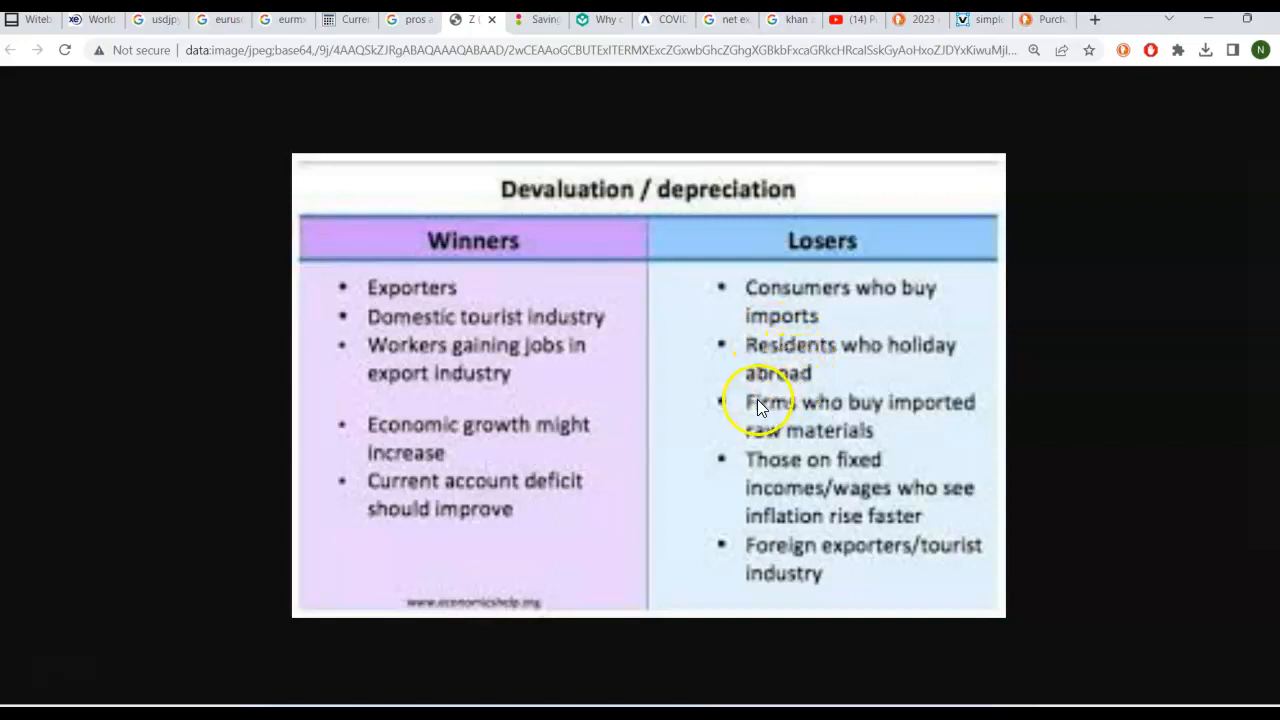
{"action": "mouse_move", "coordinate": [790, 435]}
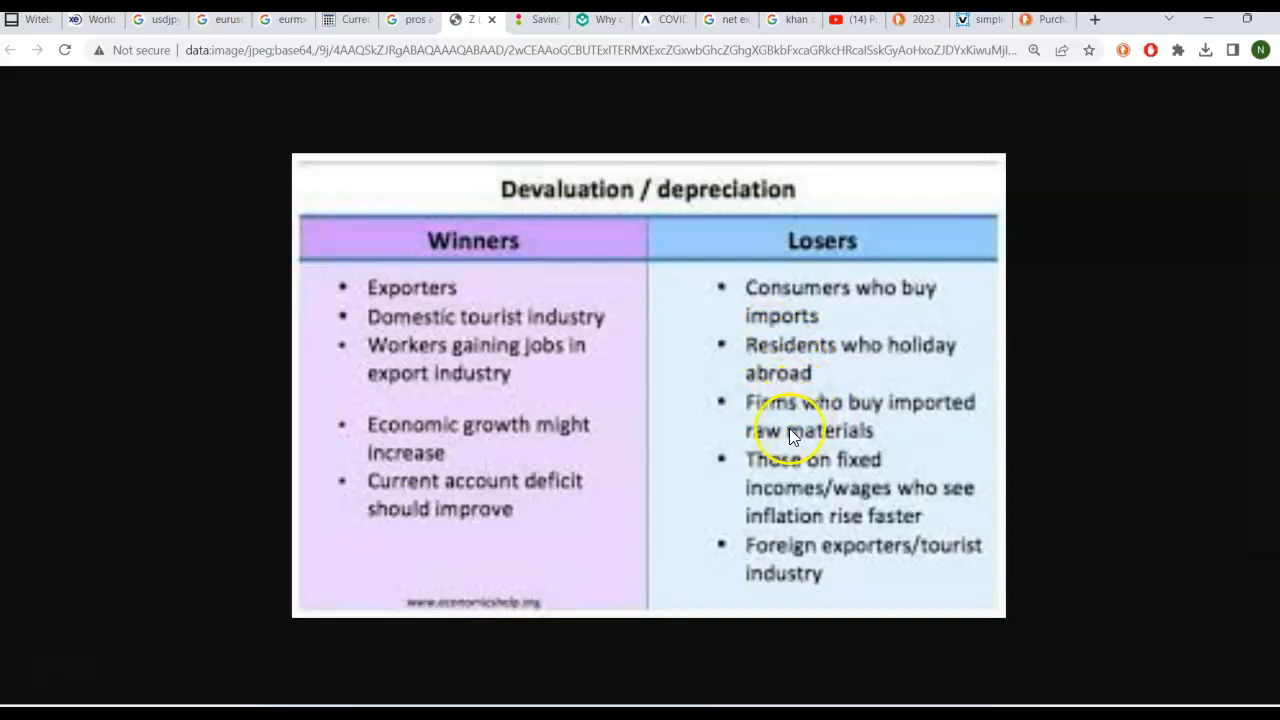
{"action": "mouse_move", "coordinate": [810, 425]}
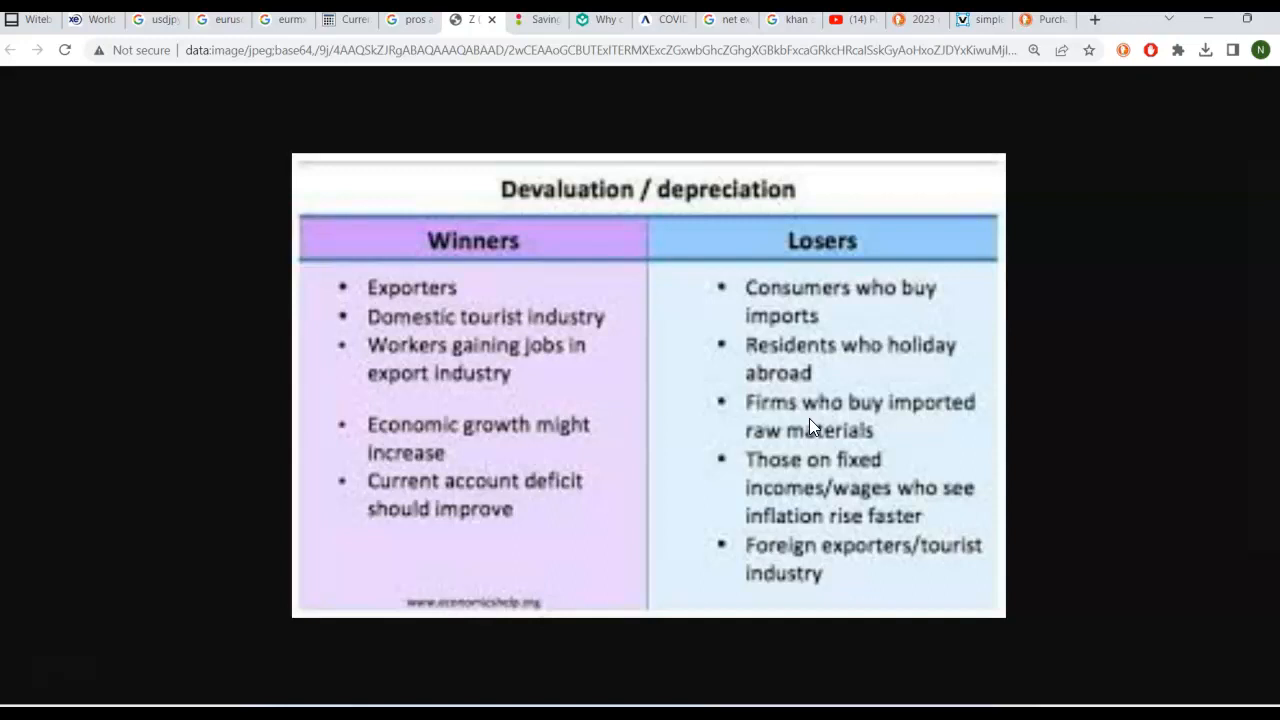
{"action": "mouse_move", "coordinate": [148, 576]}
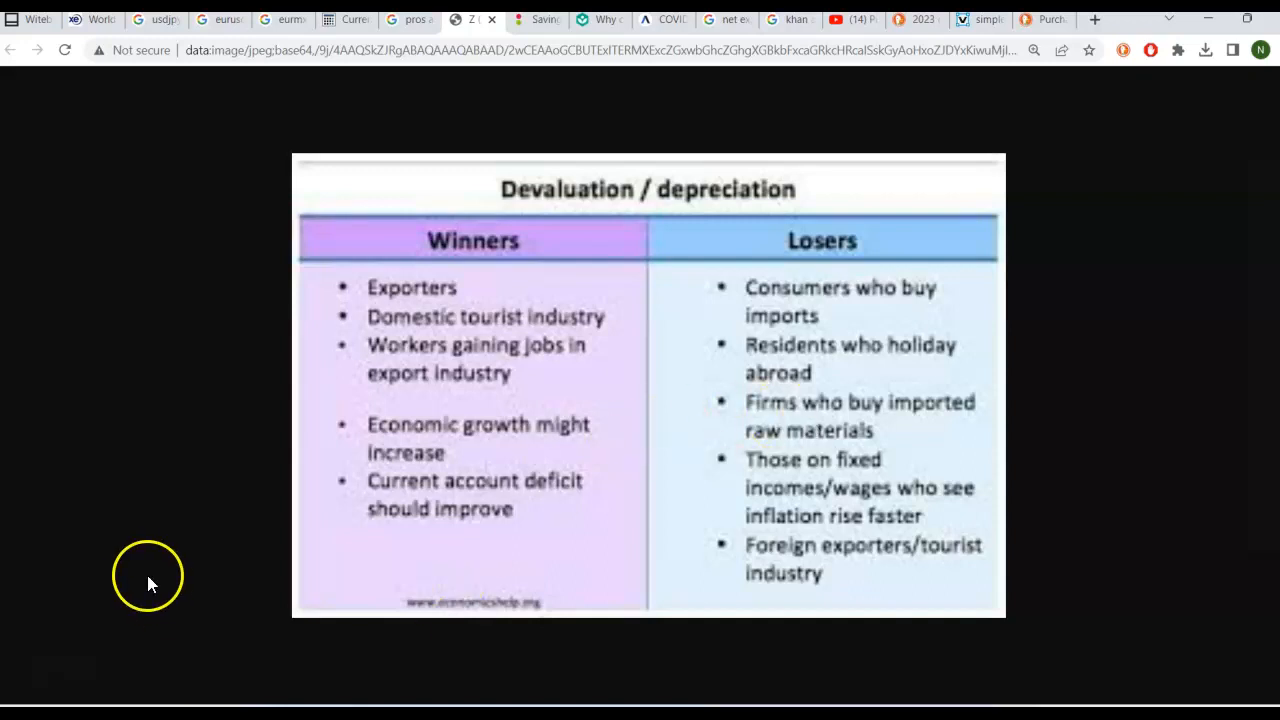
{"action": "mouse_move", "coordinate": [52, 636]}
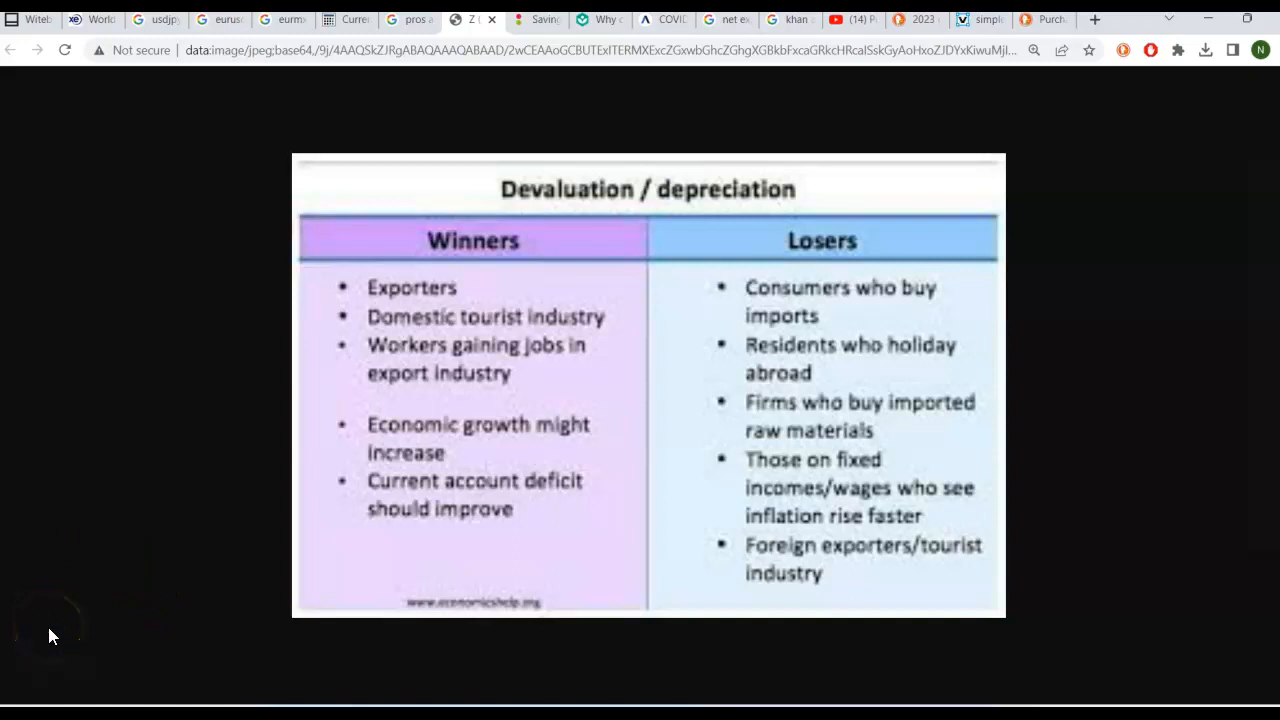